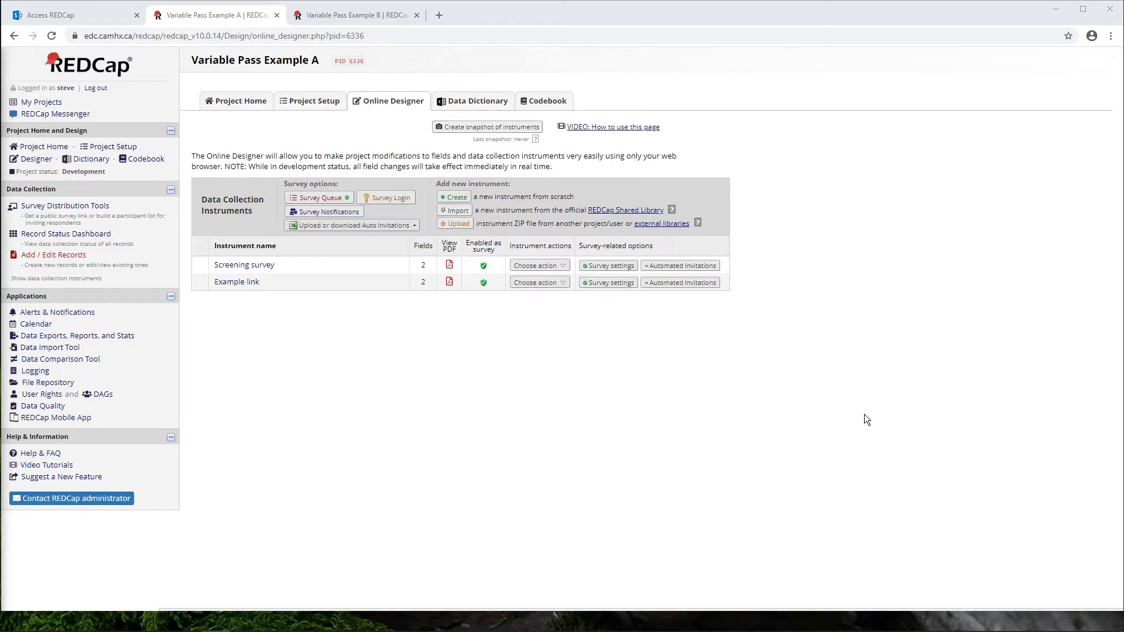
mouse_move(779, 419)
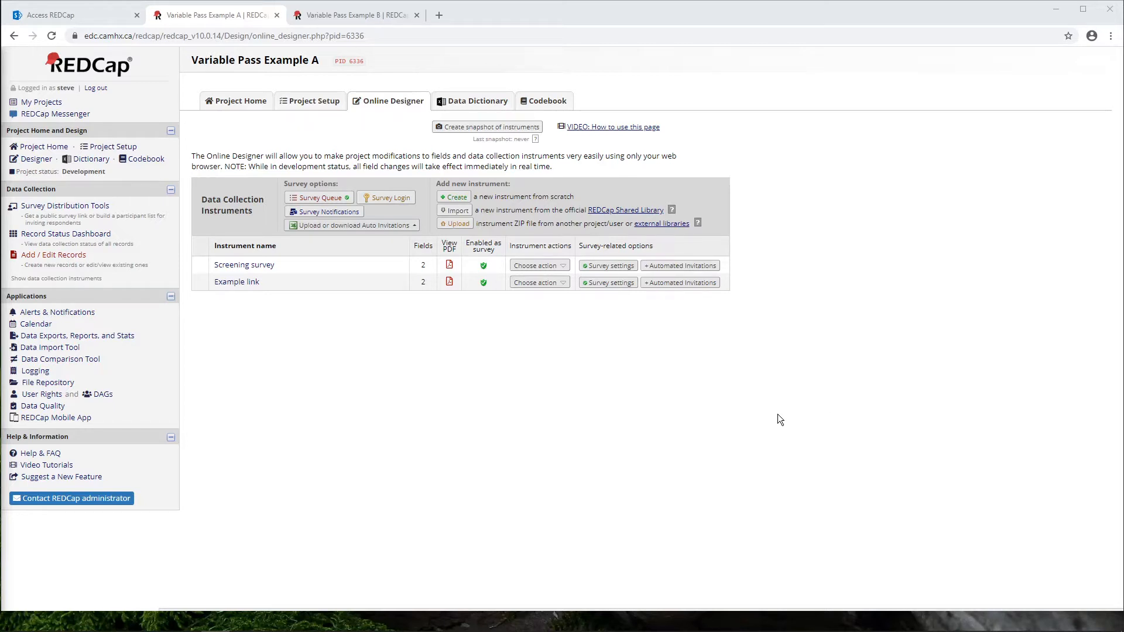
mouse_move(548, 335)
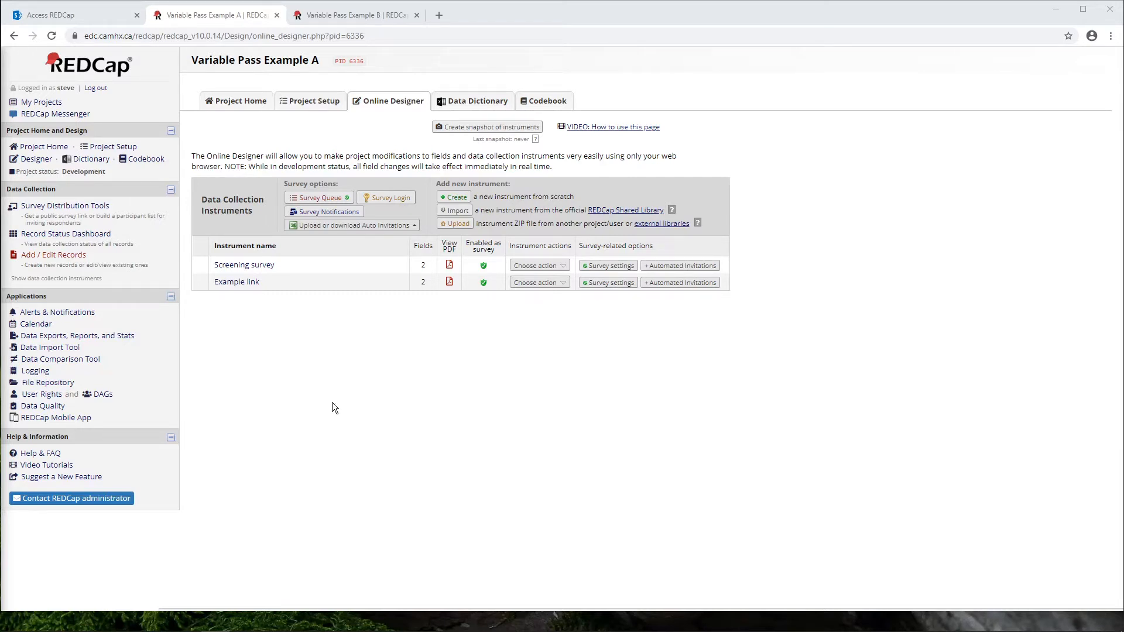
mouse_move(384, 391)
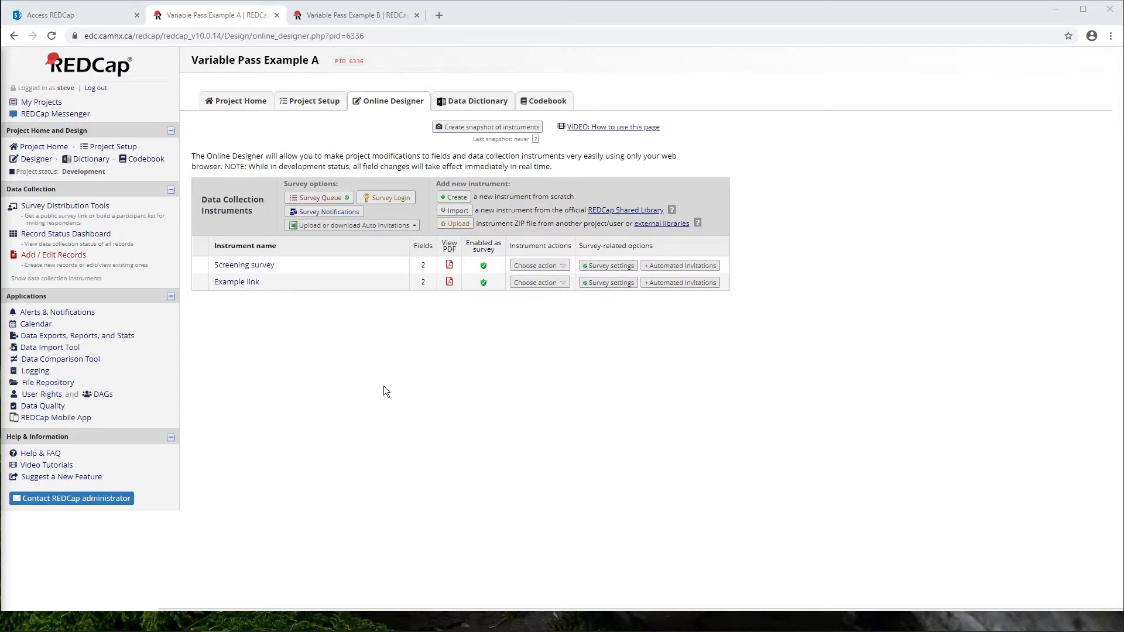
mouse_move(382, 392)
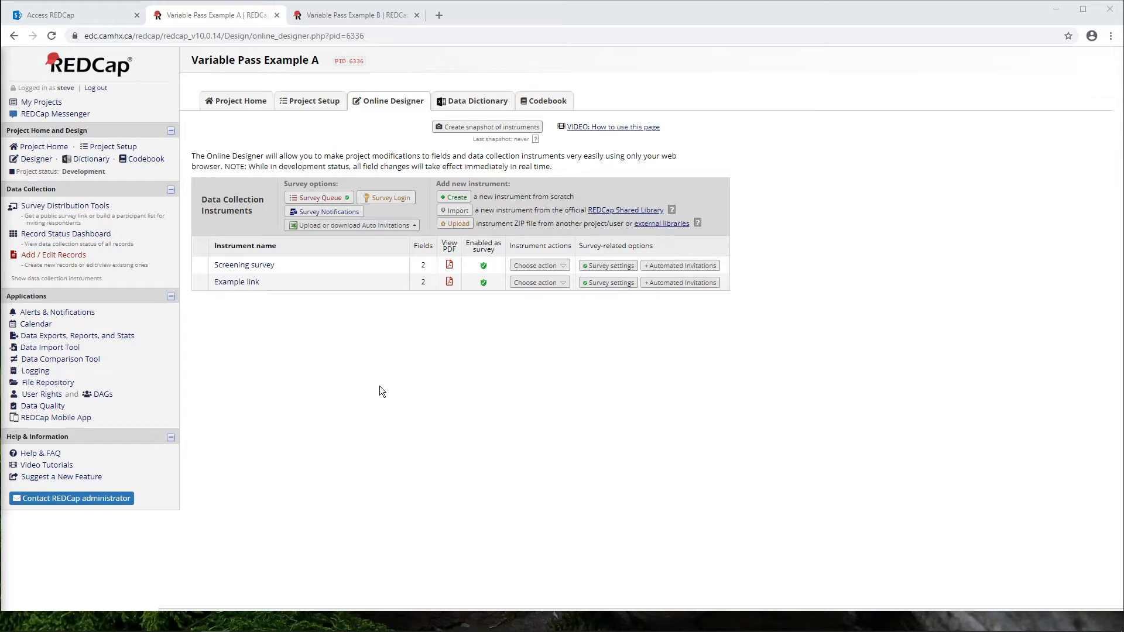
mouse_move(376, 340)
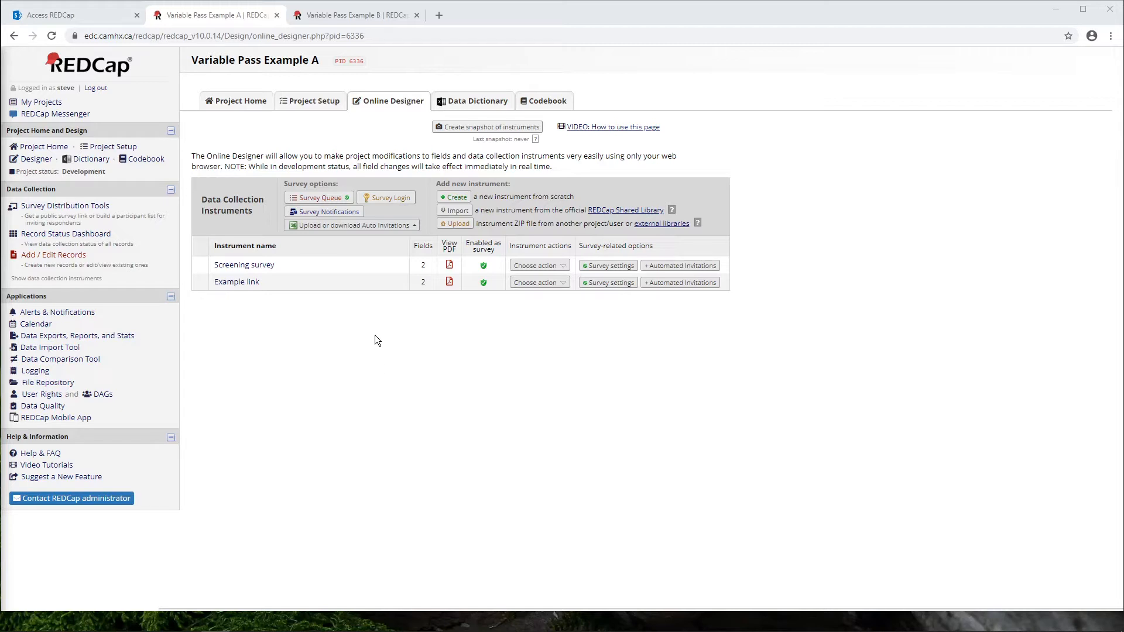
mouse_move(376, 363)
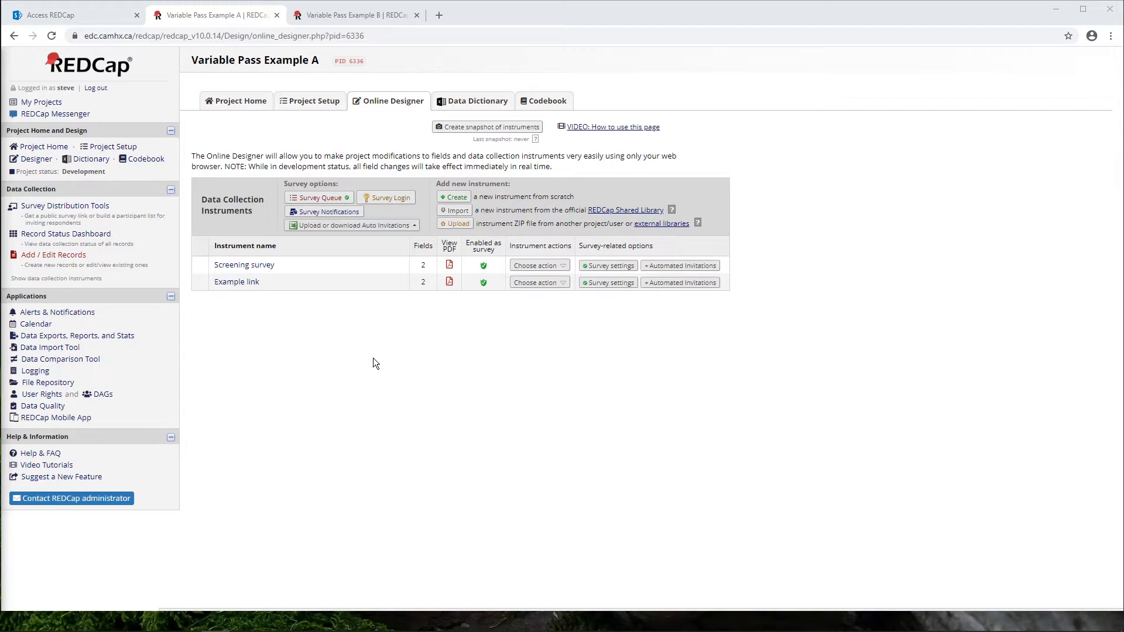
mouse_move(378, 376)
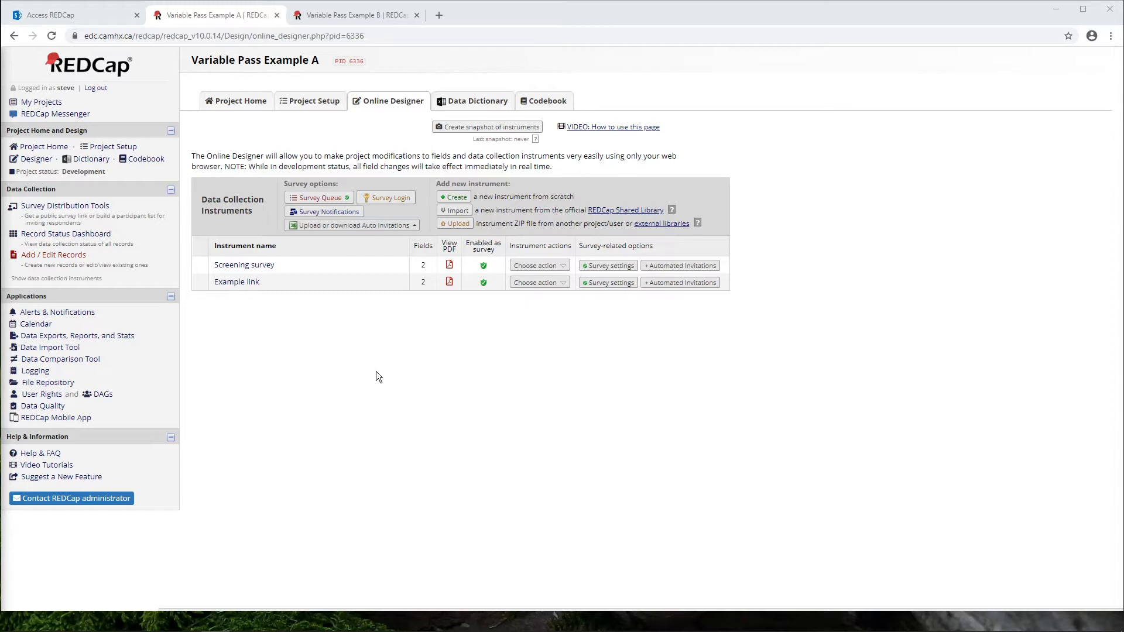
mouse_move(471, 382)
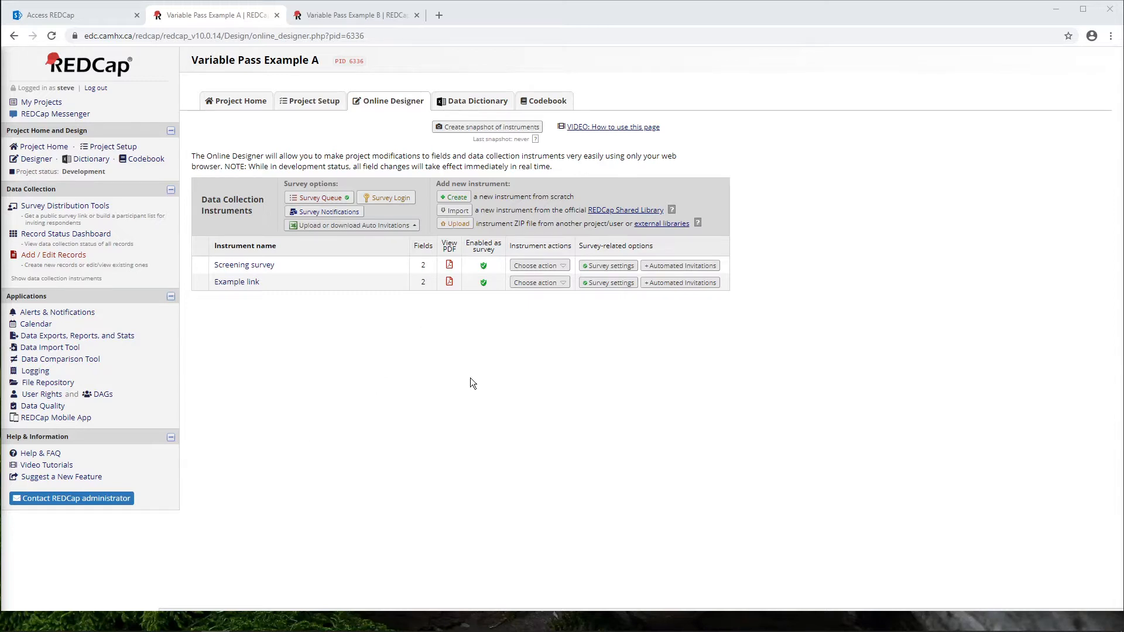
mouse_move(385, 411)
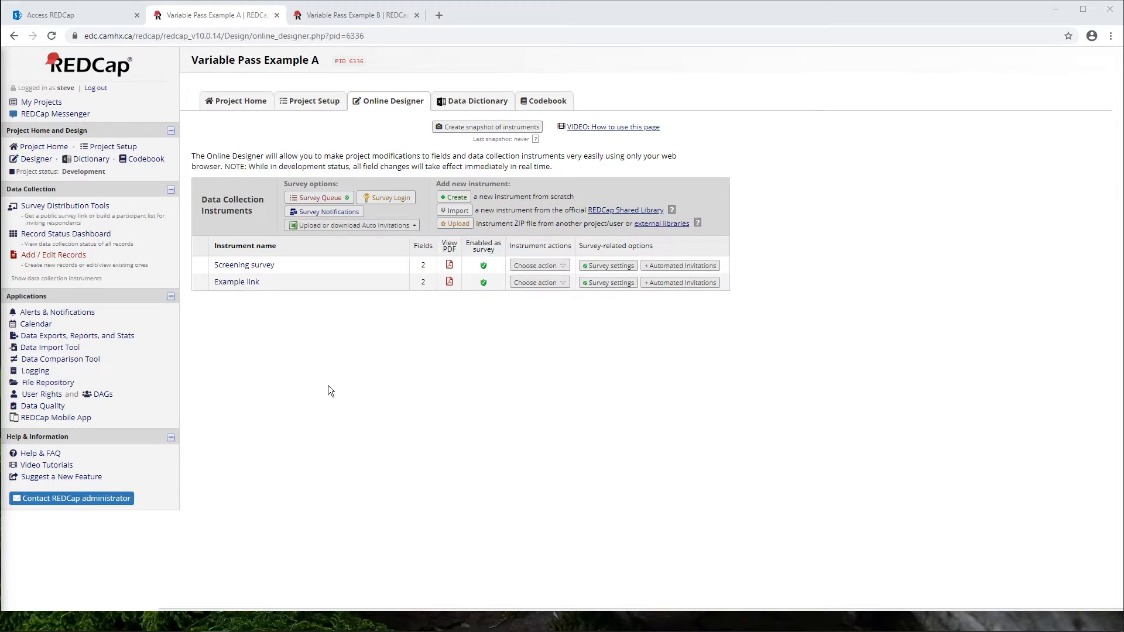
mouse_move(341, 406)
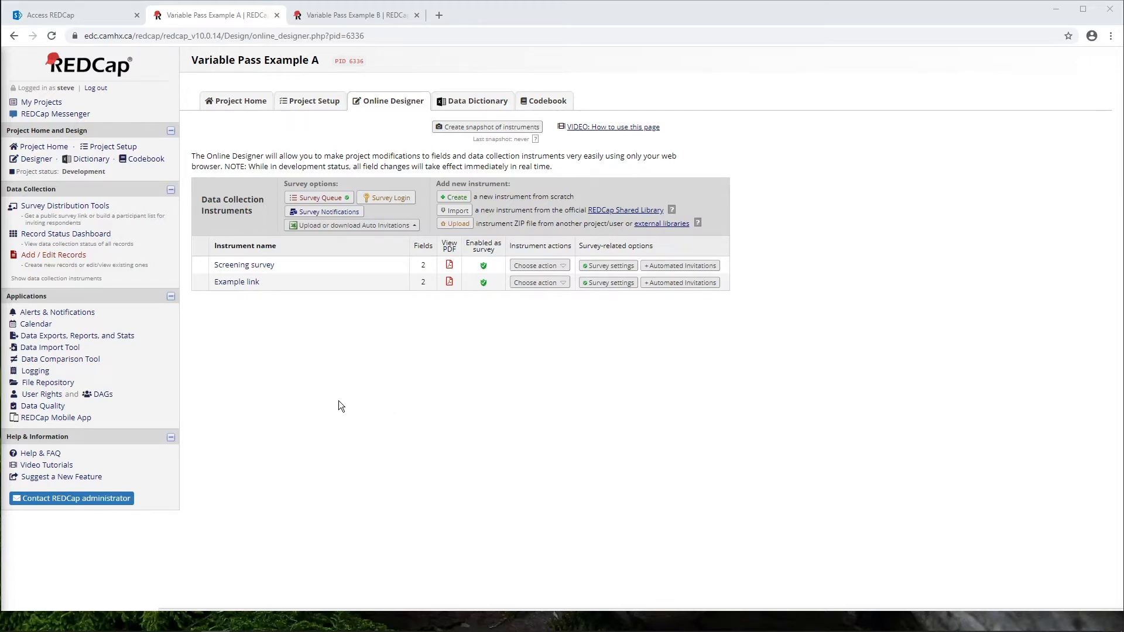
mouse_move(300, 423)
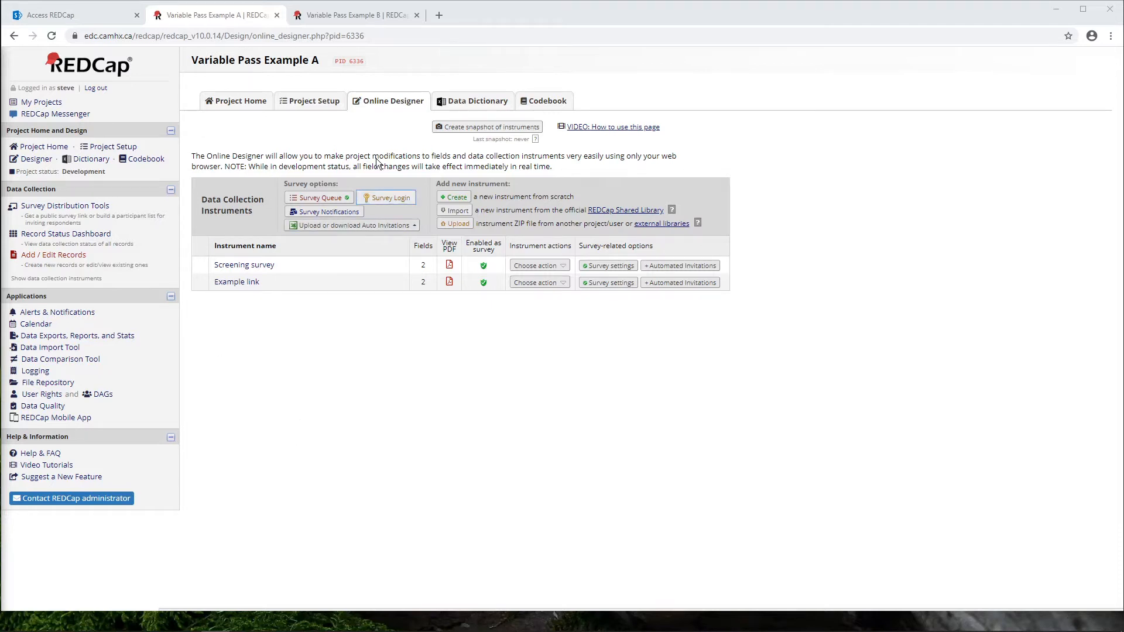
mouse_move(331, 17)
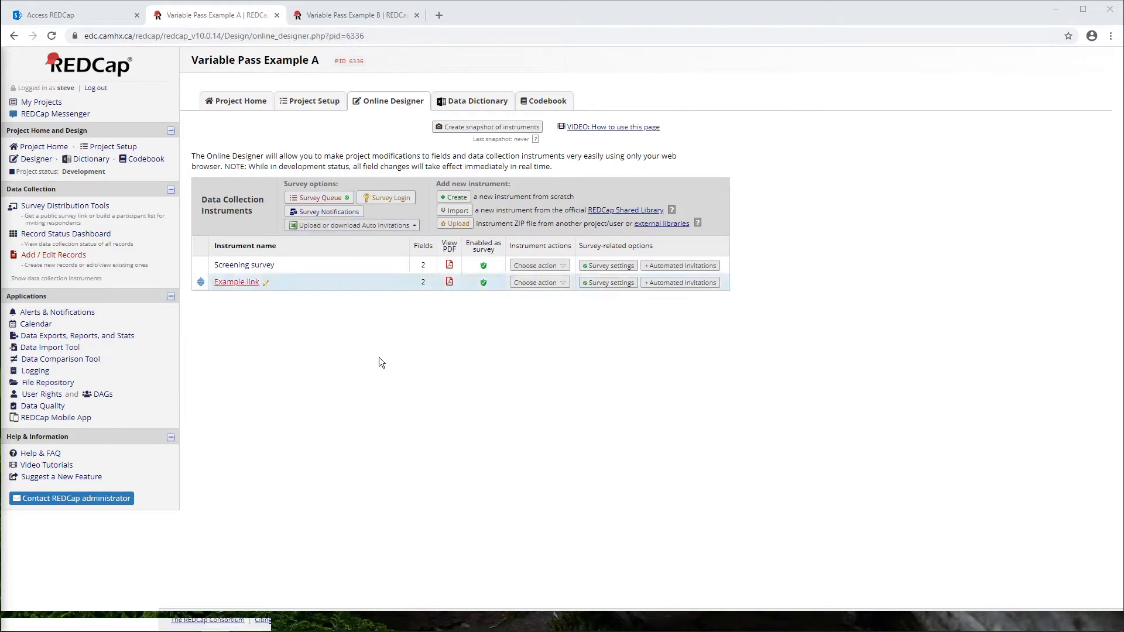
mouse_move(36, 452)
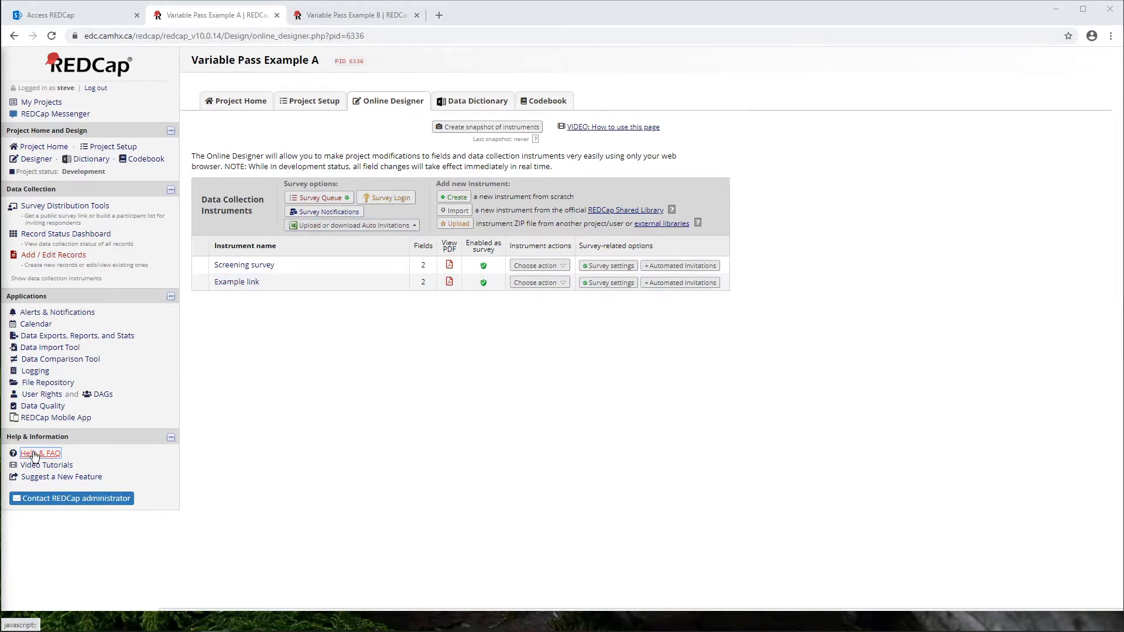
Search the Help & FAQ for 'pre-fill' to surface the Action Tags that auto-fill a variable
click(39, 453)
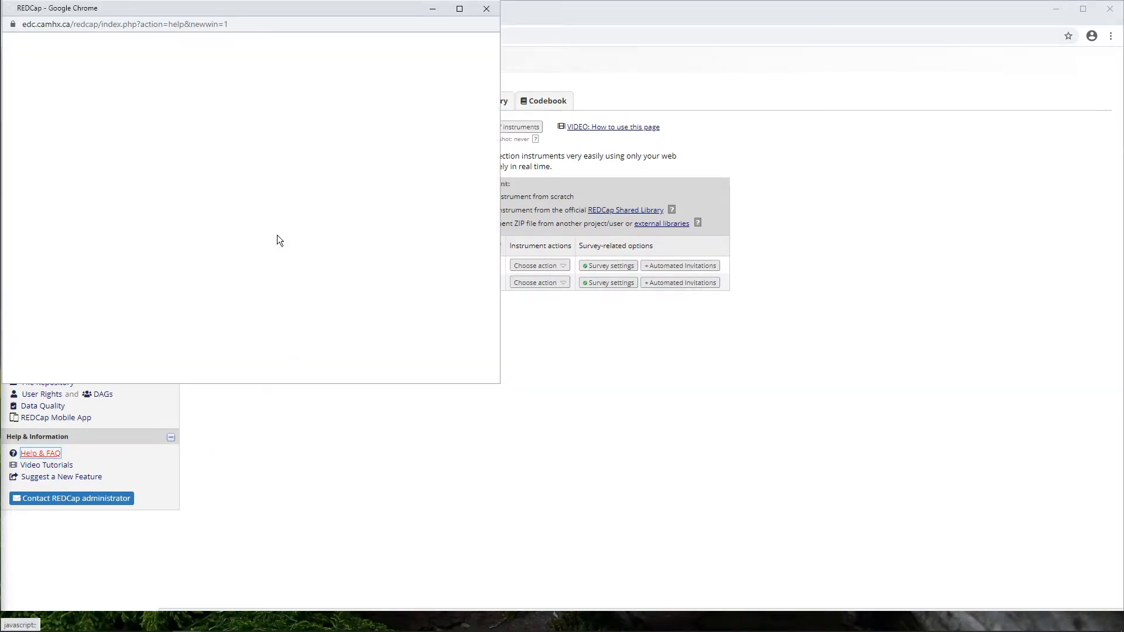
mouse_move(175, 125)
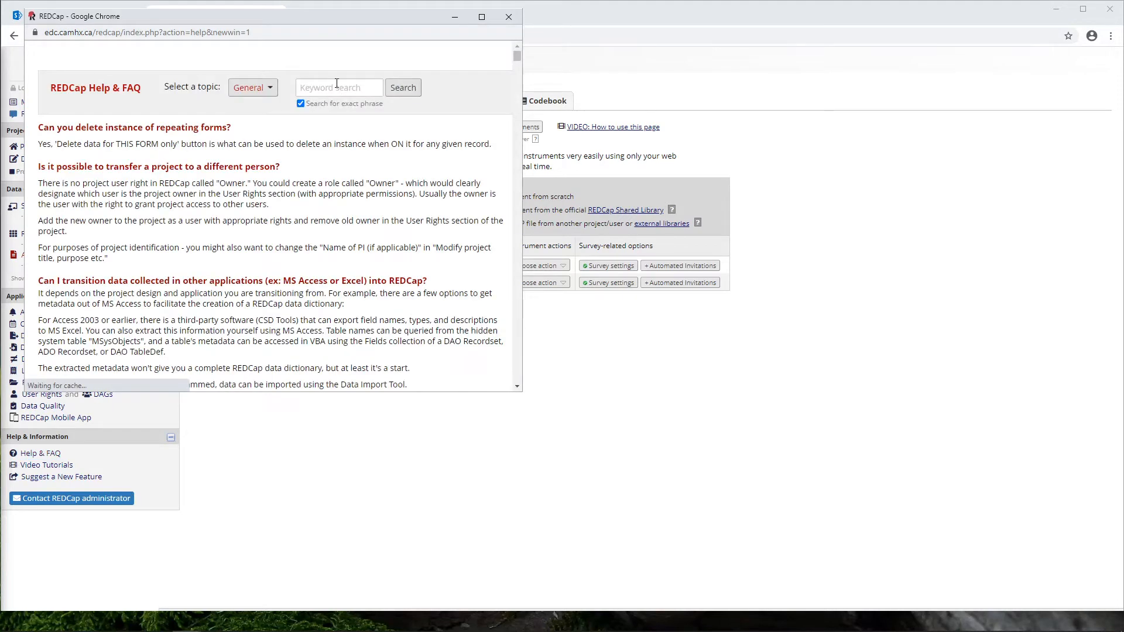
text(pre-f)
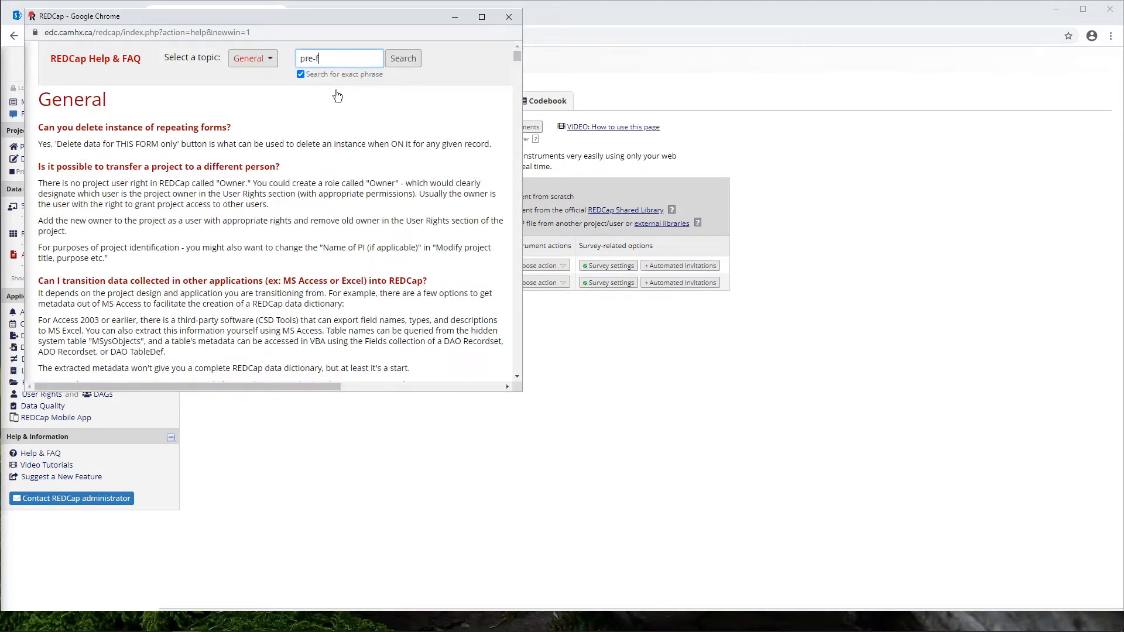
text(ill)
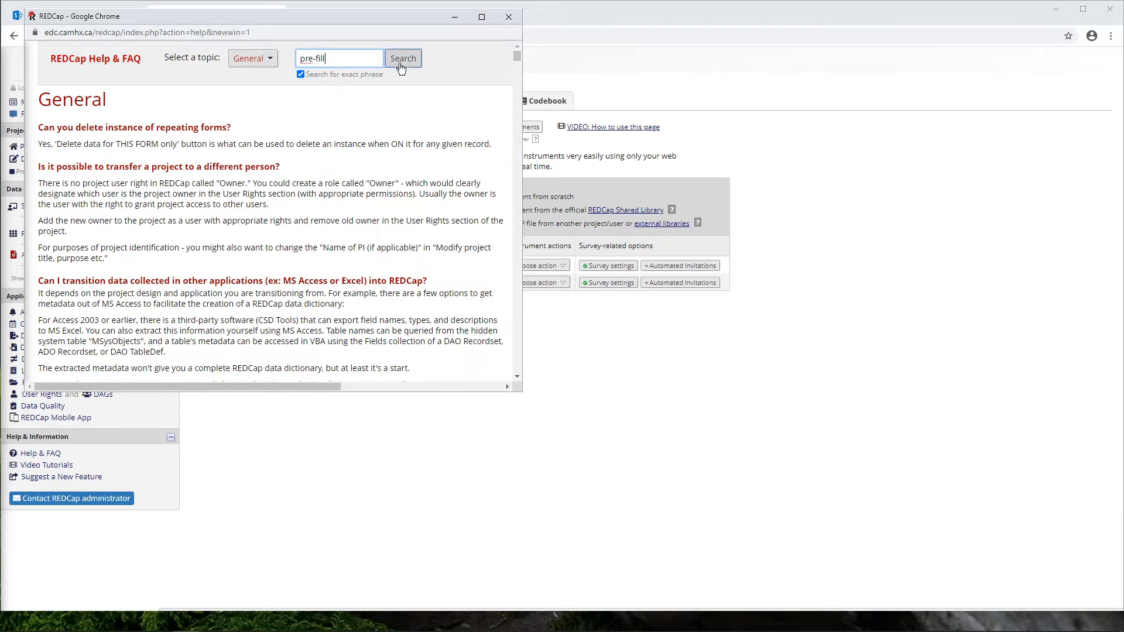
click(403, 58)
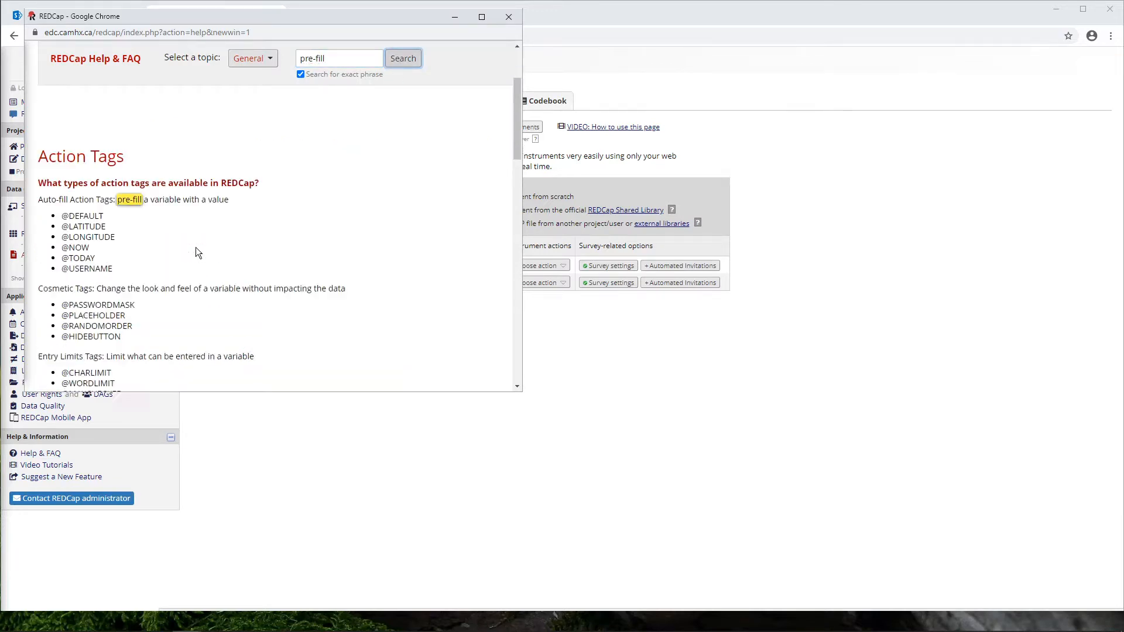
scroll(down, 3)
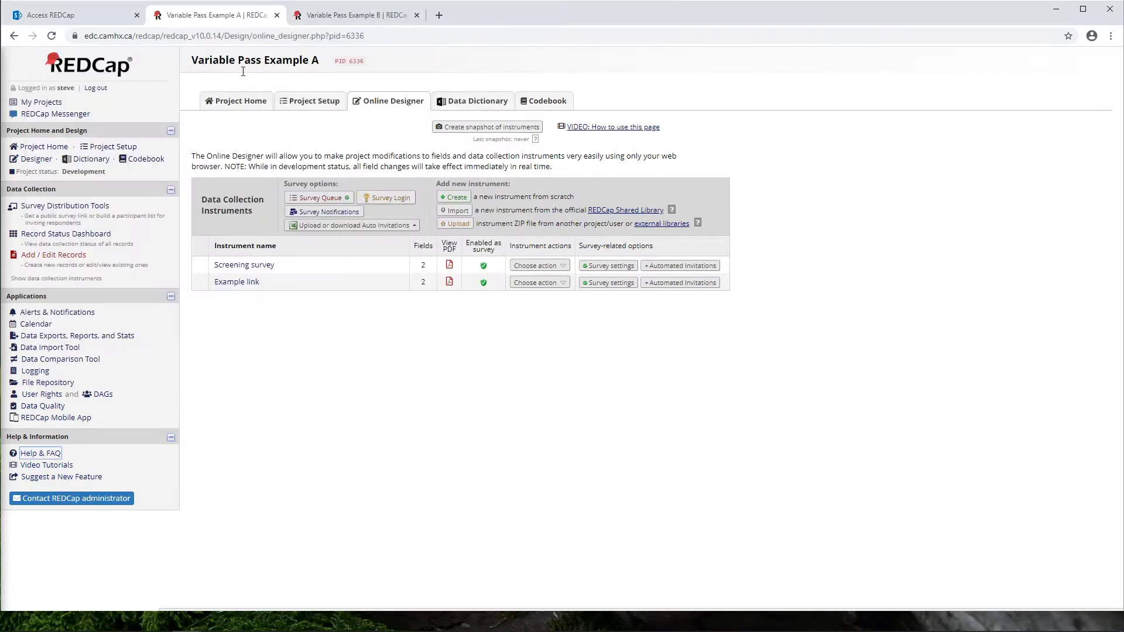
mouse_move(279, 185)
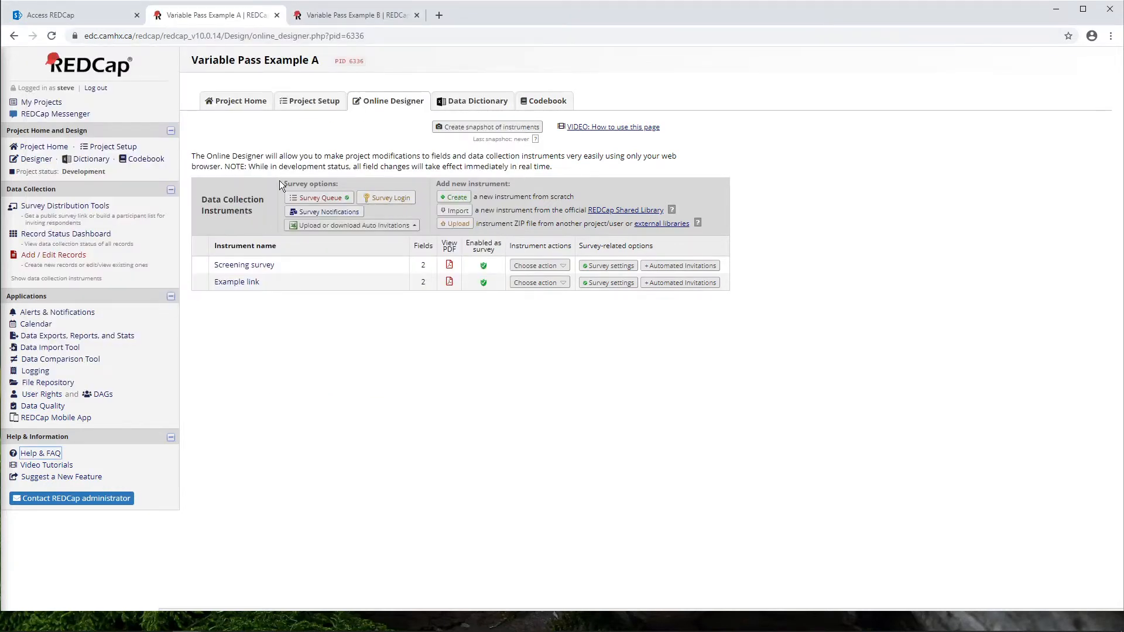
mouse_move(303, 304)
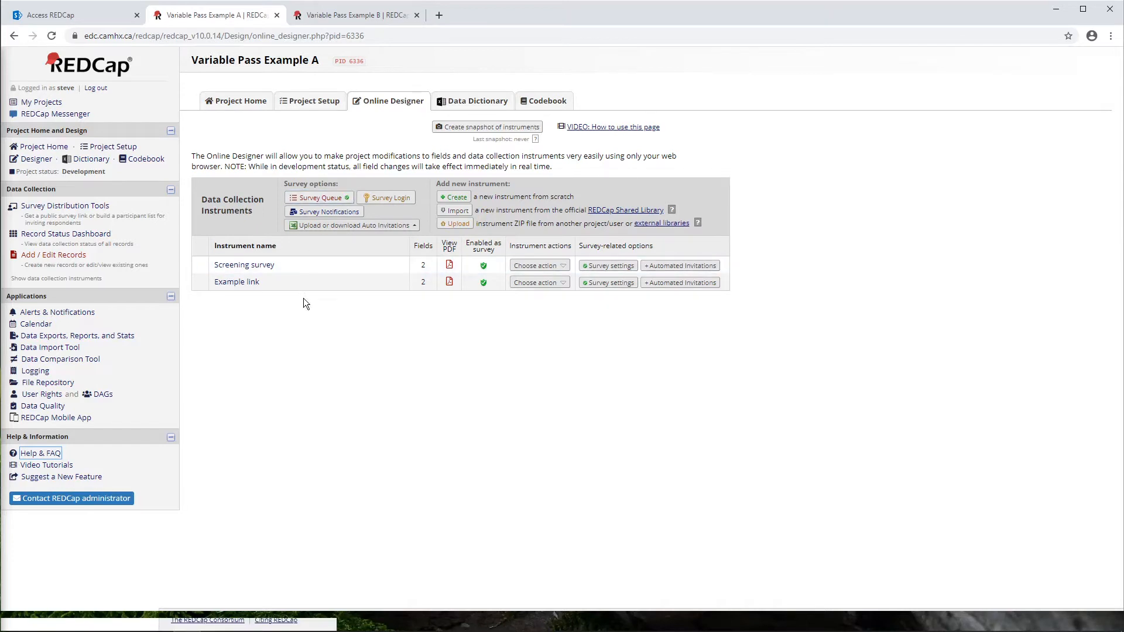
mouse_move(244, 264)
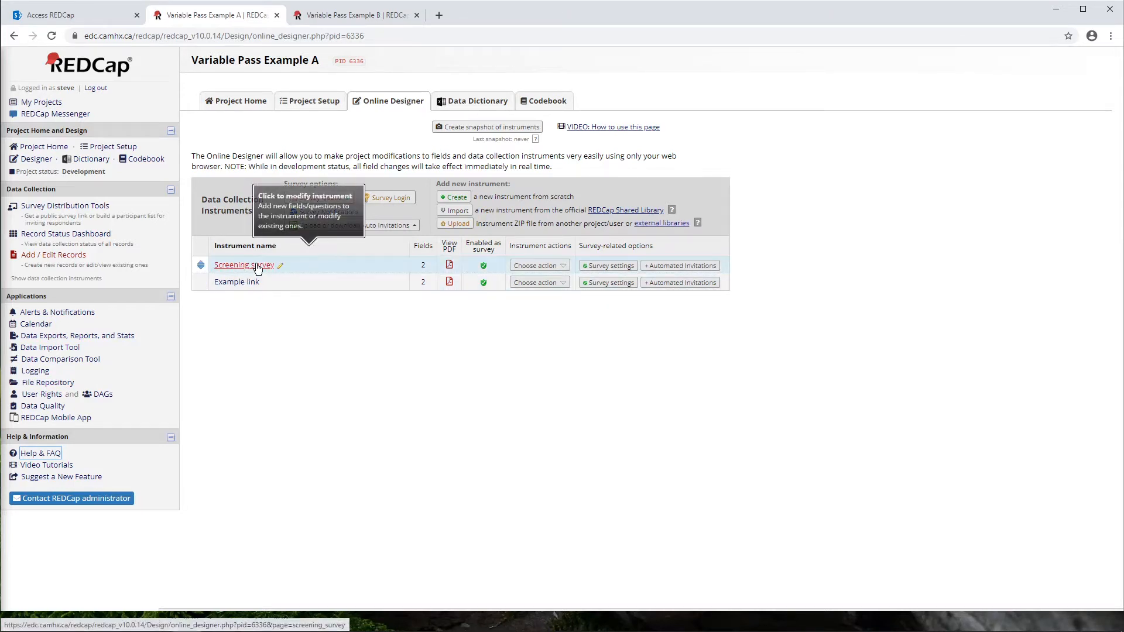
click(243, 264)
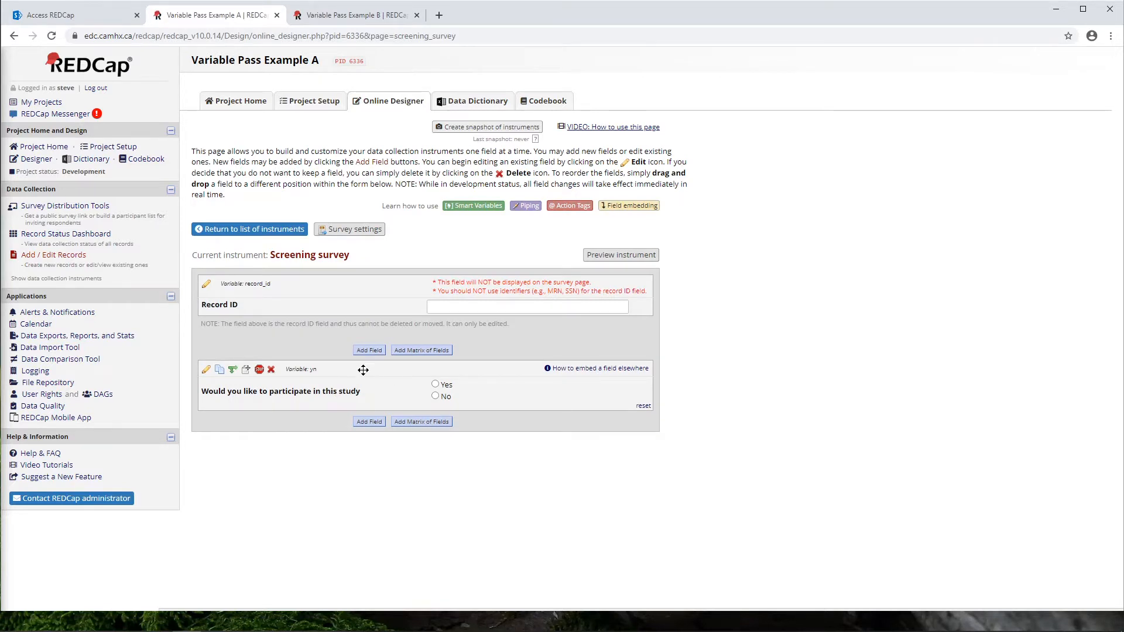
click(248, 228)
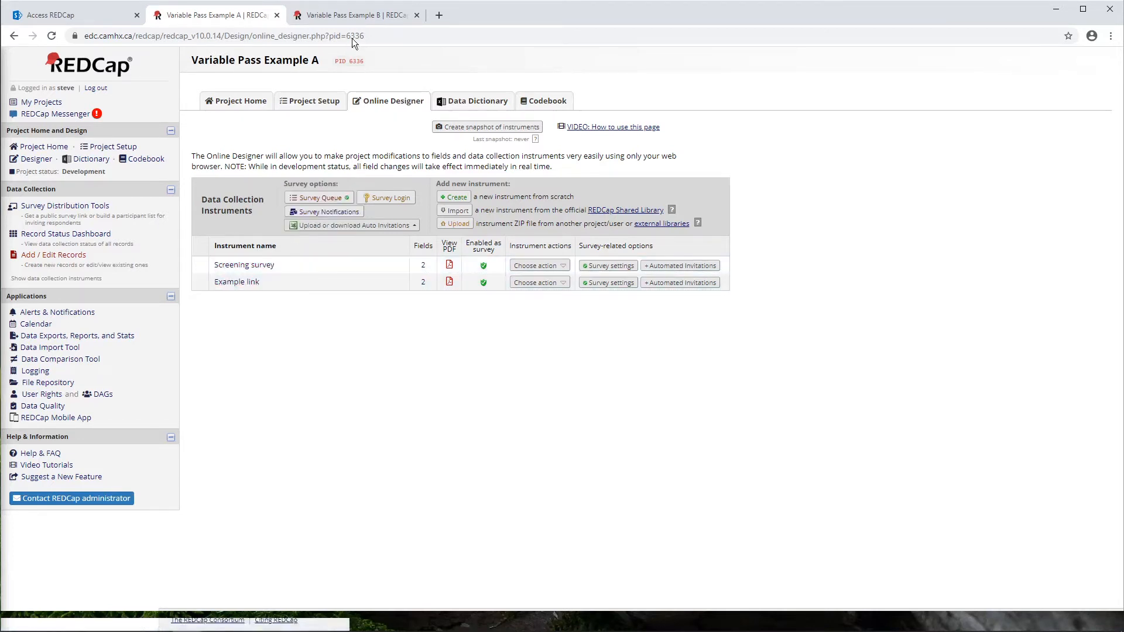
click(351, 14)
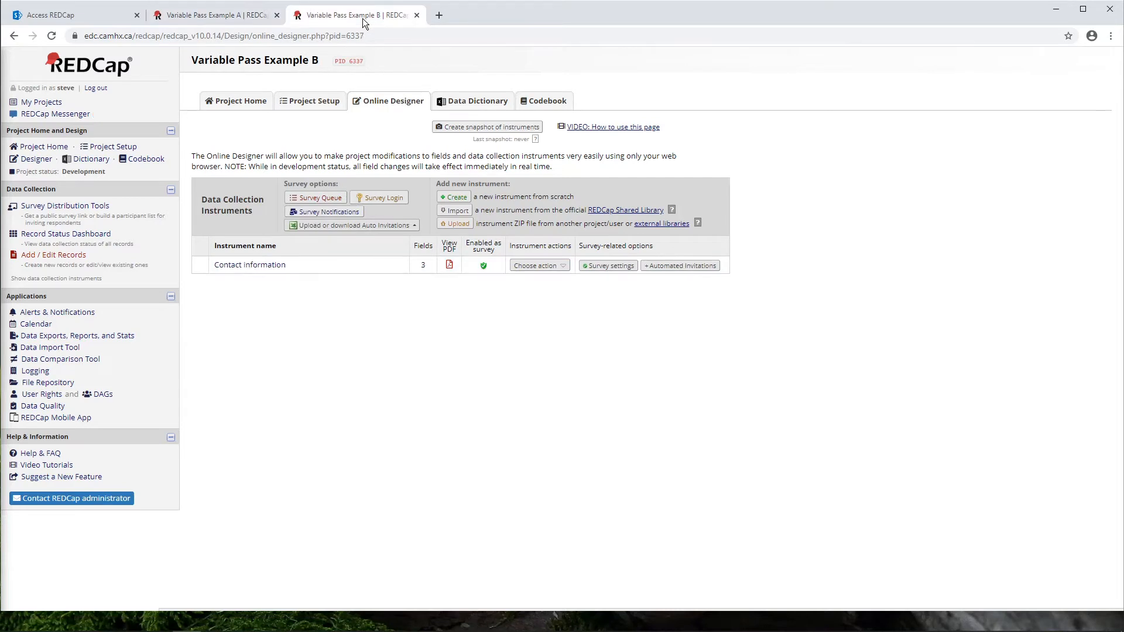
mouse_move(249, 264)
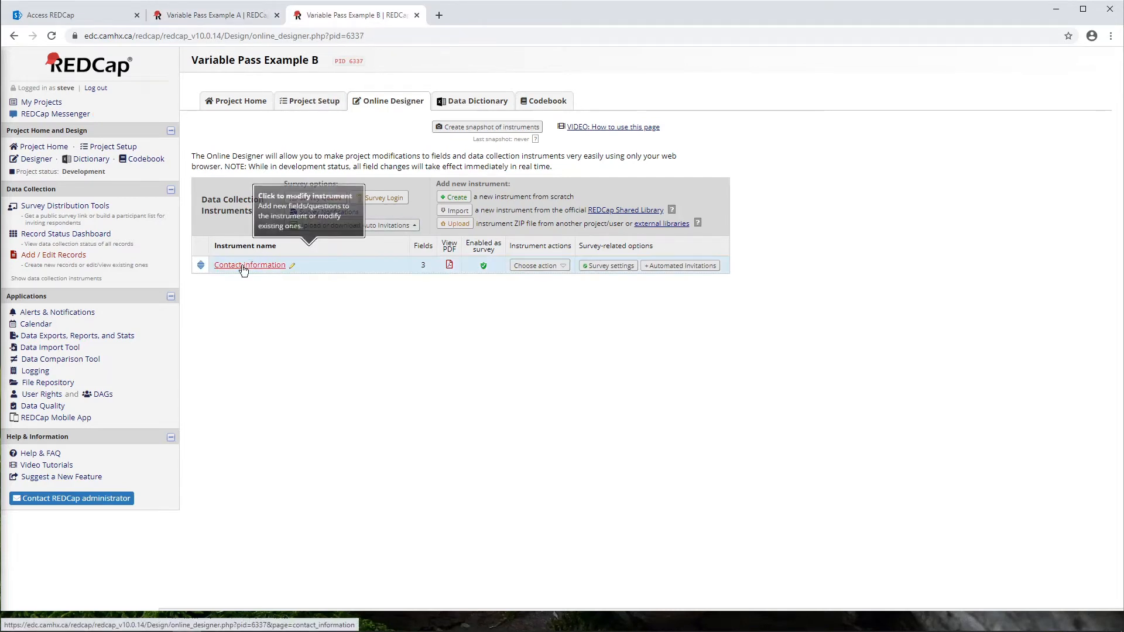
click(249, 265)
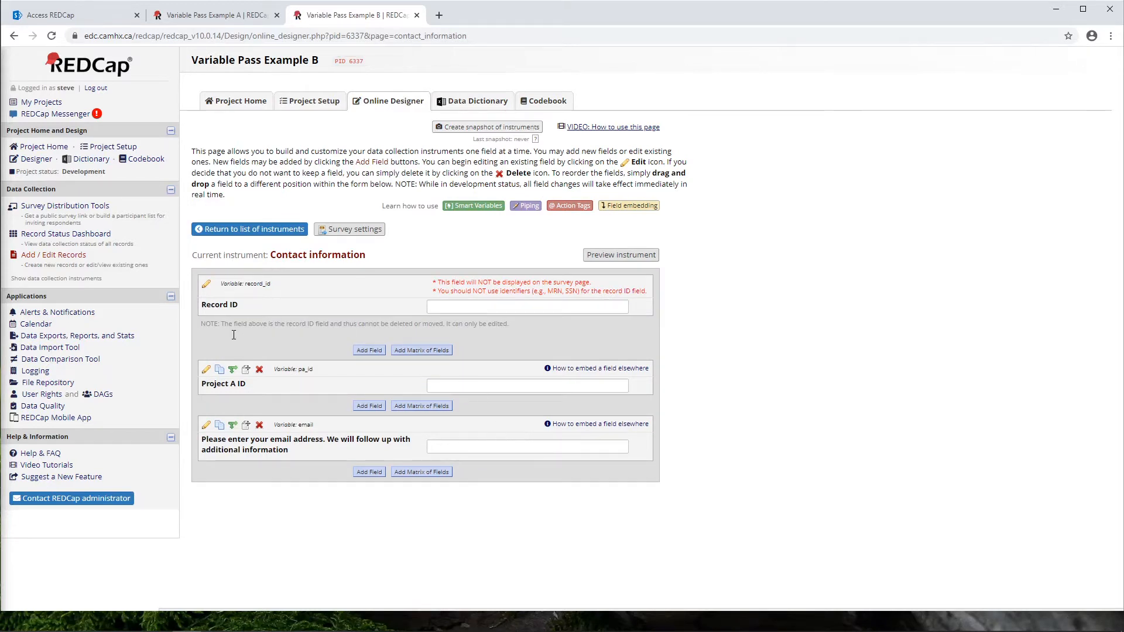
mouse_move(290, 388)
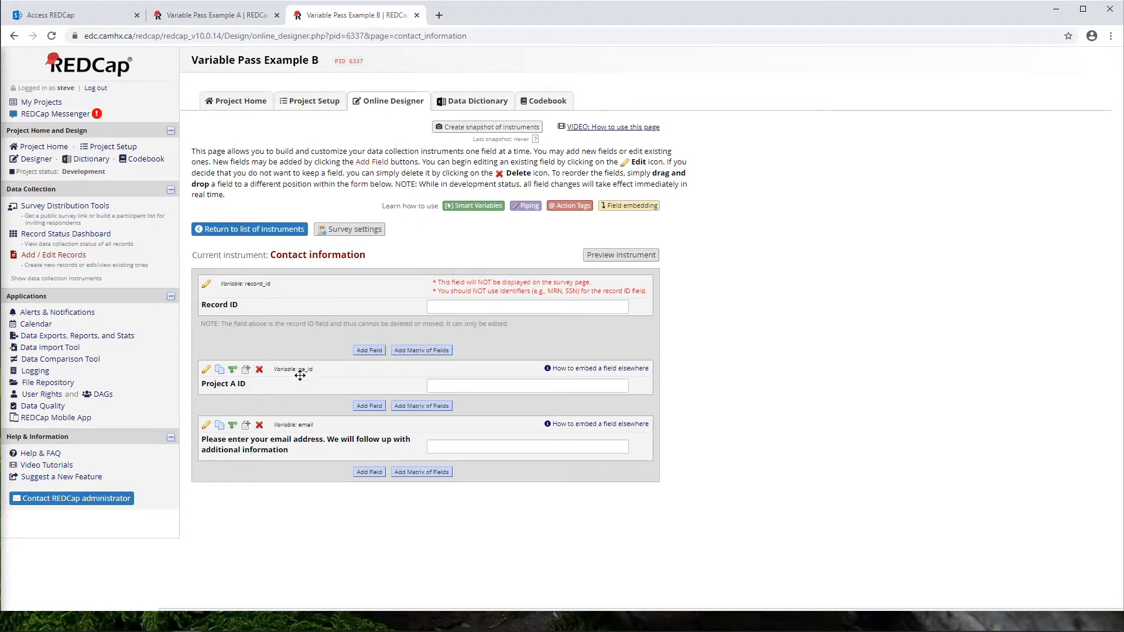
mouse_move(300, 376)
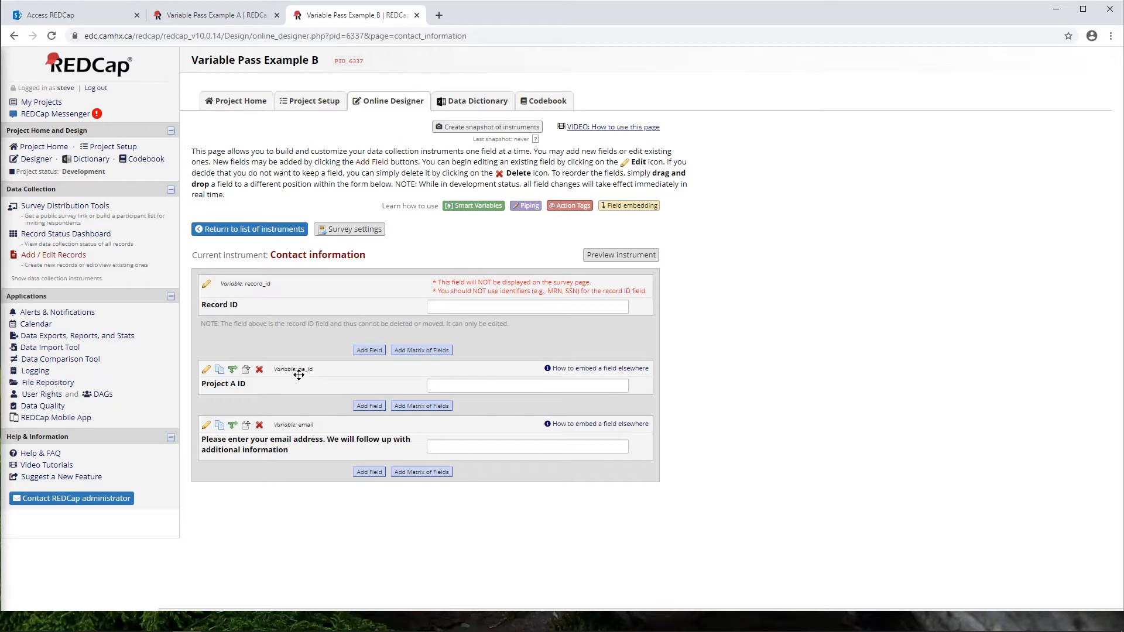
mouse_move(314, 378)
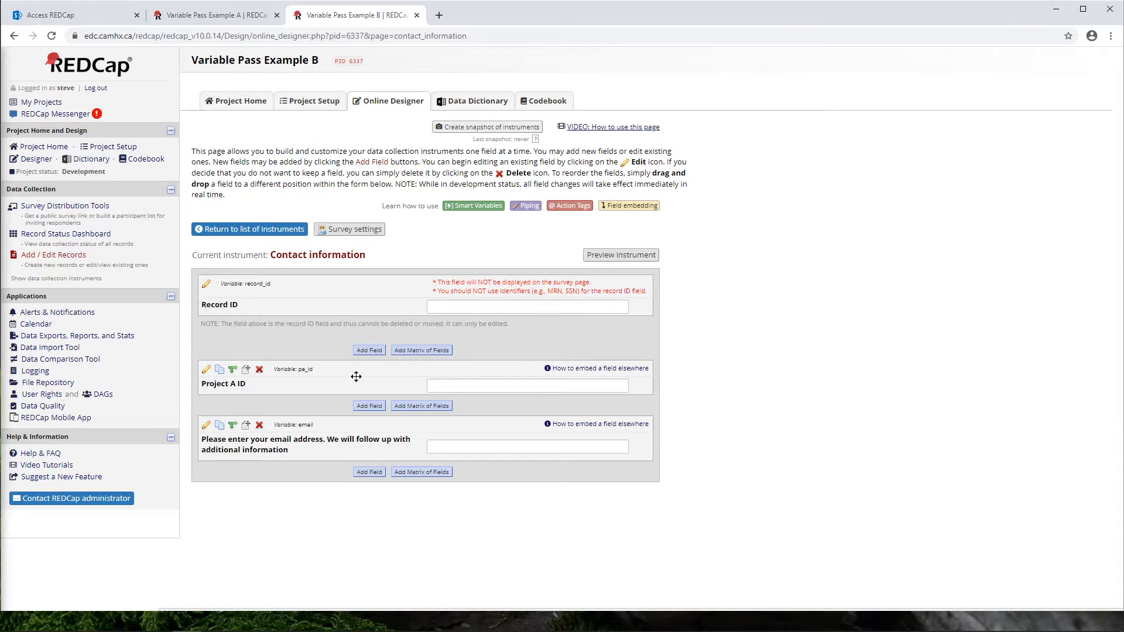
mouse_move(400, 388)
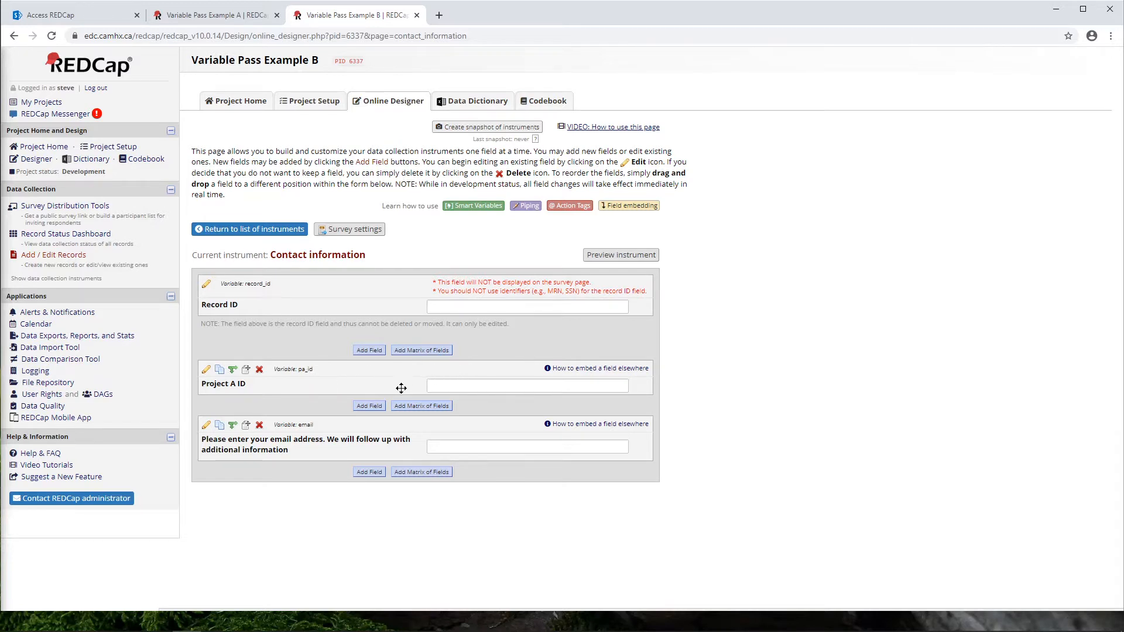
mouse_move(461, 387)
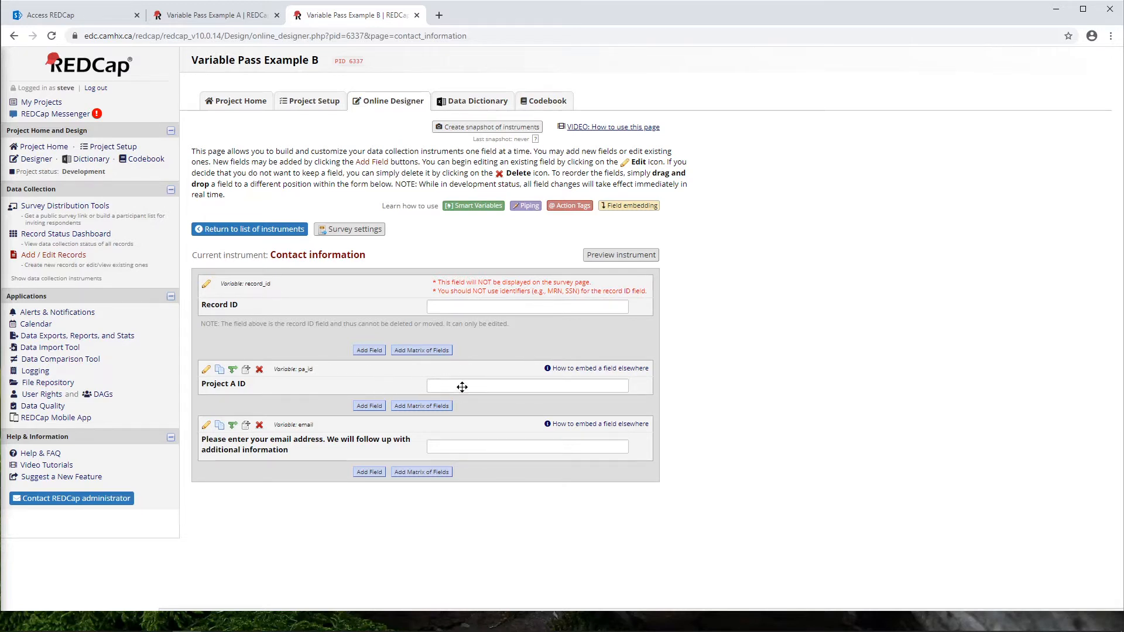
mouse_move(411, 444)
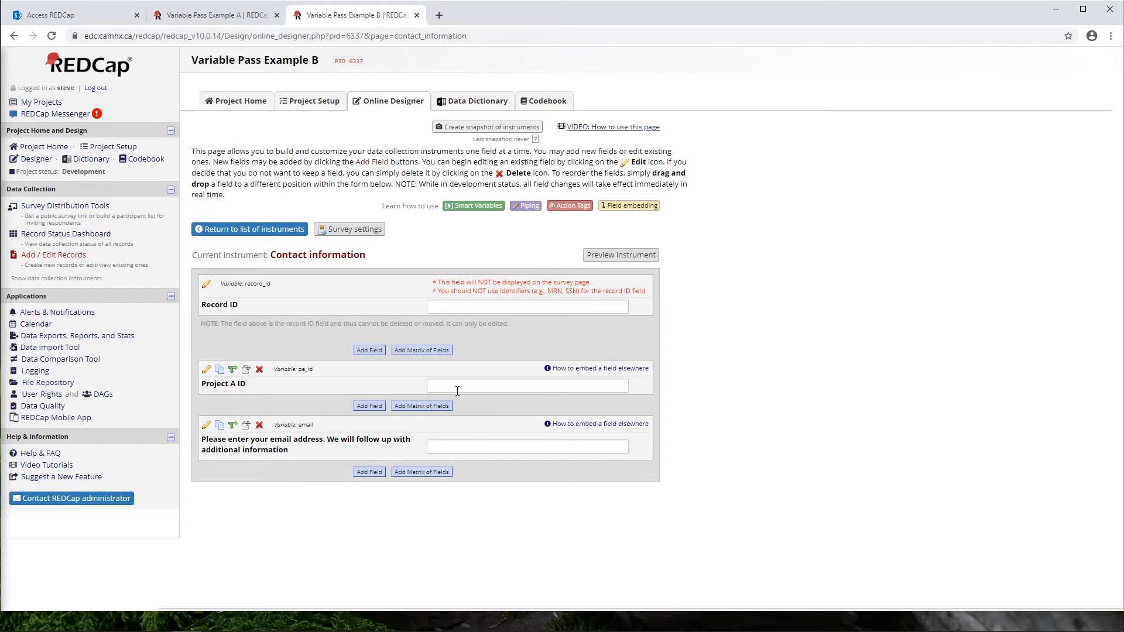
mouse_move(331, 428)
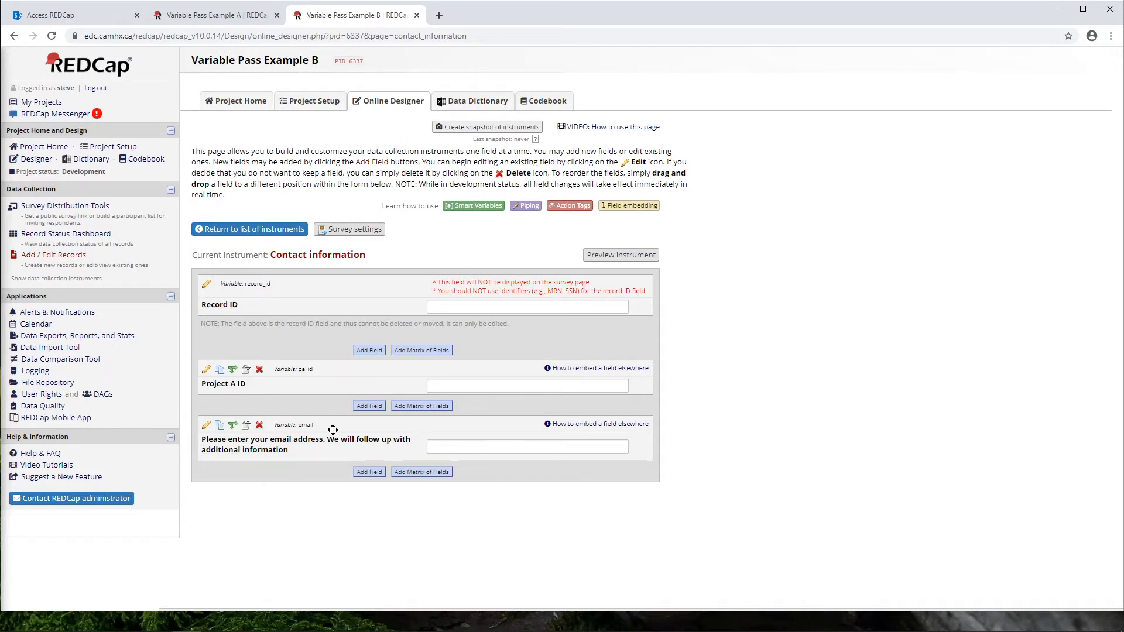
mouse_move(342, 432)
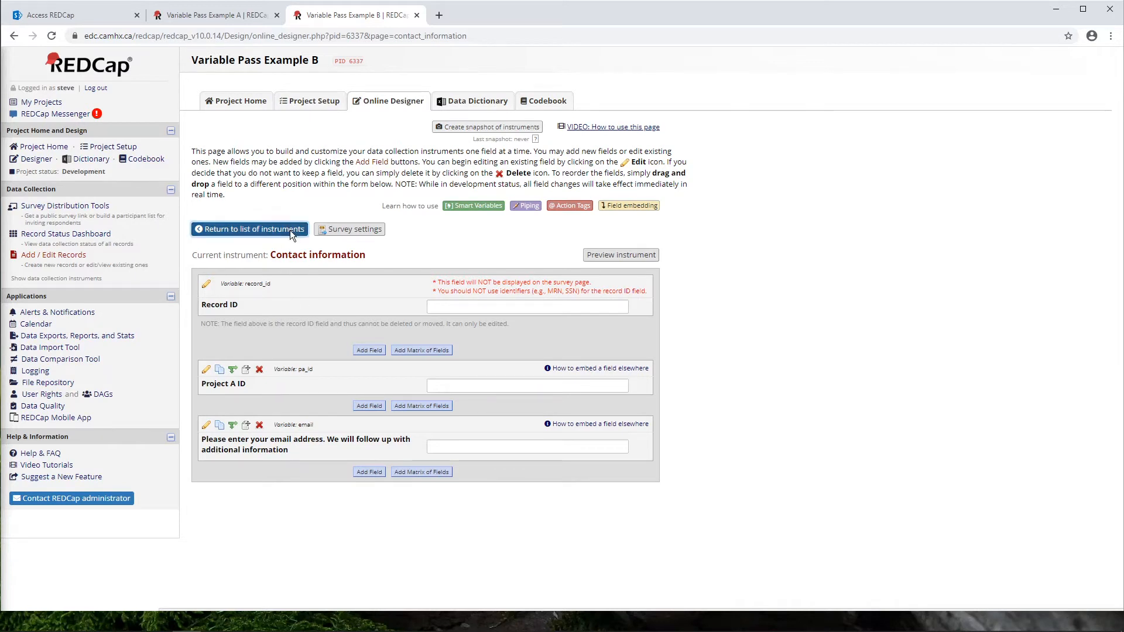
Review Project A's Example link instrument alongside Project B's public survey link and instrument list
click(216, 14)
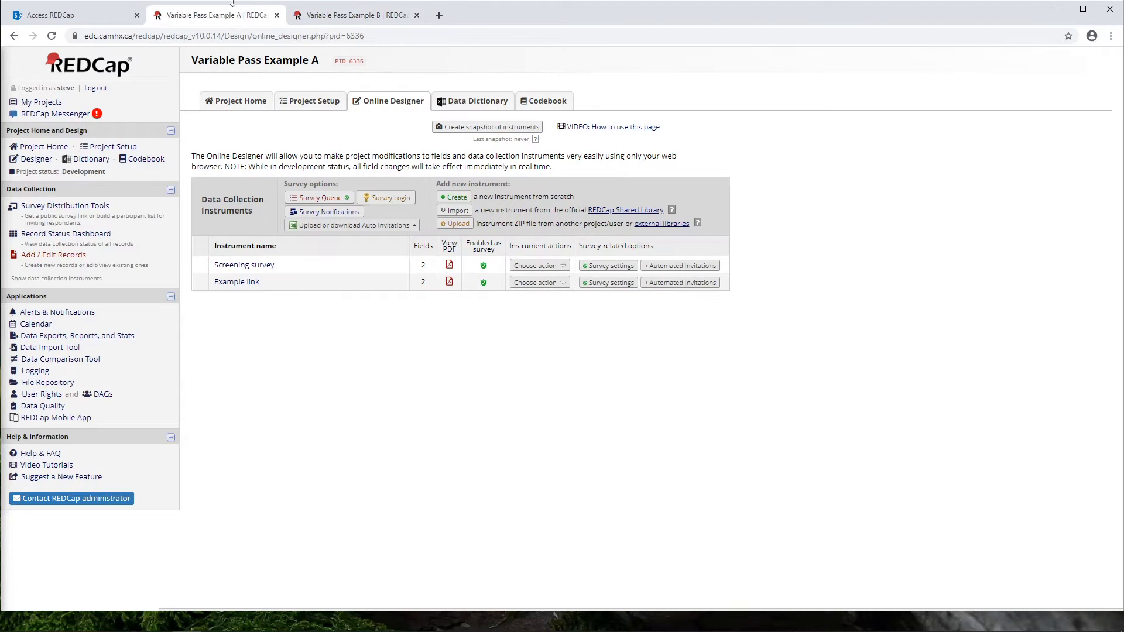
mouse_move(237, 282)
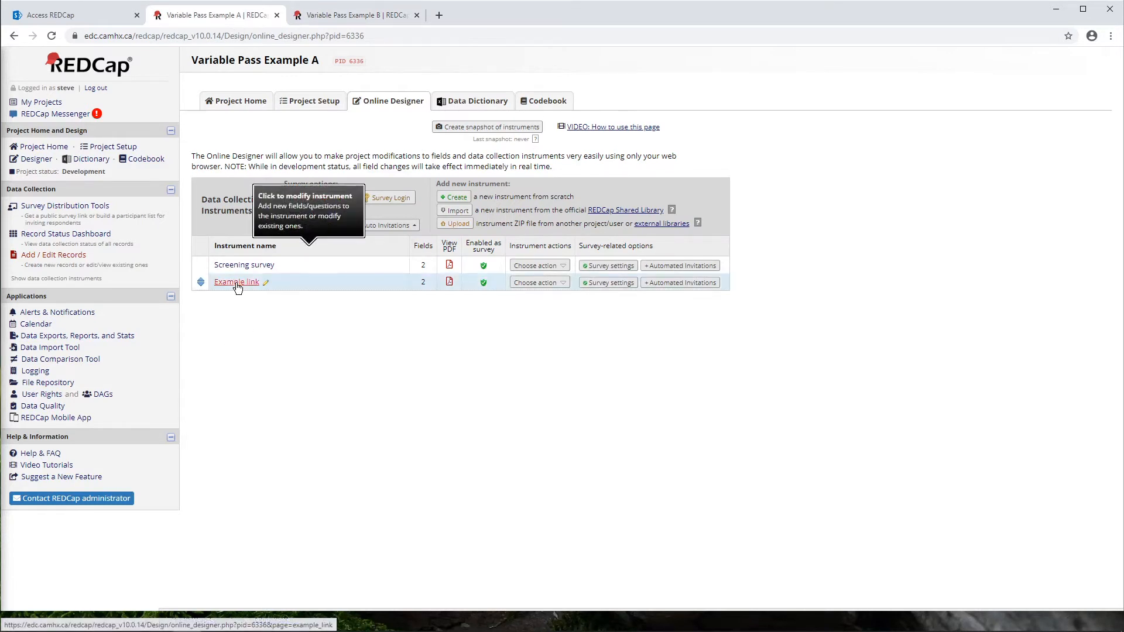
click(235, 281)
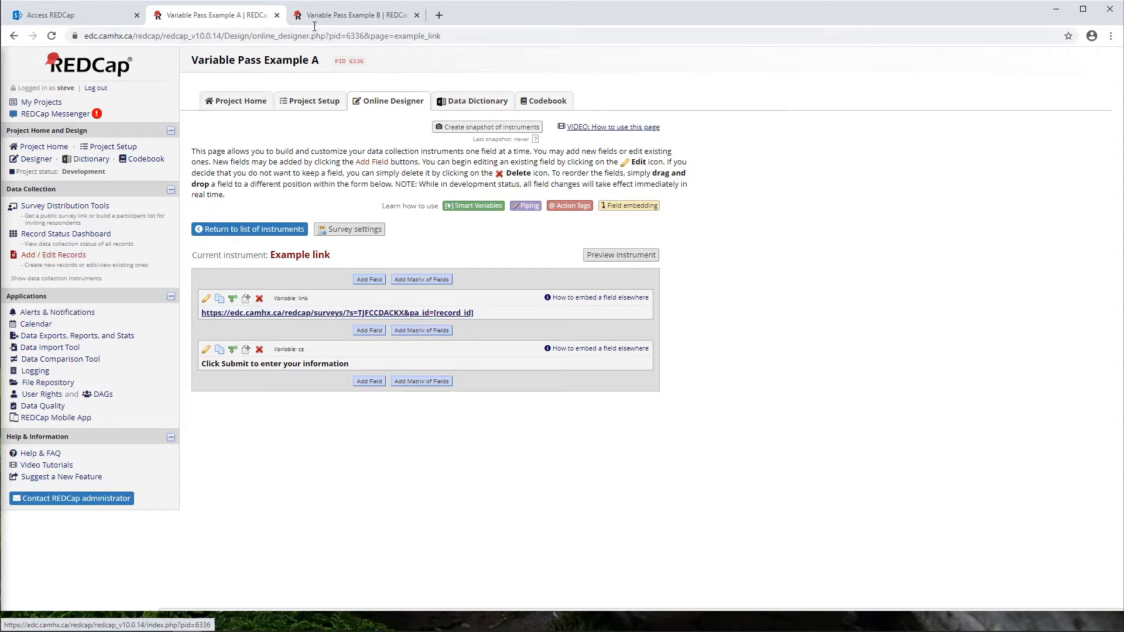
click(351, 14)
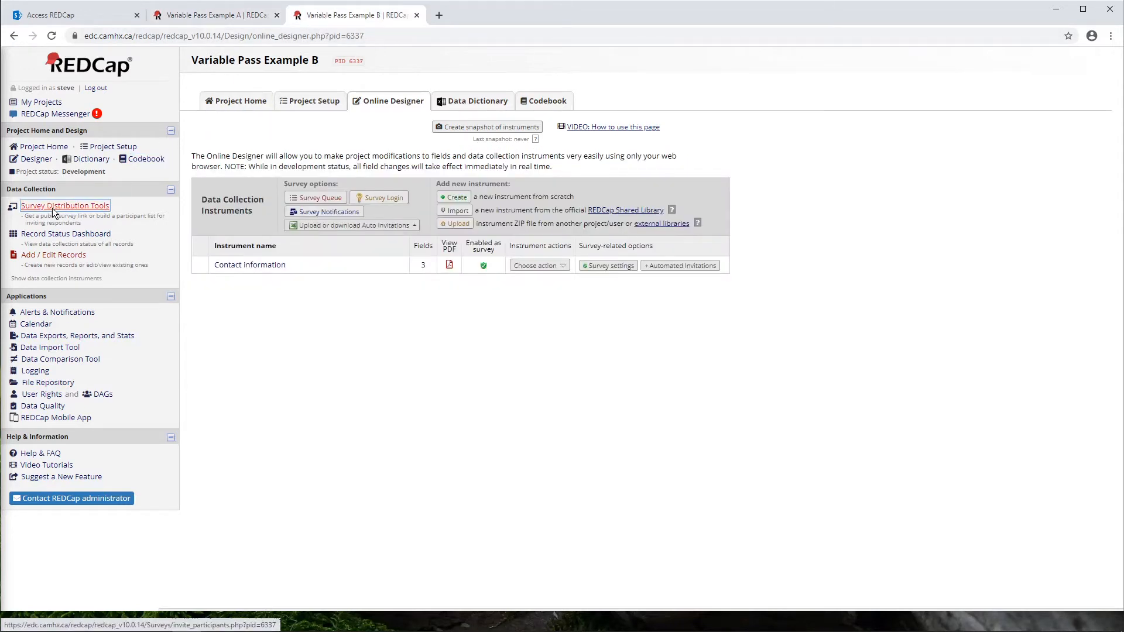
click(64, 206)
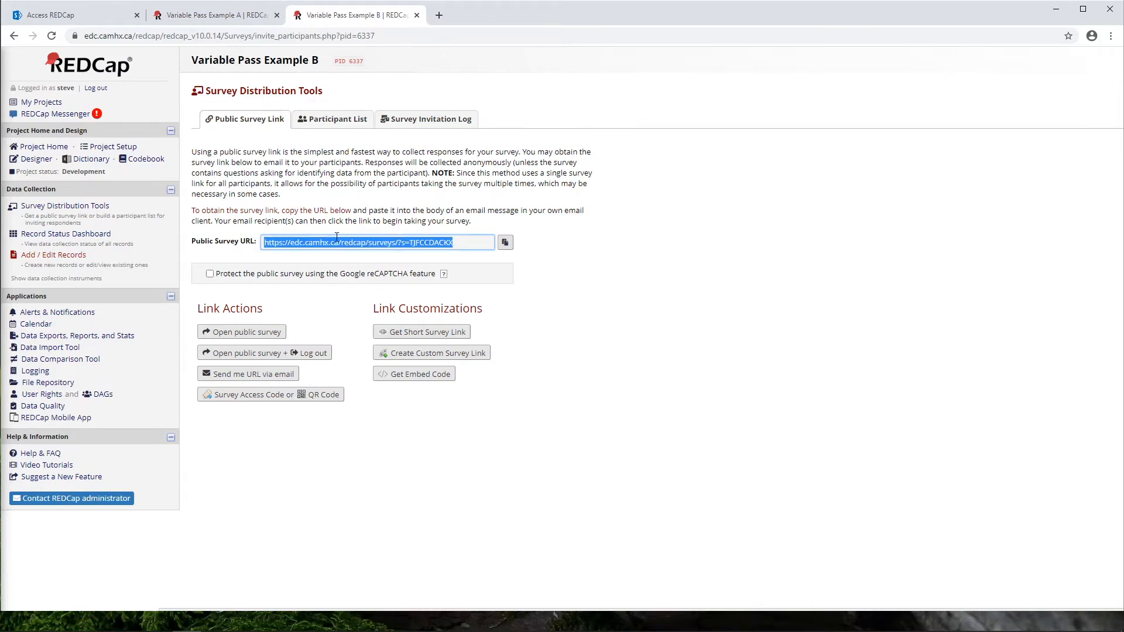
click(36, 159)
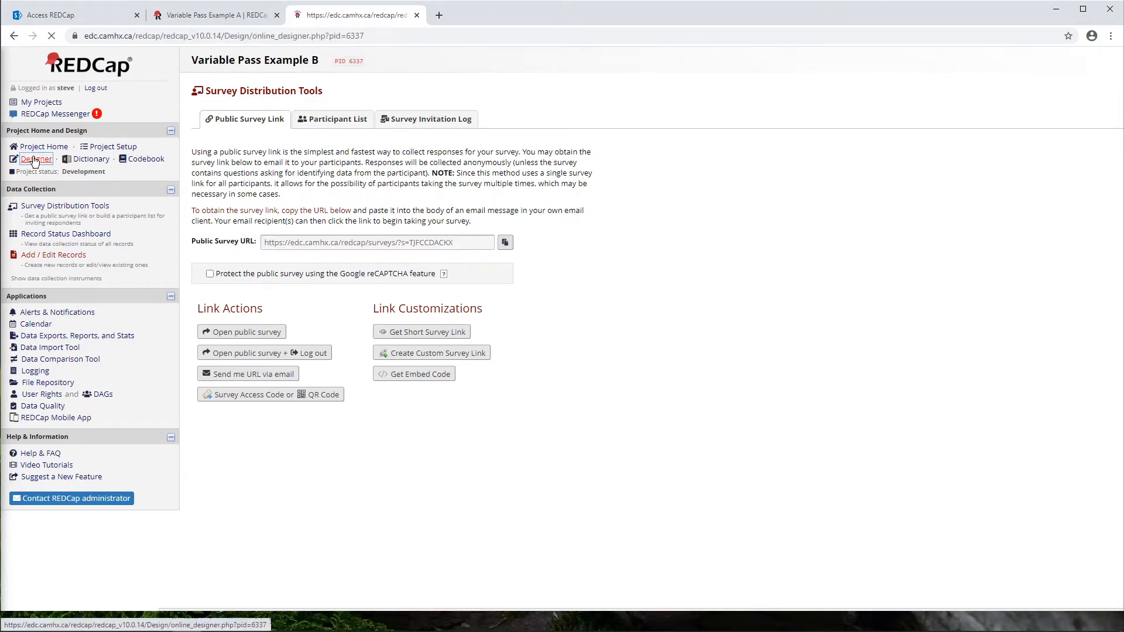
click(36, 158)
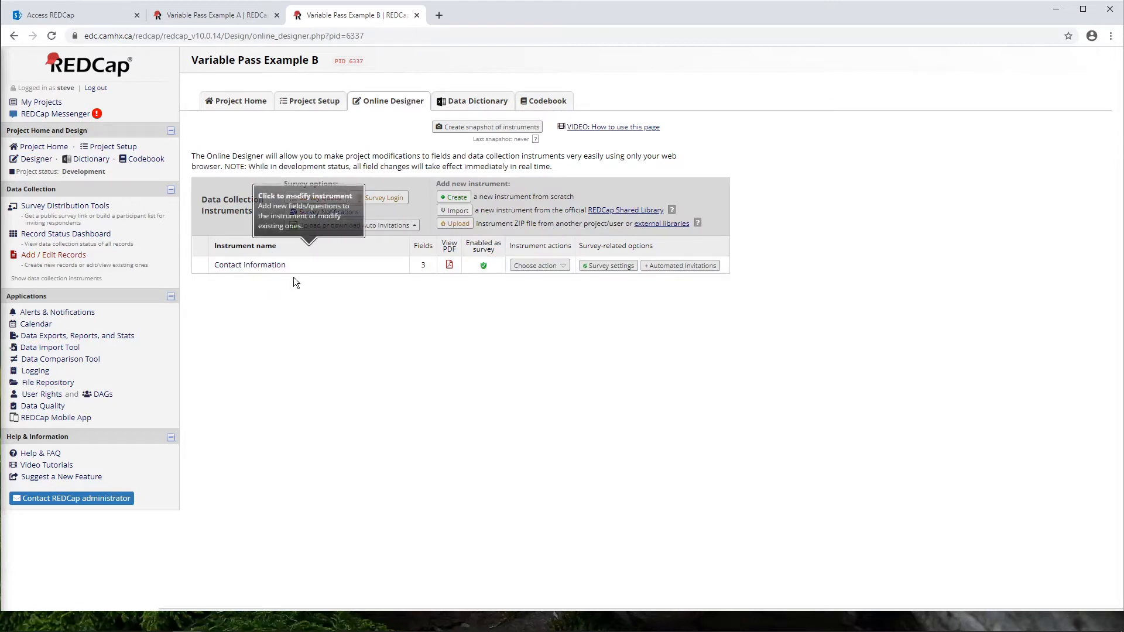
mouse_move(261, 279)
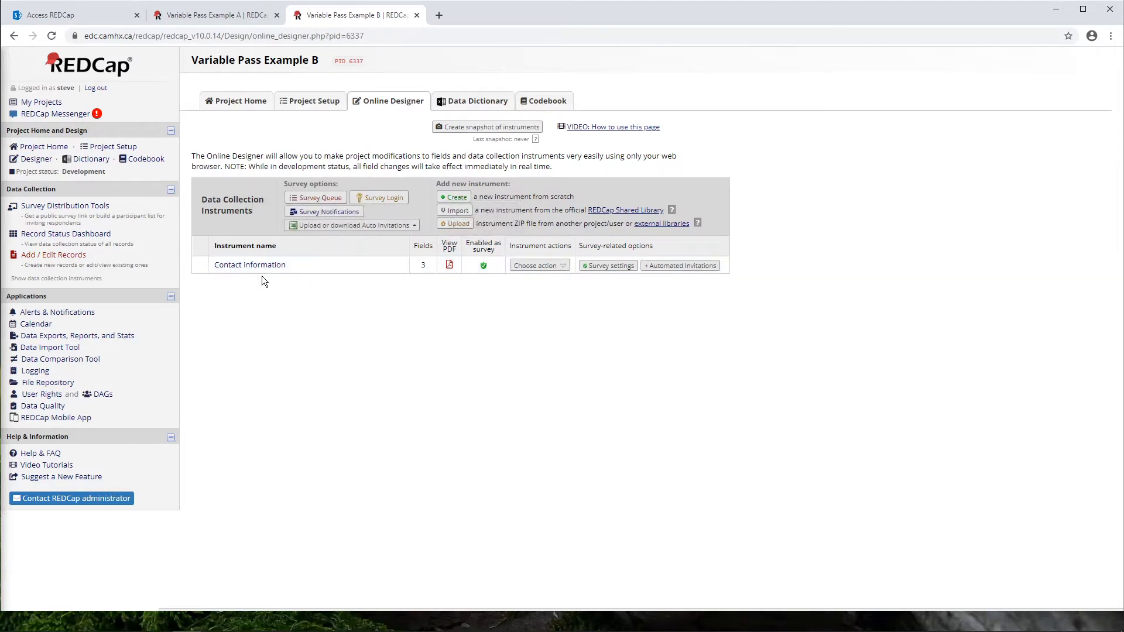
click(215, 14)
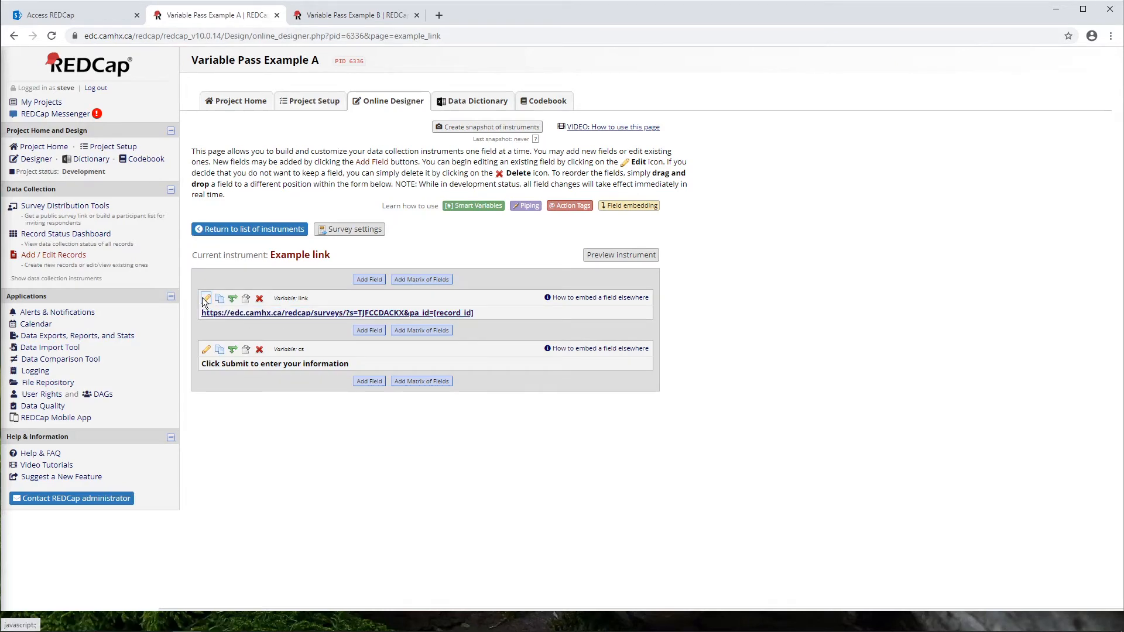
Review the link field's anchor to Project B's survey passing pa_id=[record_id], then save the field
click(206, 299)
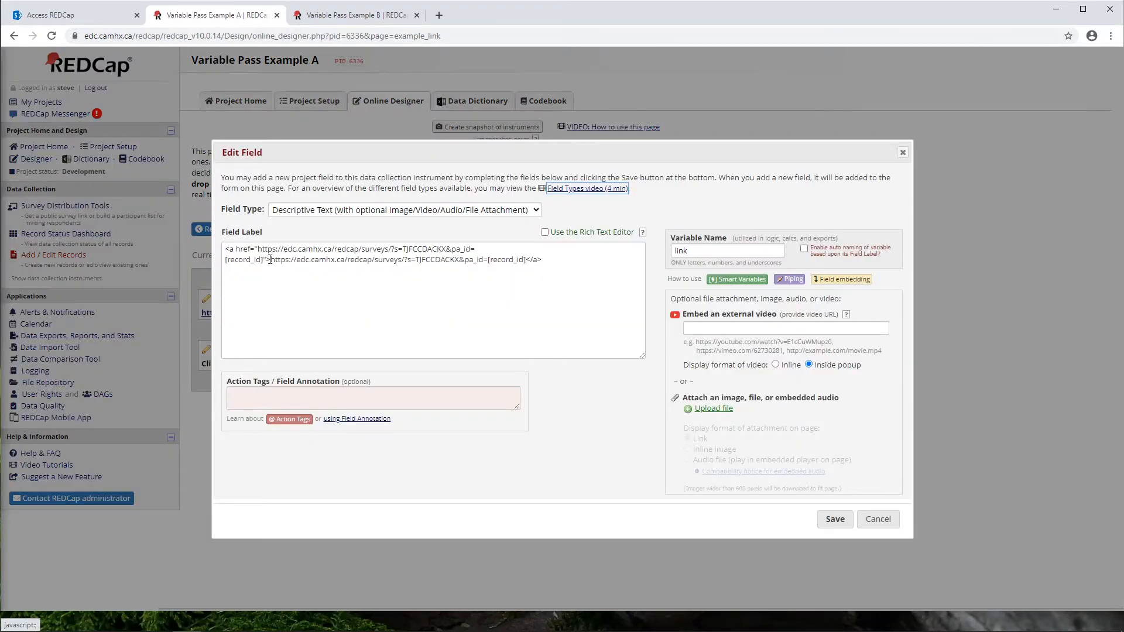
drag(271, 259, 458, 260)
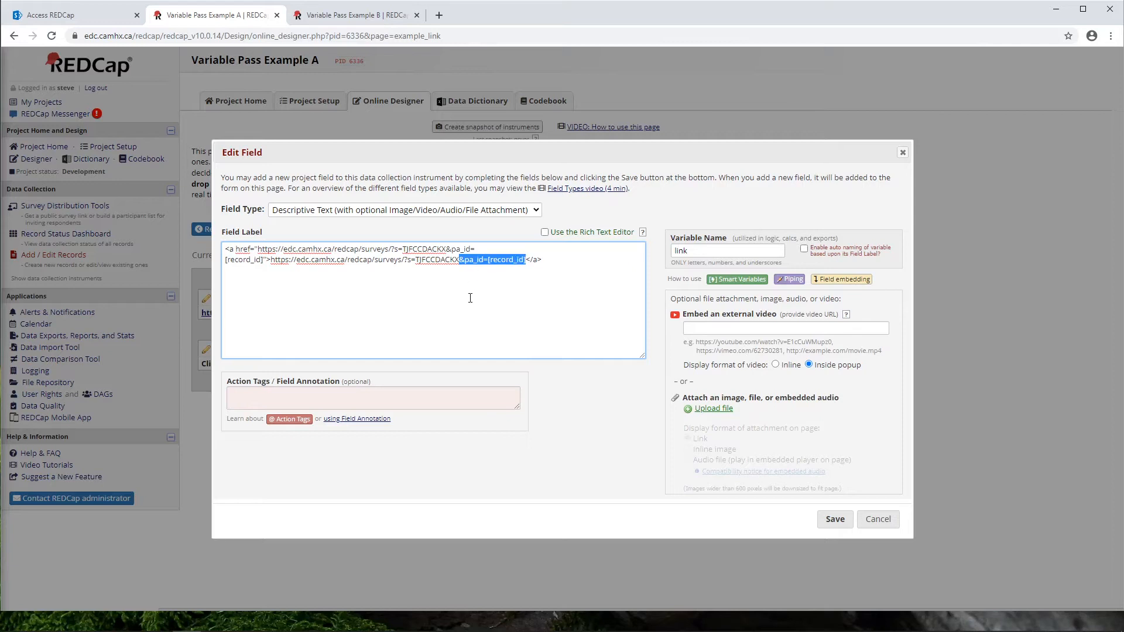
mouse_move(441, 273)
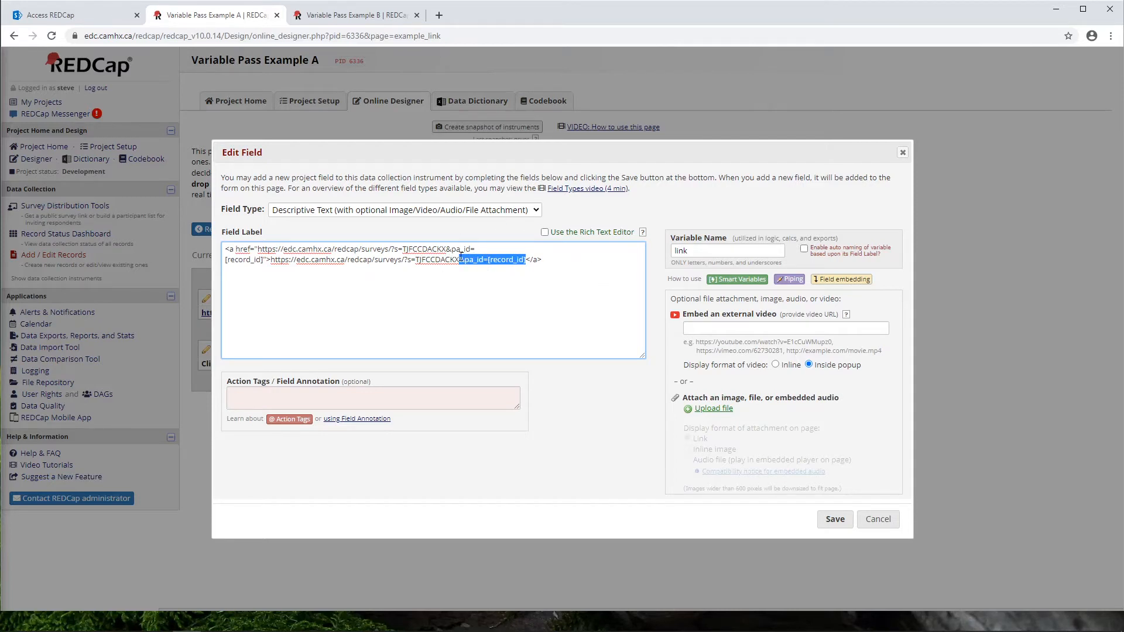
click(465, 259)
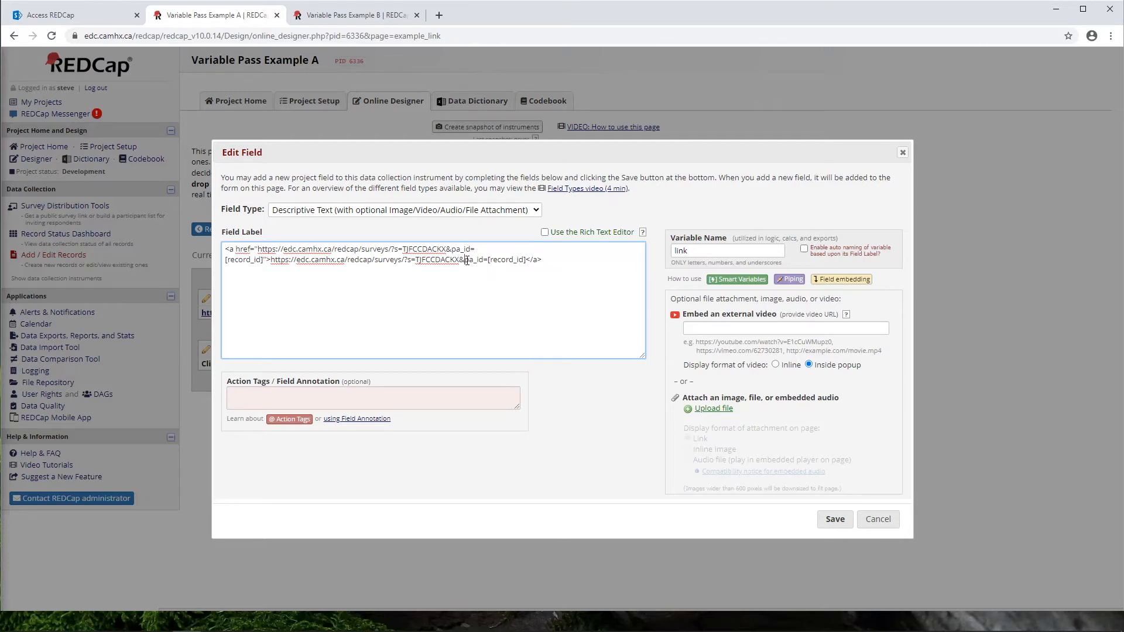
double_click(472, 260)
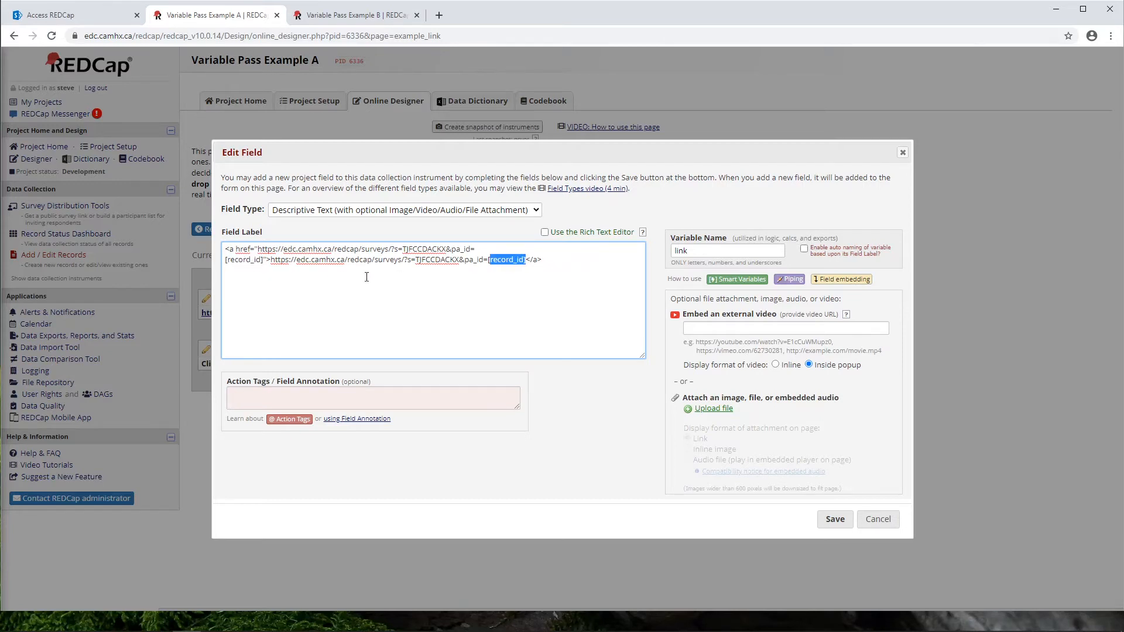
mouse_move(454, 274)
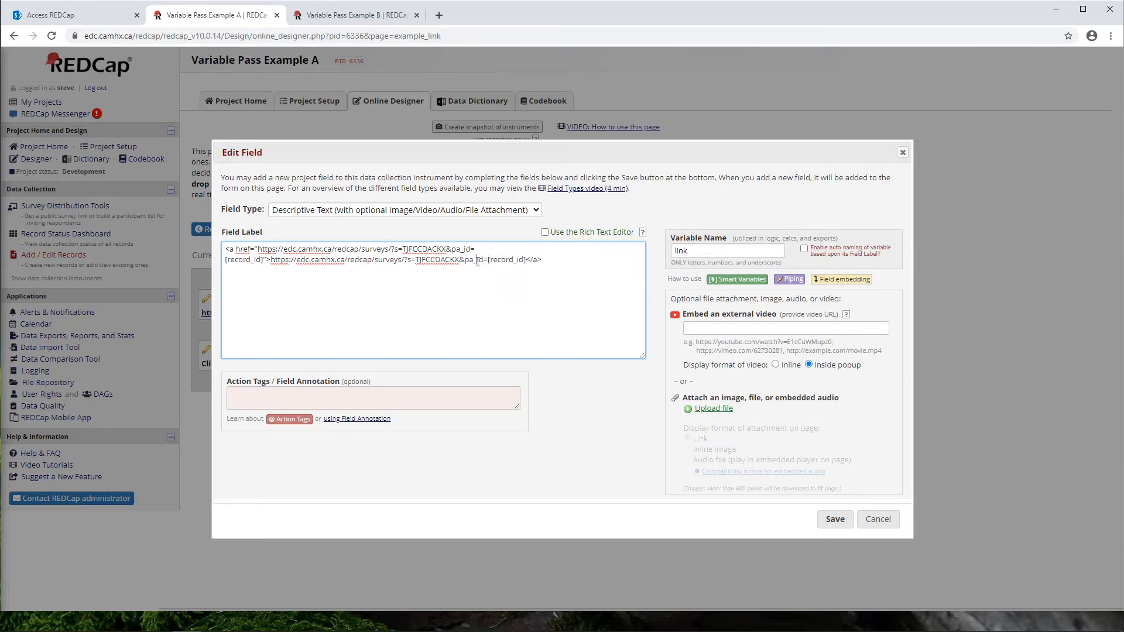
drag(467, 260, 523, 259)
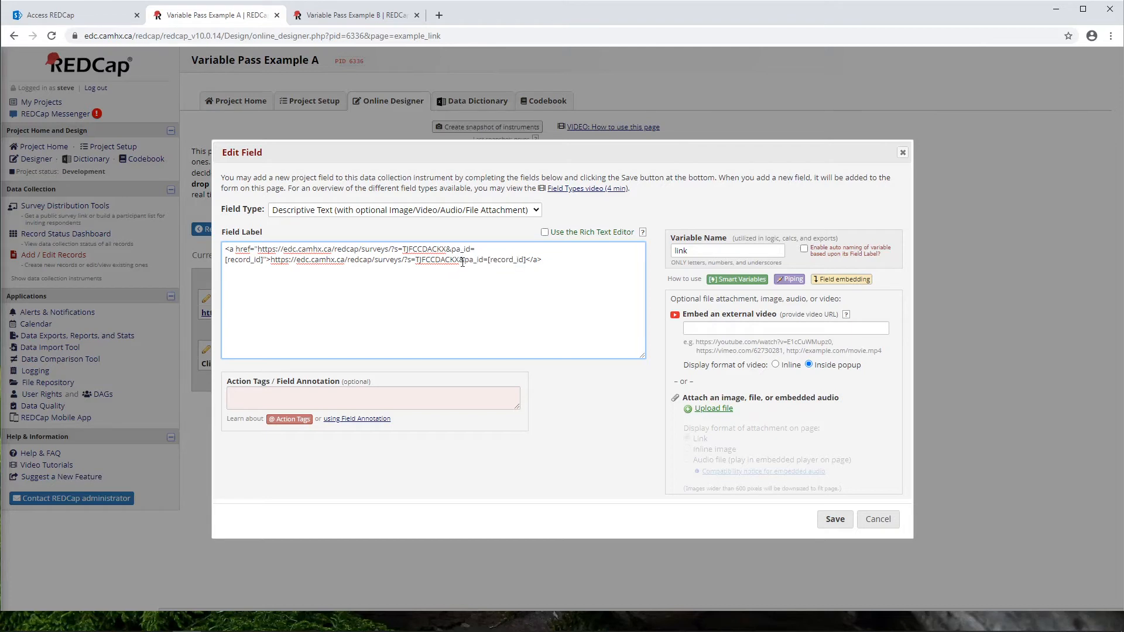
mouse_move(594, 235)
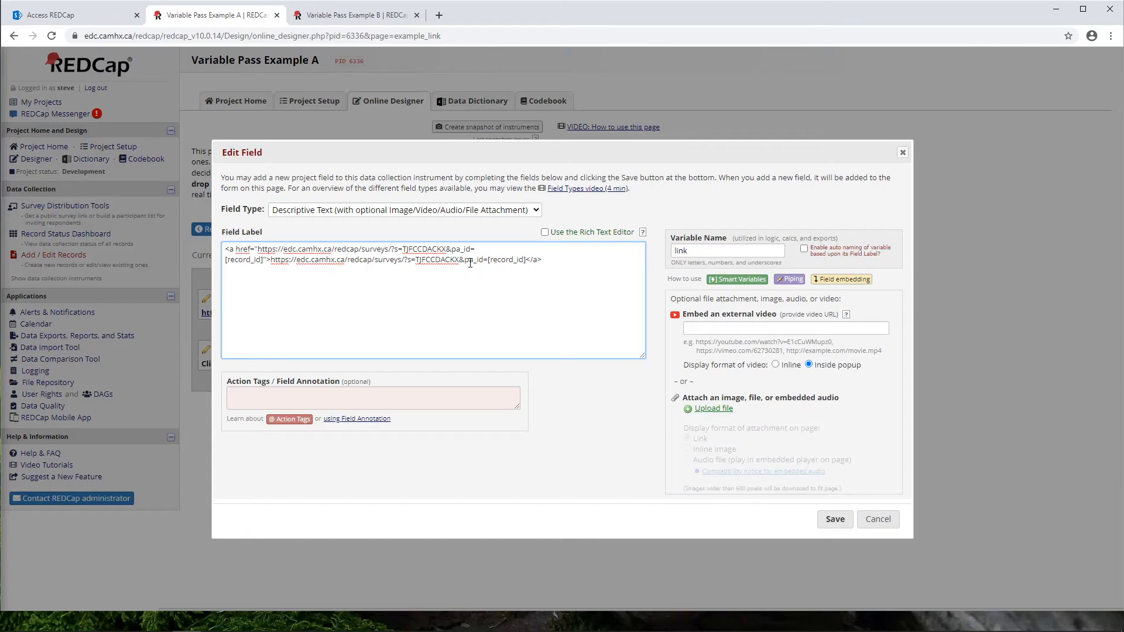
double_click(471, 260)
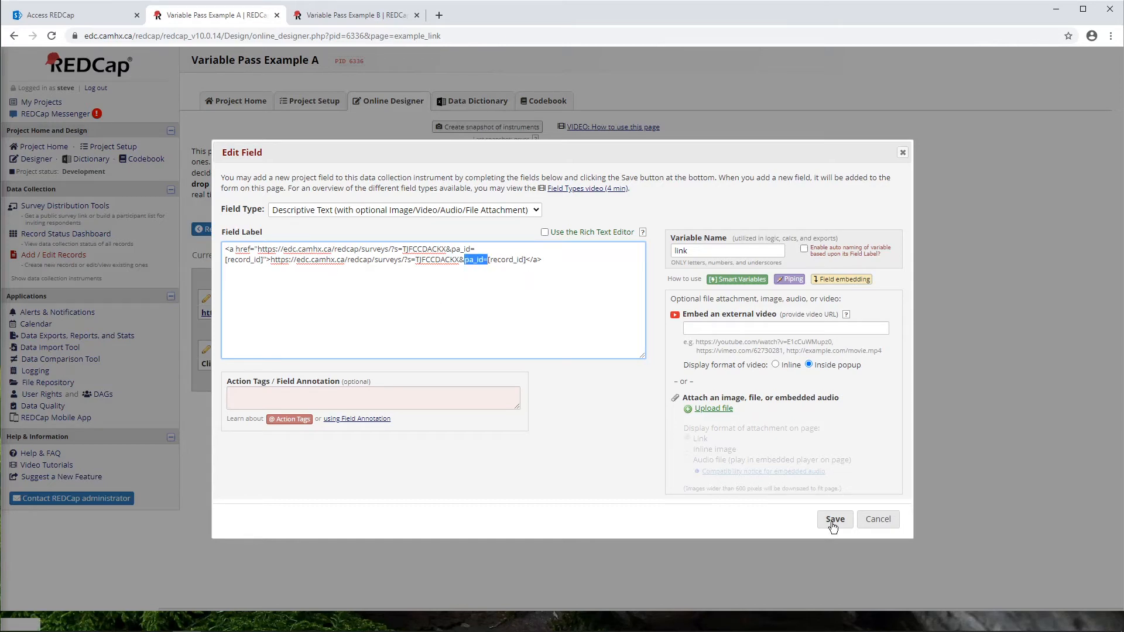
click(833, 518)
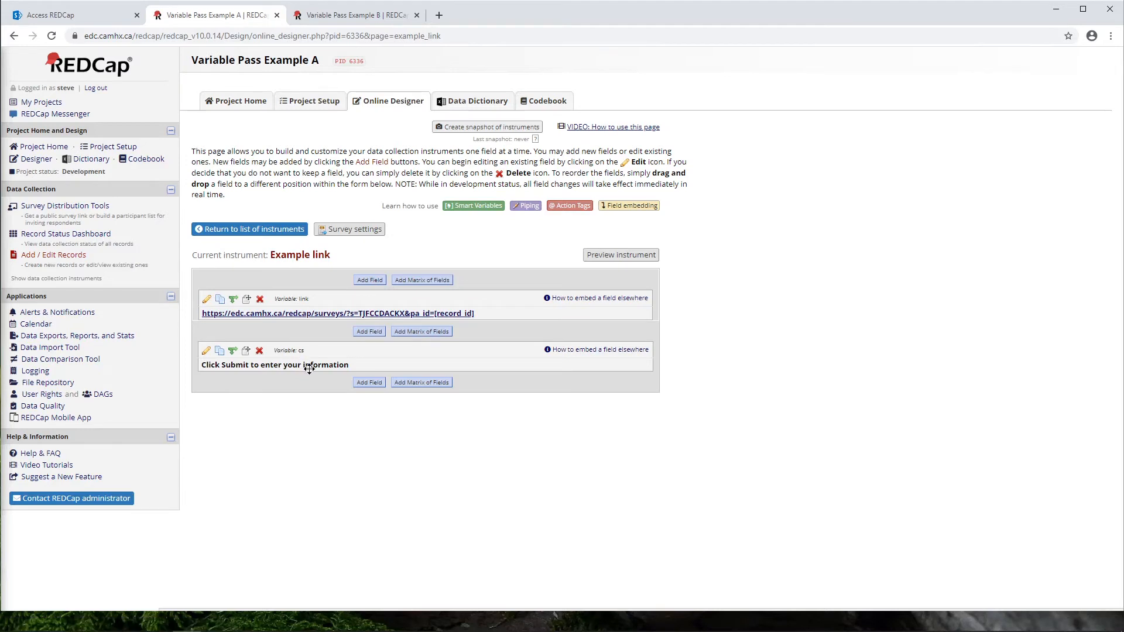
Confirm the Example link survey redirects on completion to the pa_id URL and save its settings
click(354, 228)
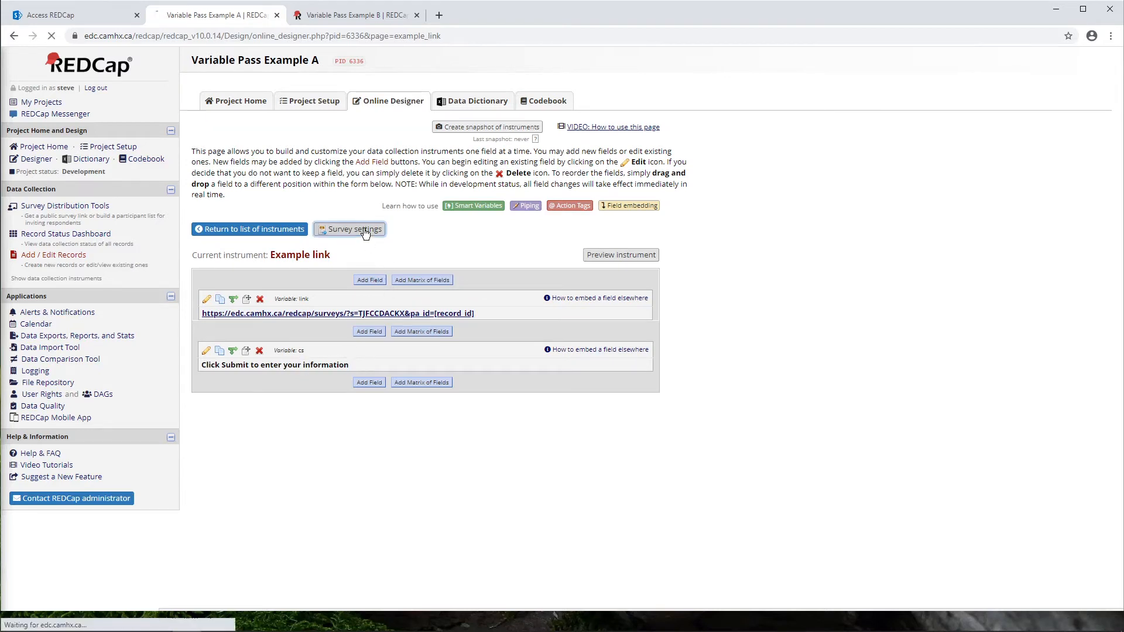
click(354, 228)
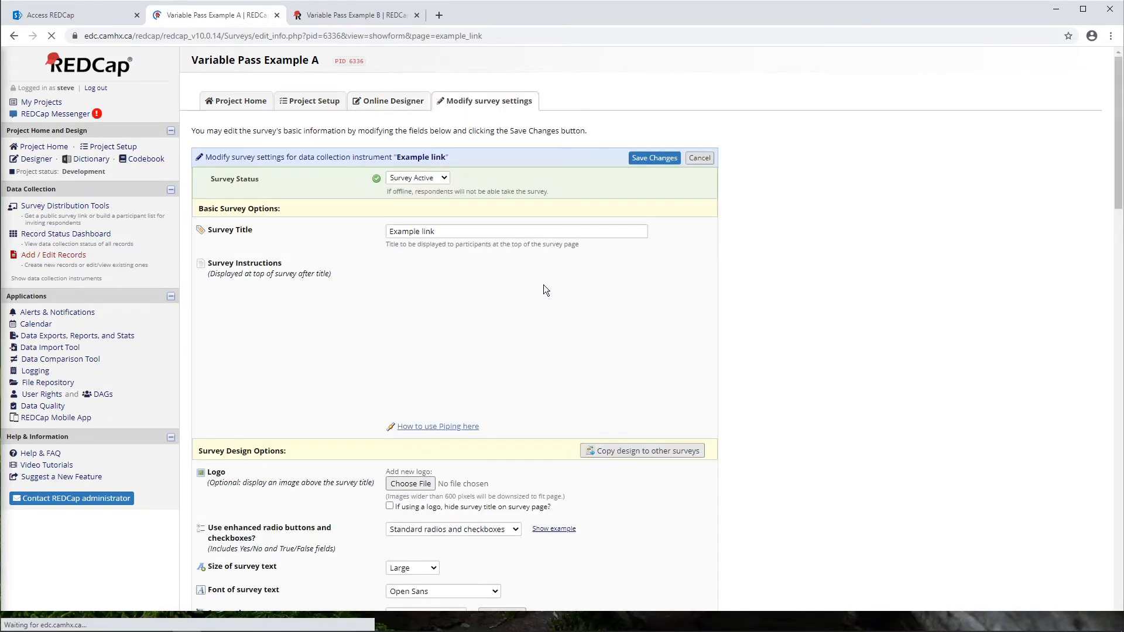
scroll(down, 3)
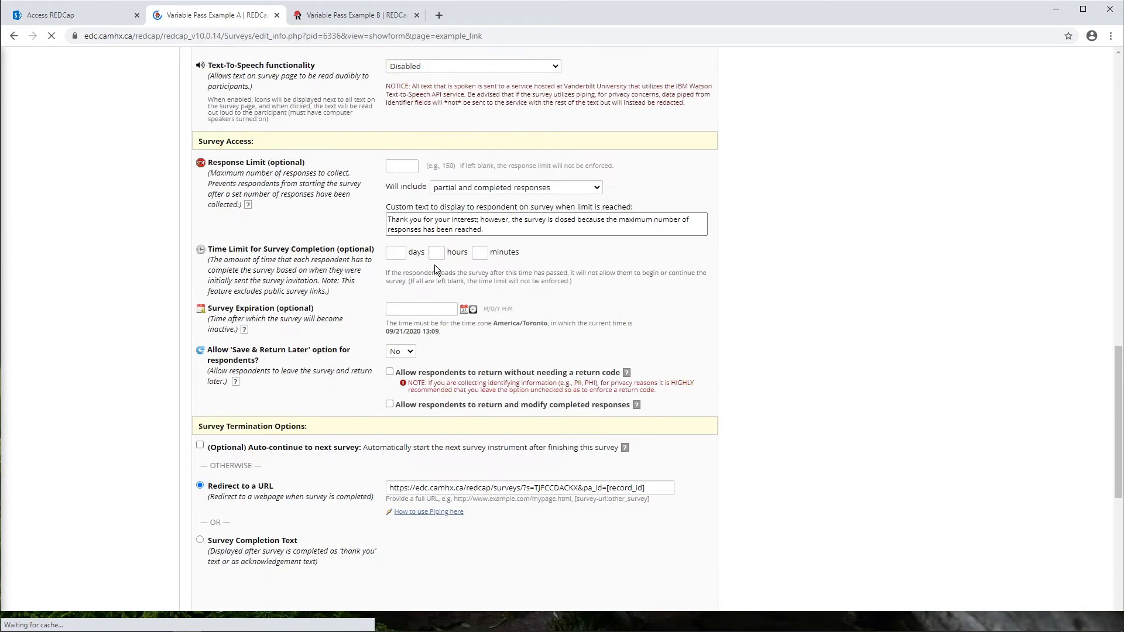
scroll(down, 3)
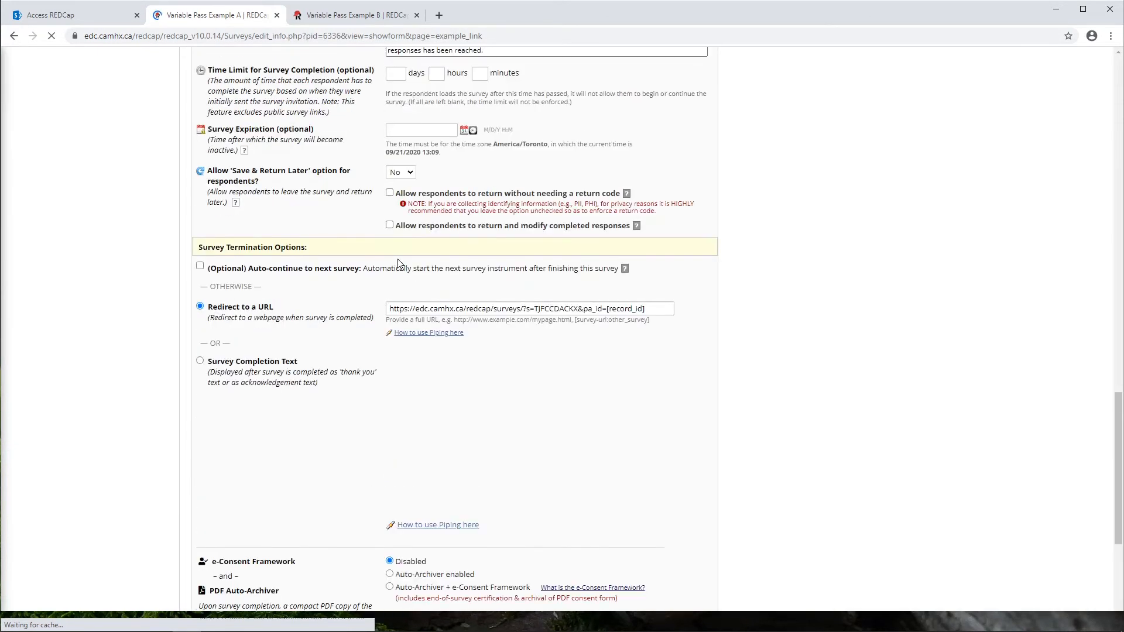
scroll(down, 3)
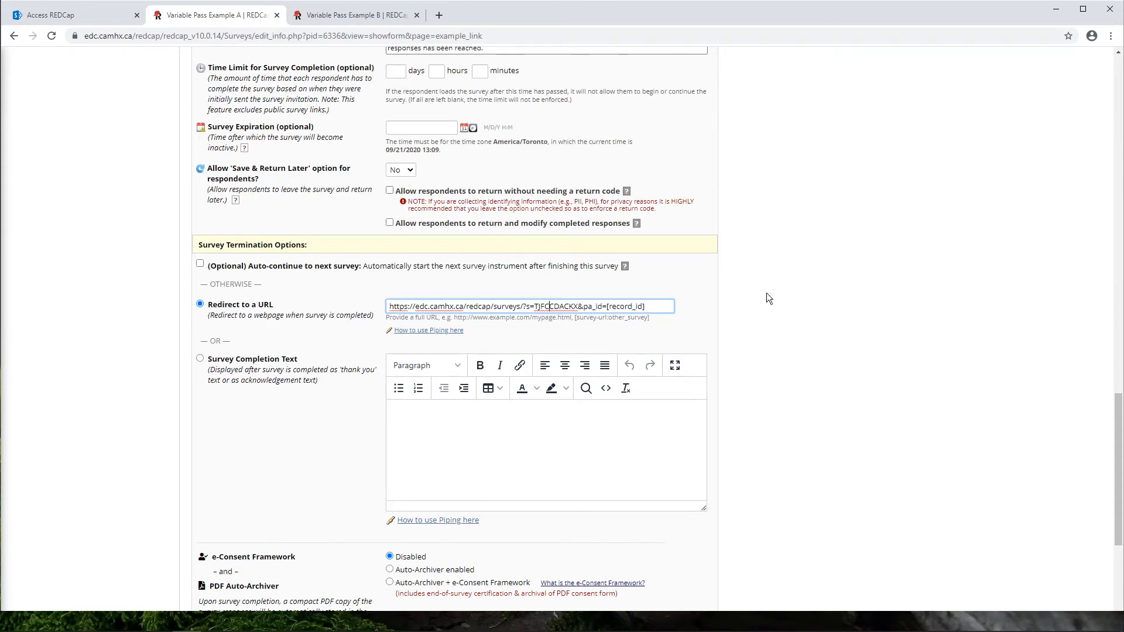
scroll(down, 3)
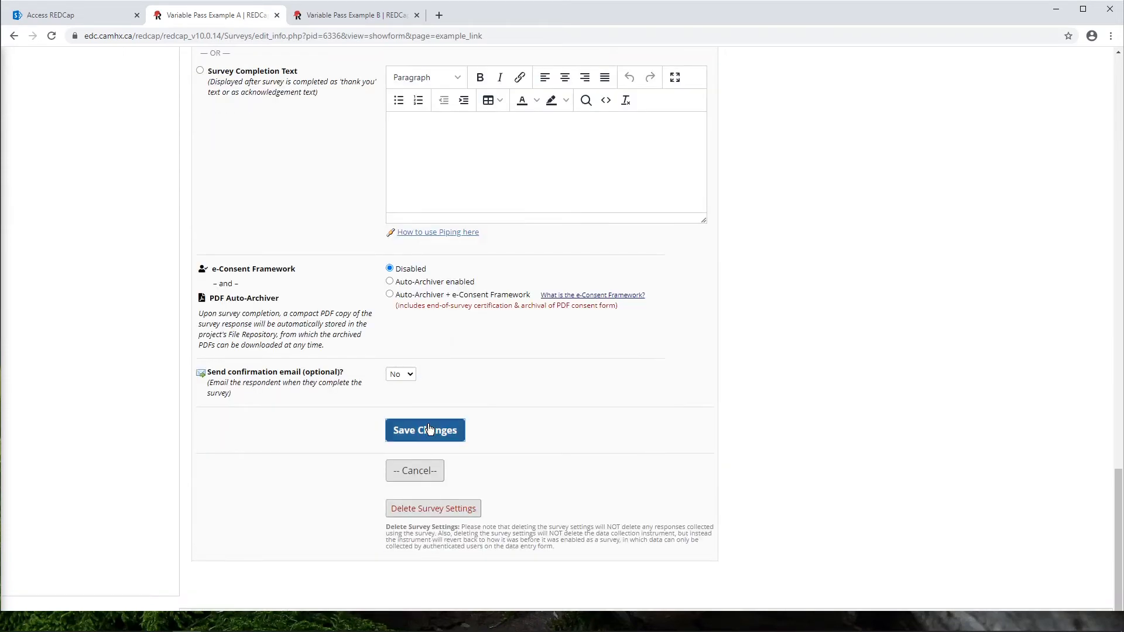
click(424, 429)
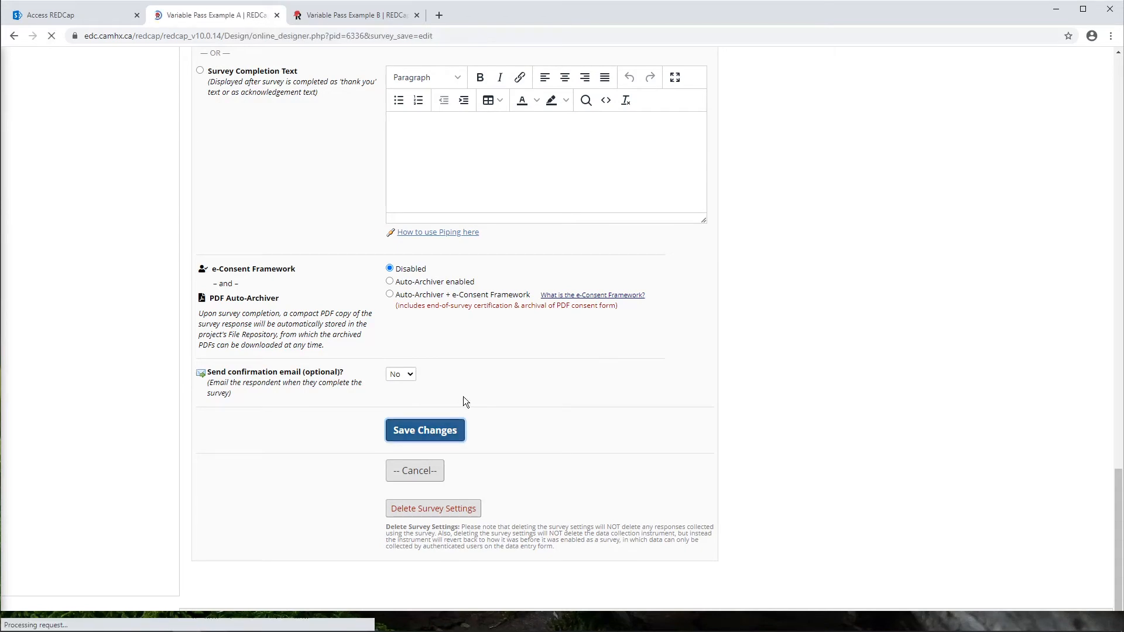
click(424, 429)
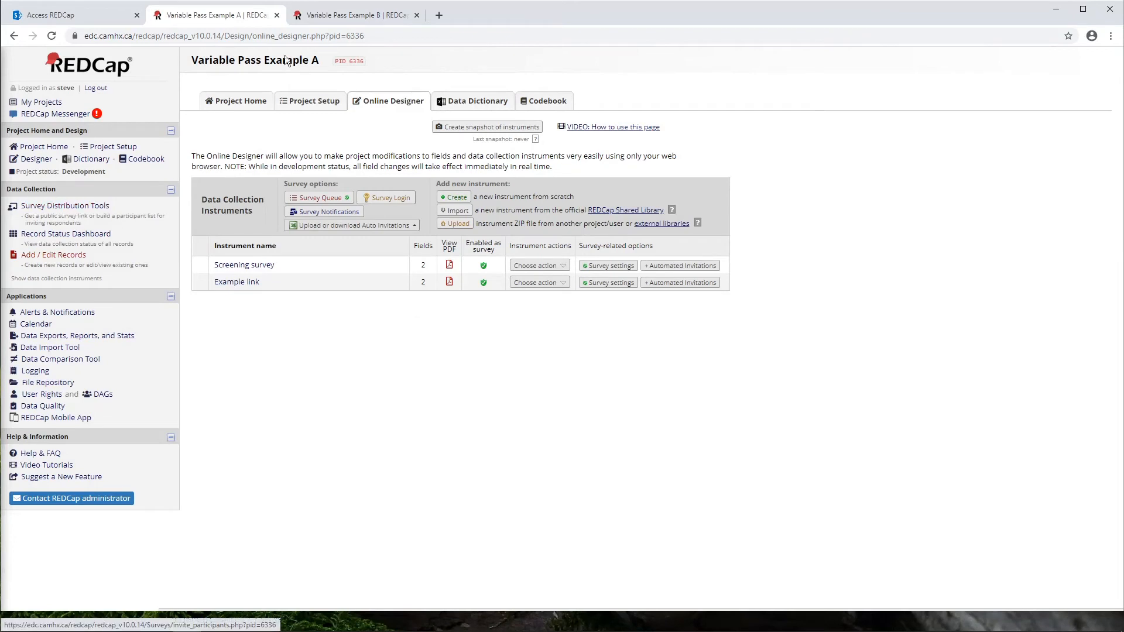
Launch Project A's public Screening survey from Survey Distribution Tools
click(64, 206)
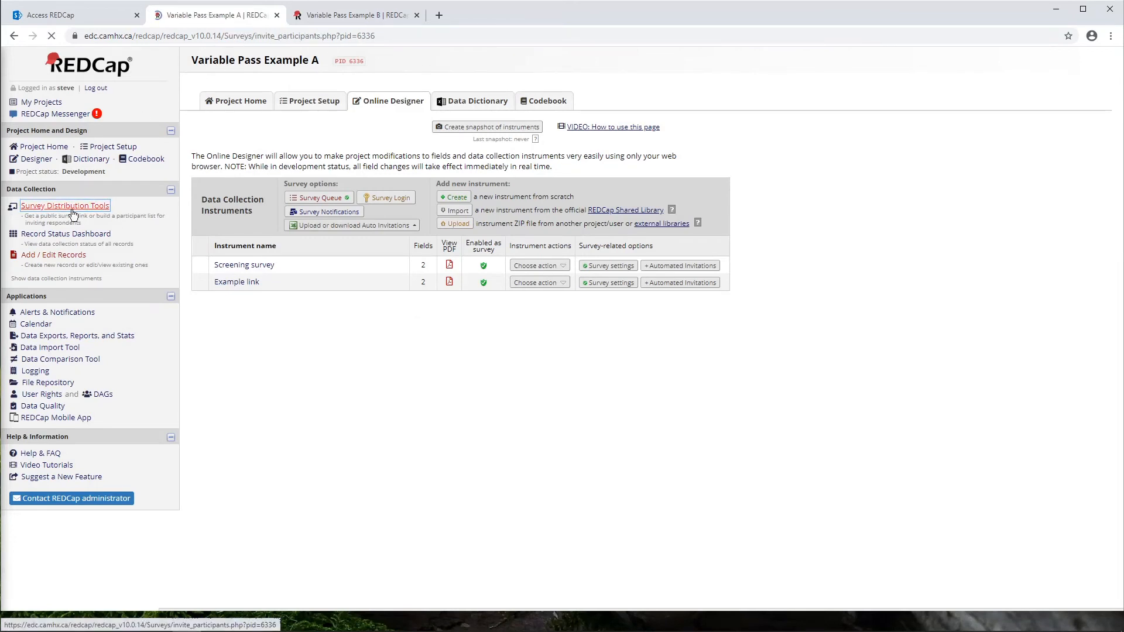
click(64, 206)
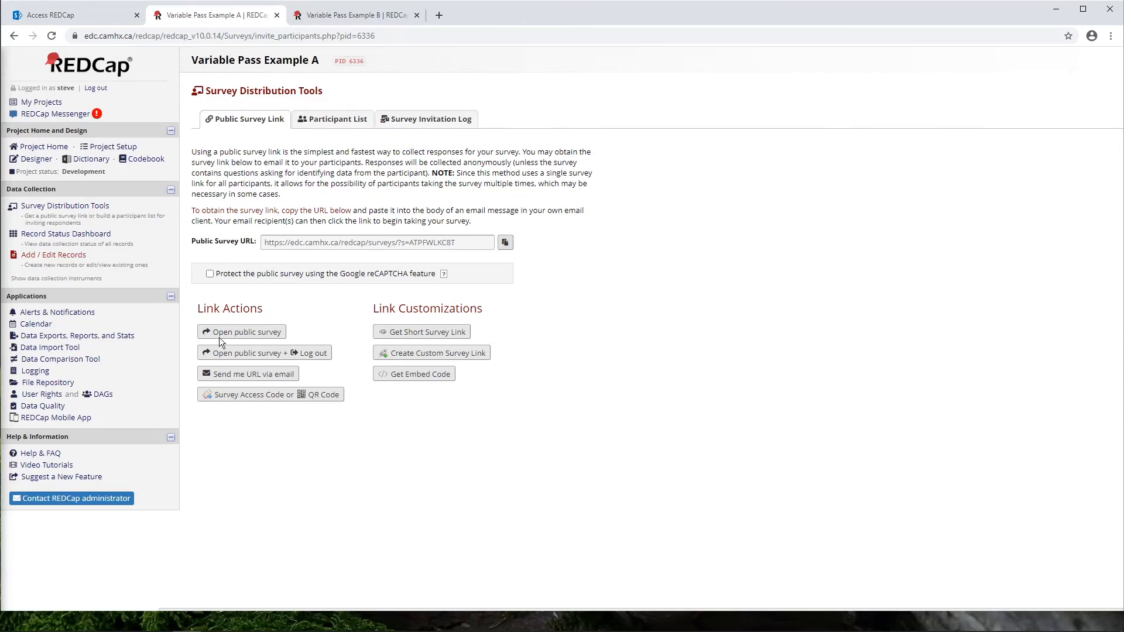
click(241, 331)
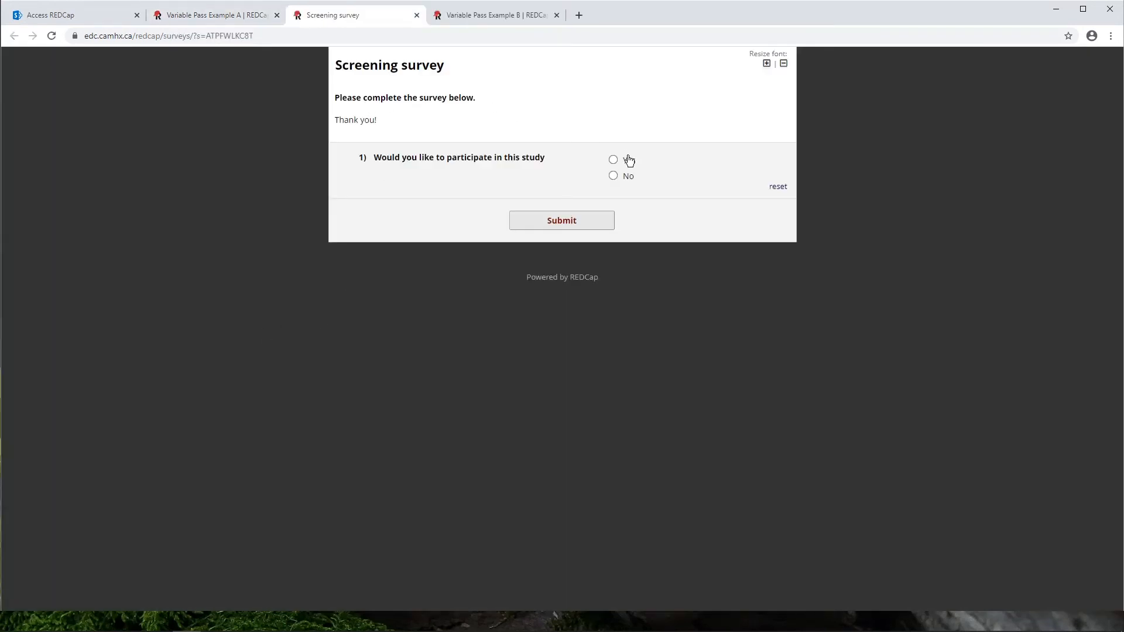
Submit the Screening survey with Yes, then submit the Example link page carrying pa_id=1
click(613, 159)
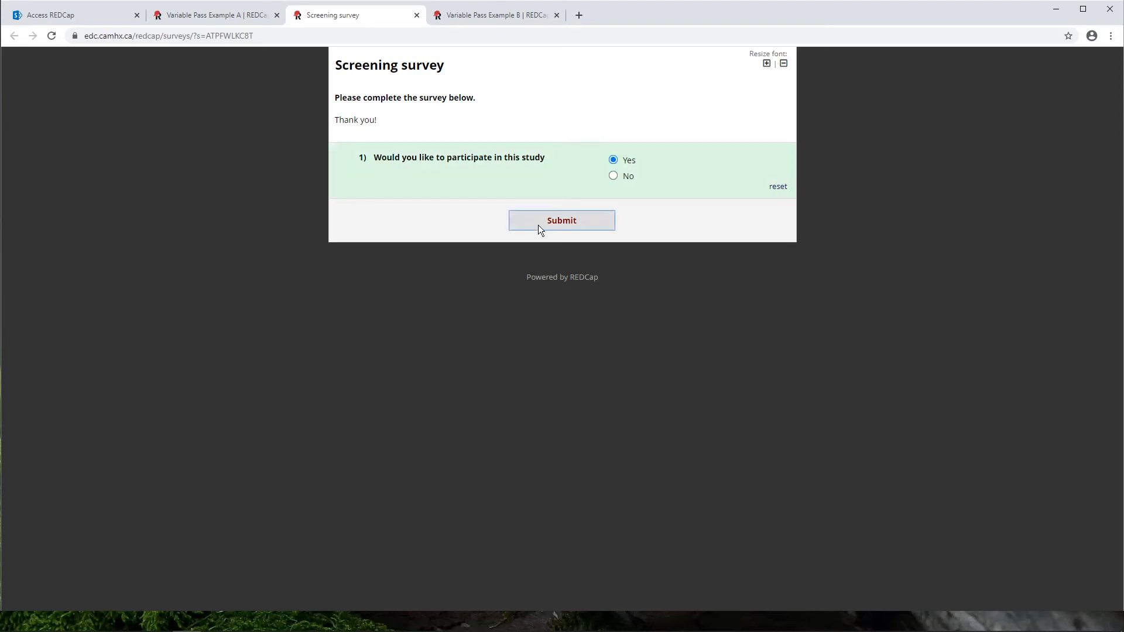
click(560, 220)
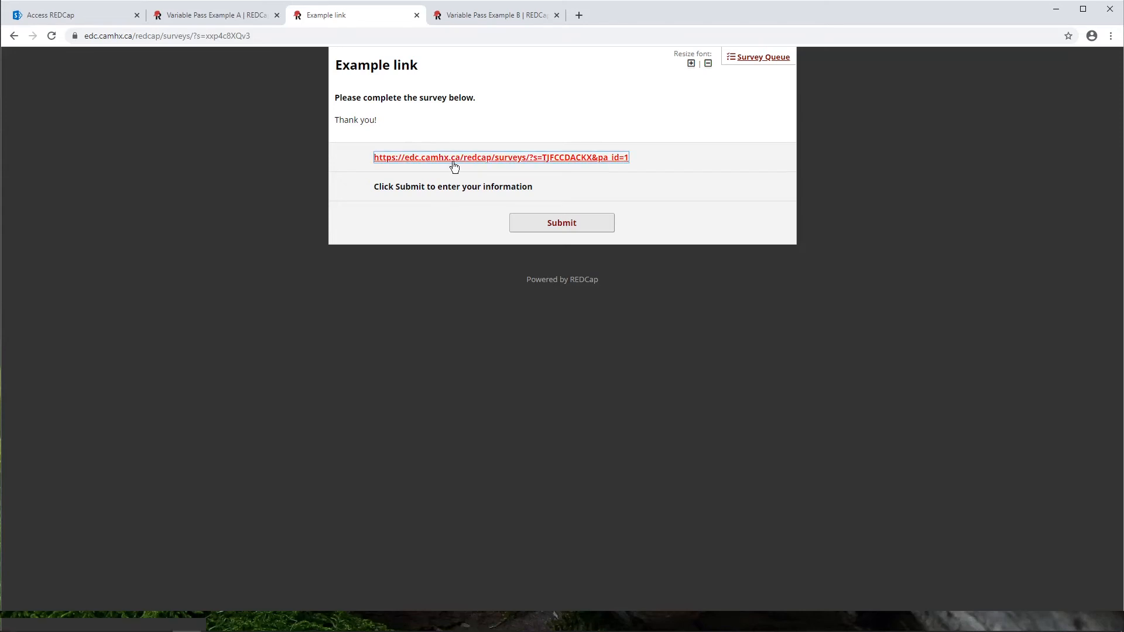
mouse_move(572, 162)
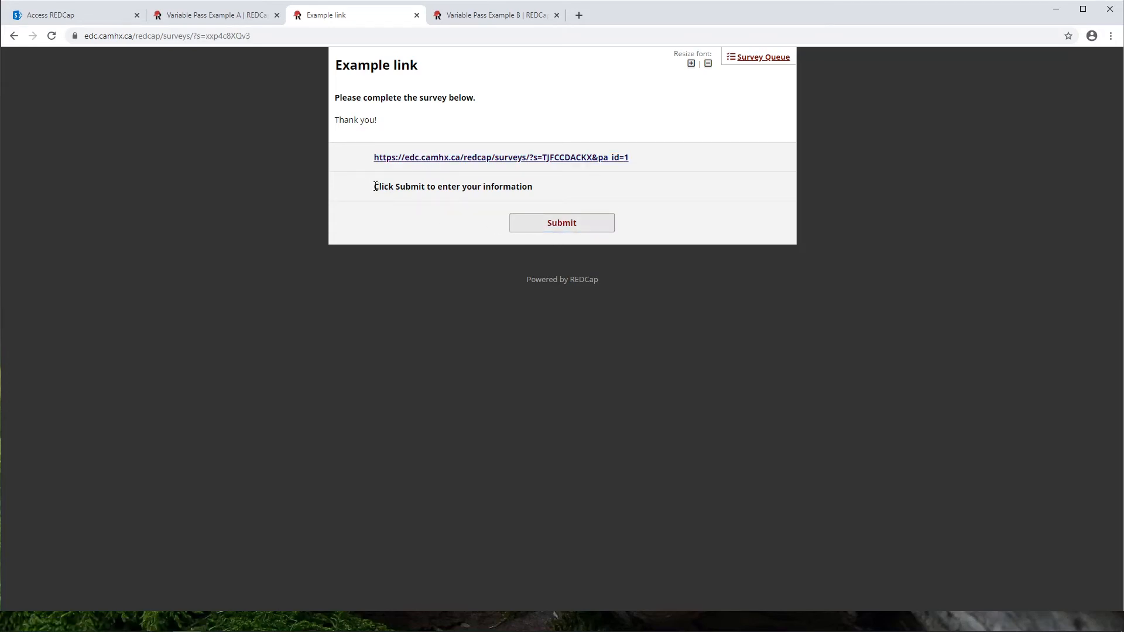
drag(373, 186, 493, 186)
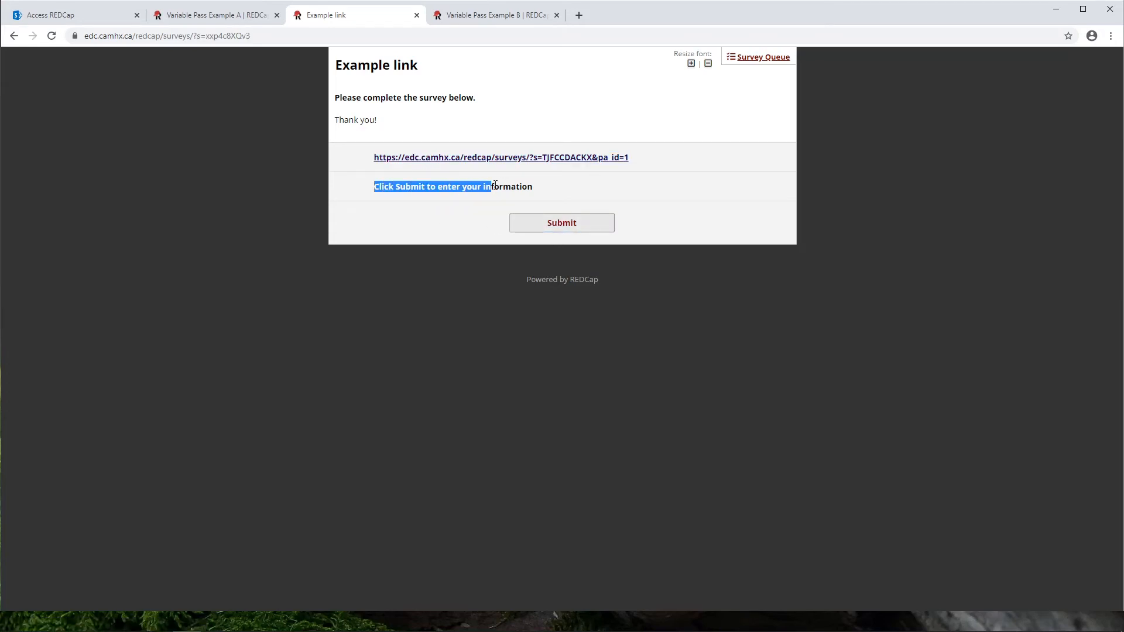
click(561, 222)
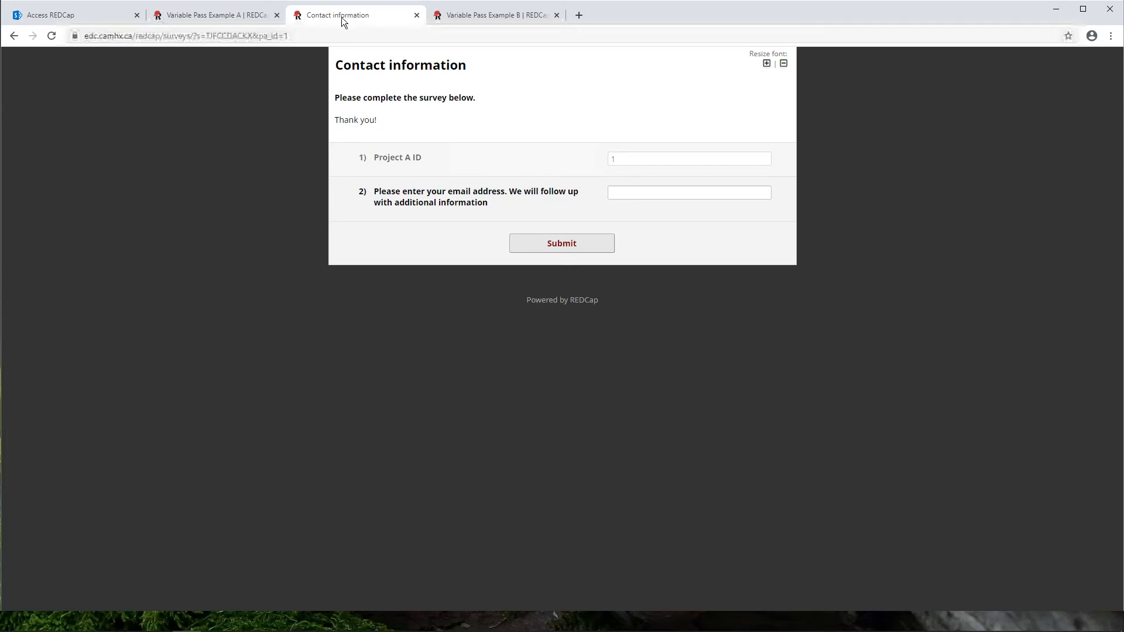
Check that the survey URL's pa_id=1 matches the read-only Project A ID field showing 1
click(131, 35)
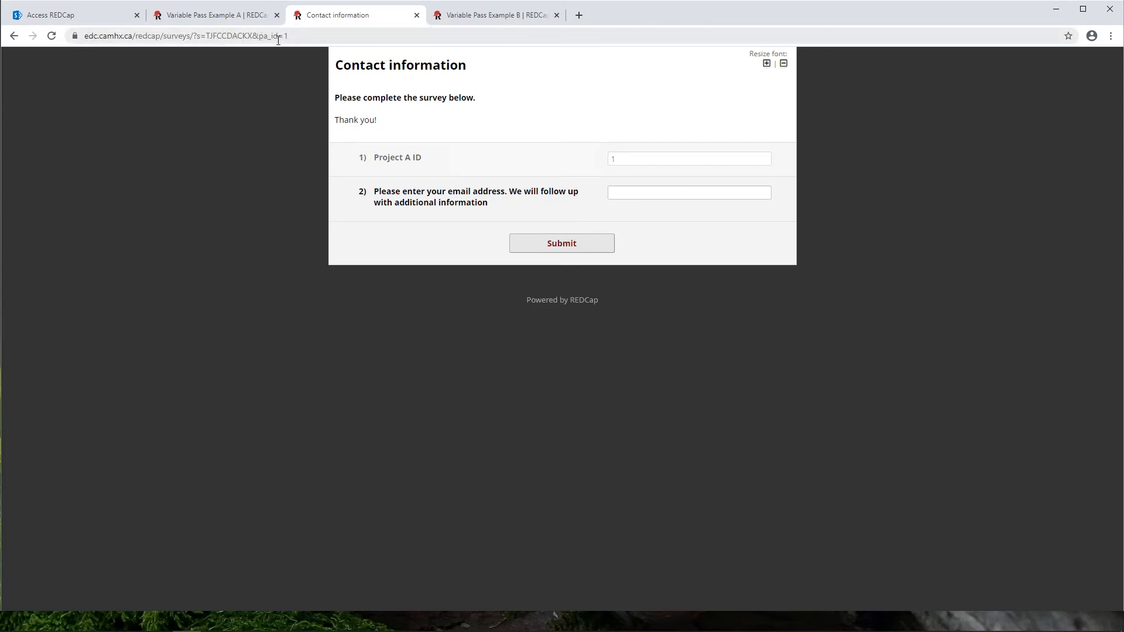
click(286, 36)
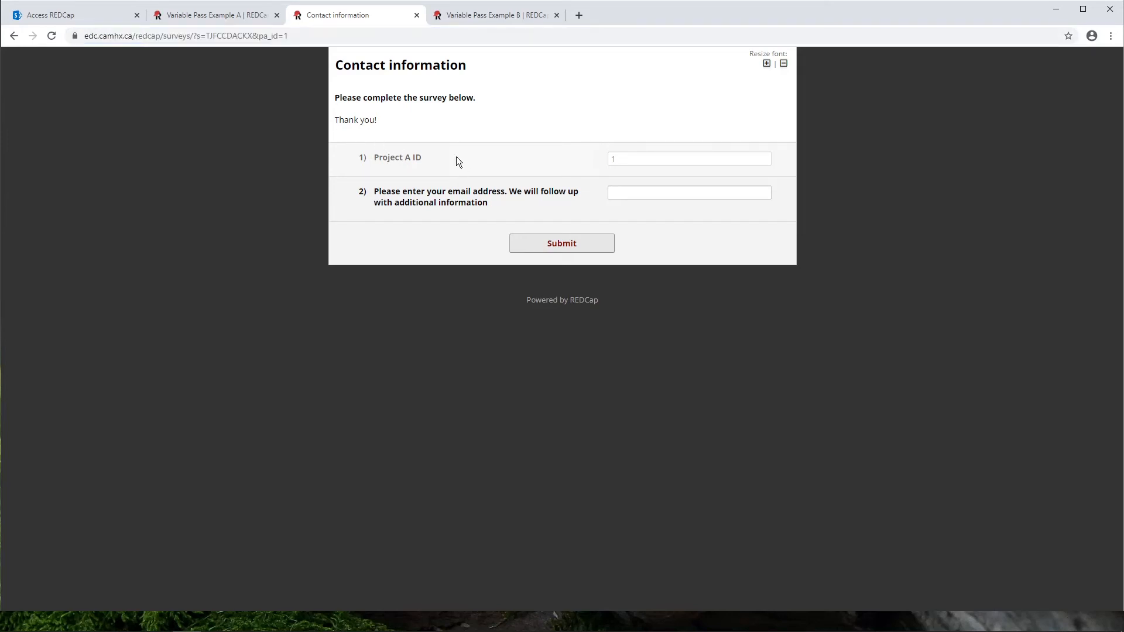
mouse_move(409, 160)
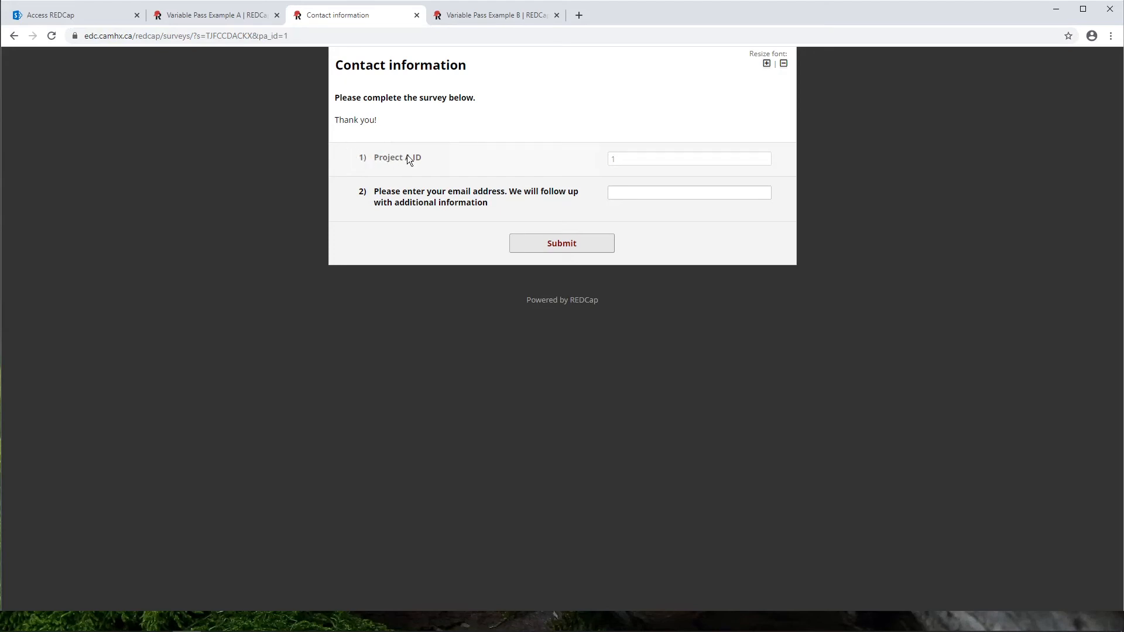
click(688, 158)
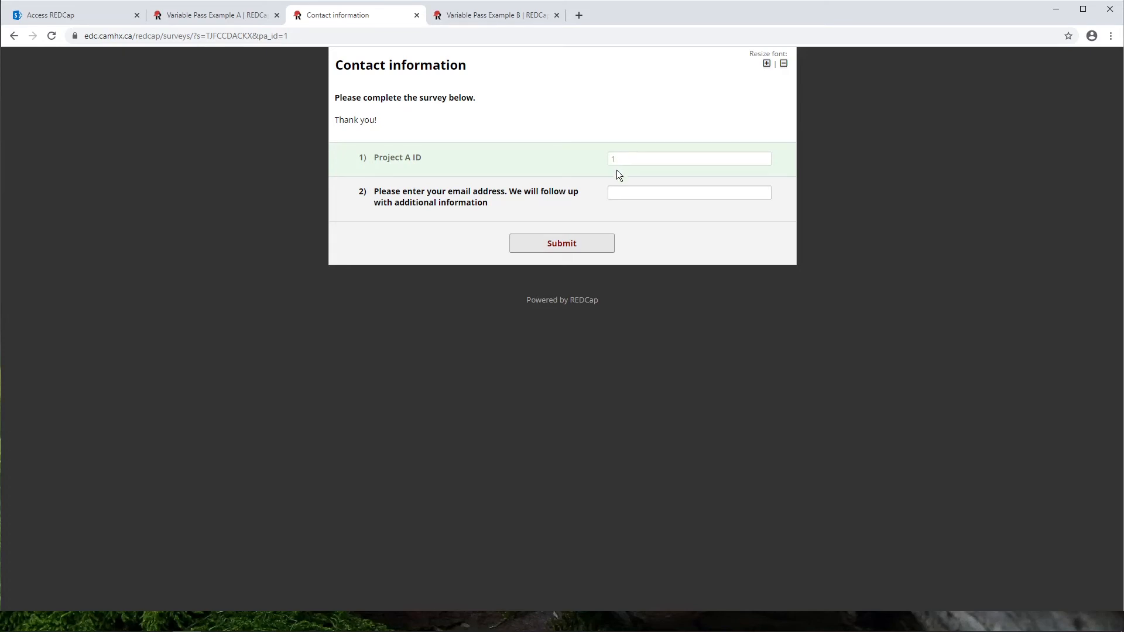
mouse_move(633, 158)
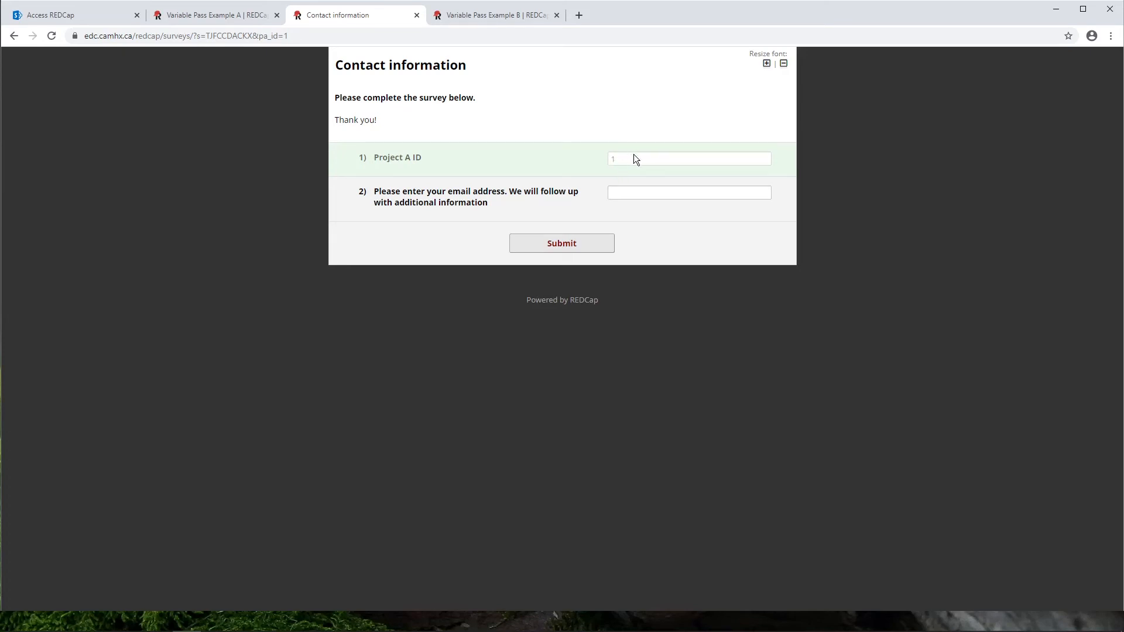
mouse_move(640, 160)
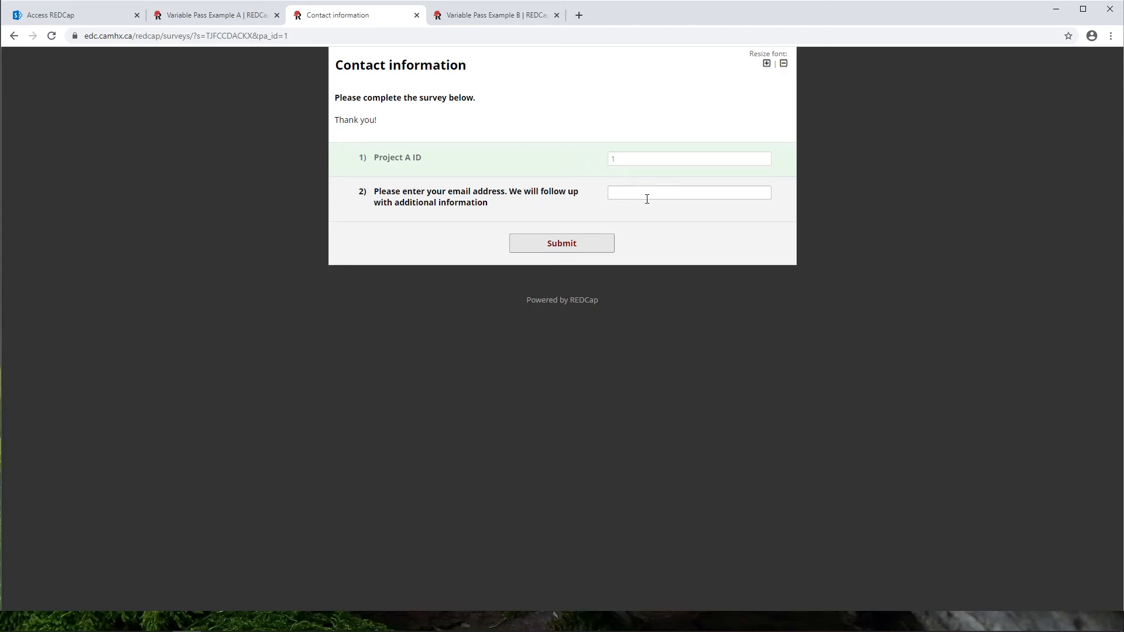
Fill the contact survey's email question with the autocompleted address and submit it
click(687, 190)
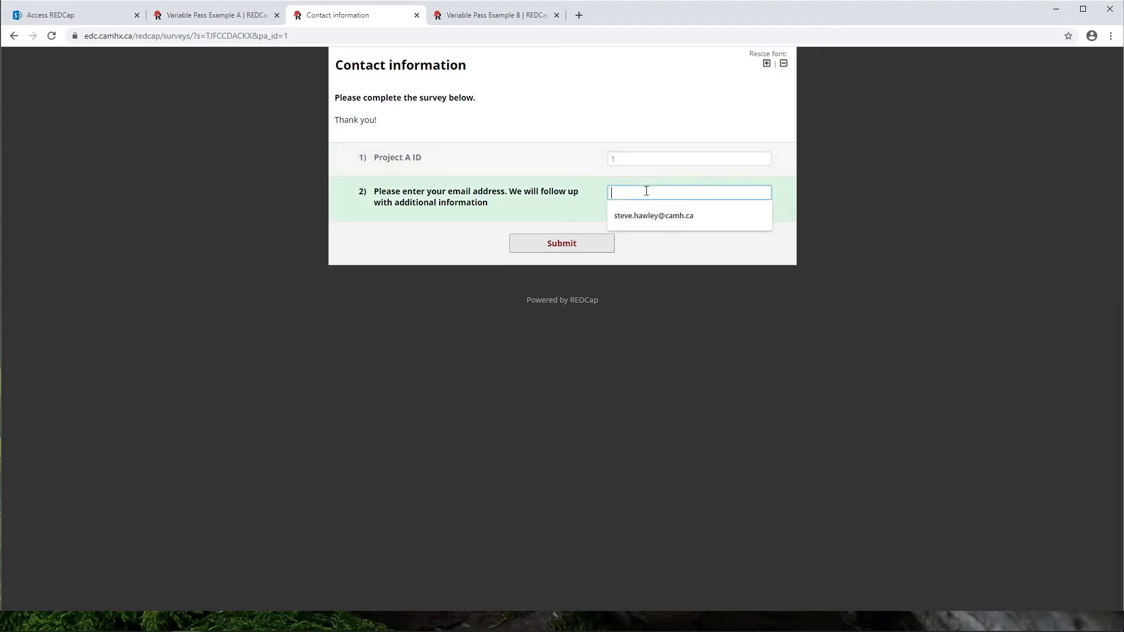
text(st)
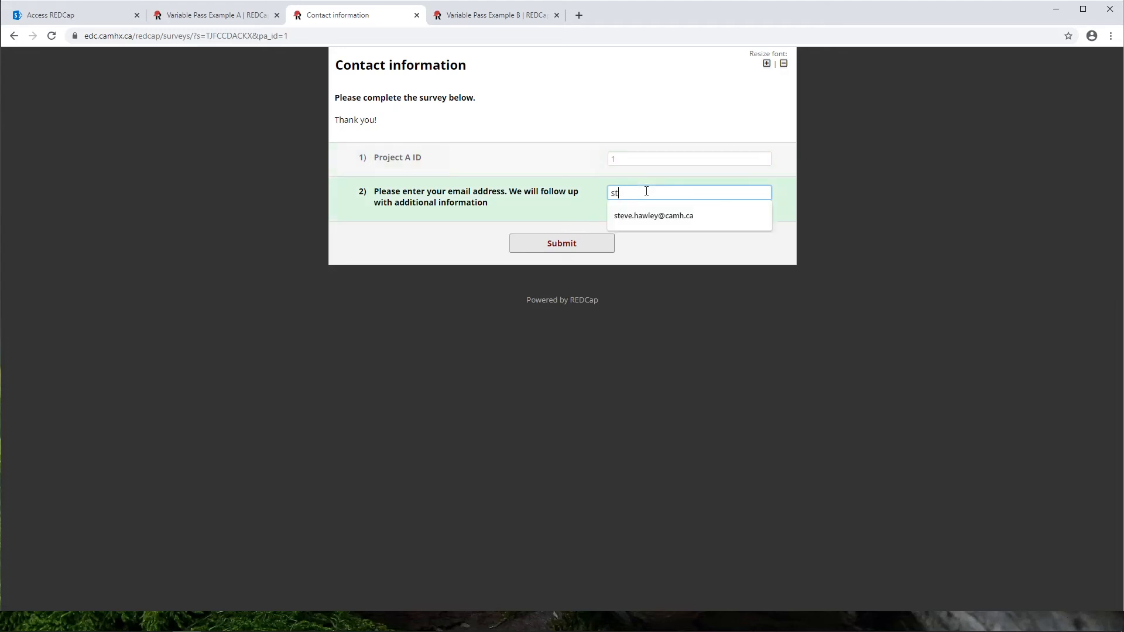
click(653, 216)
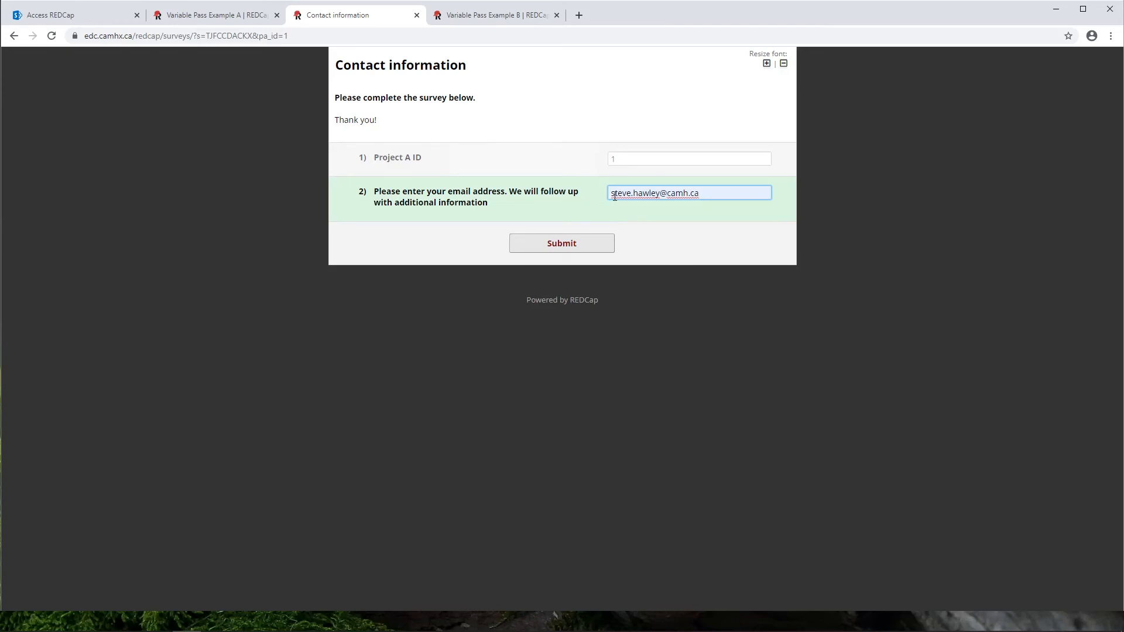
click(561, 244)
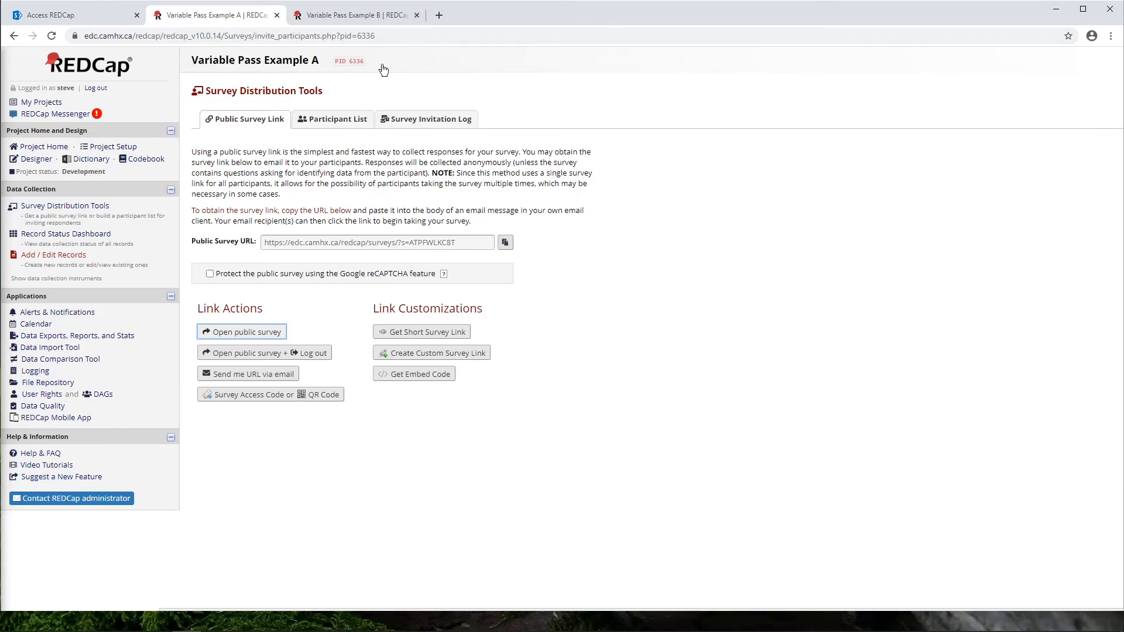
mouse_move(332, 195)
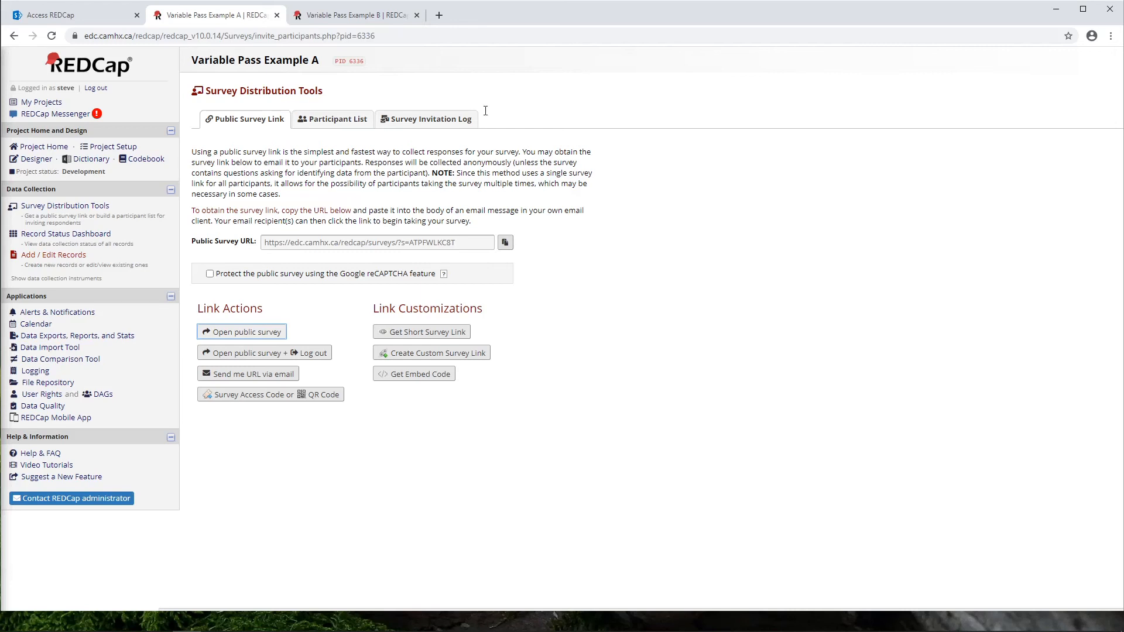
View Project A's All data report showing record 1 with both surveys complete, then move to Project B
click(78, 334)
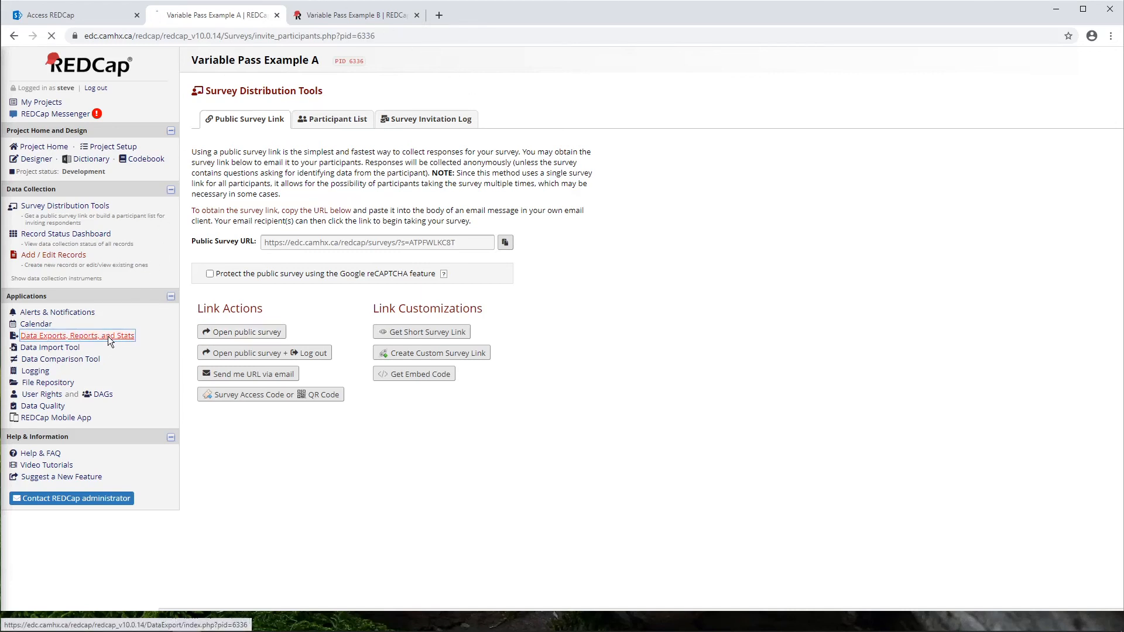
click(78, 336)
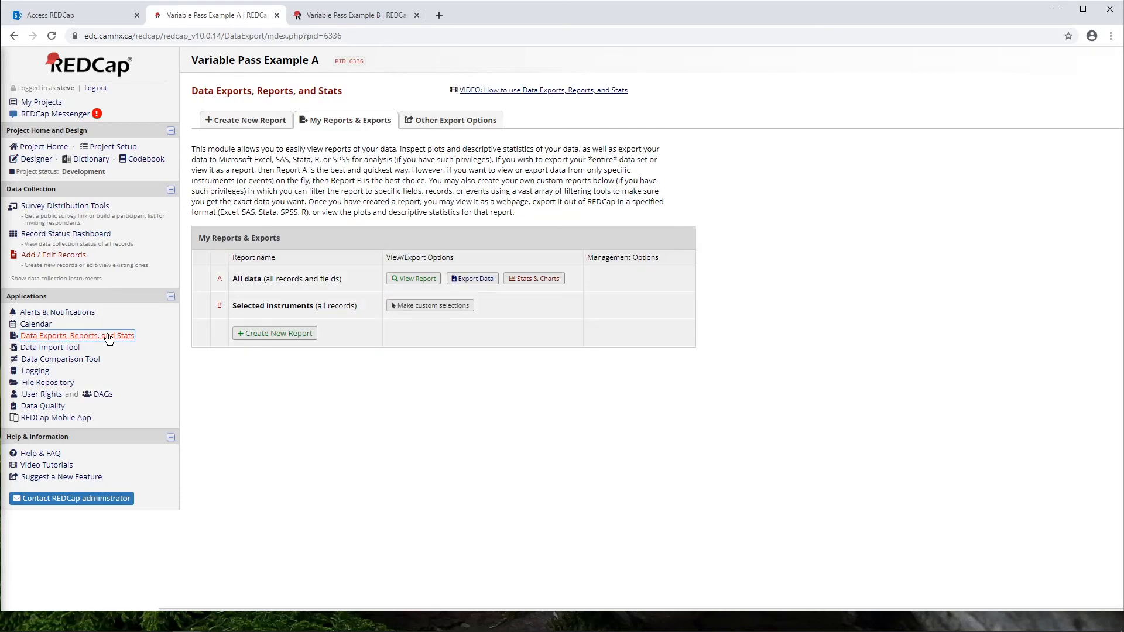
click(413, 279)
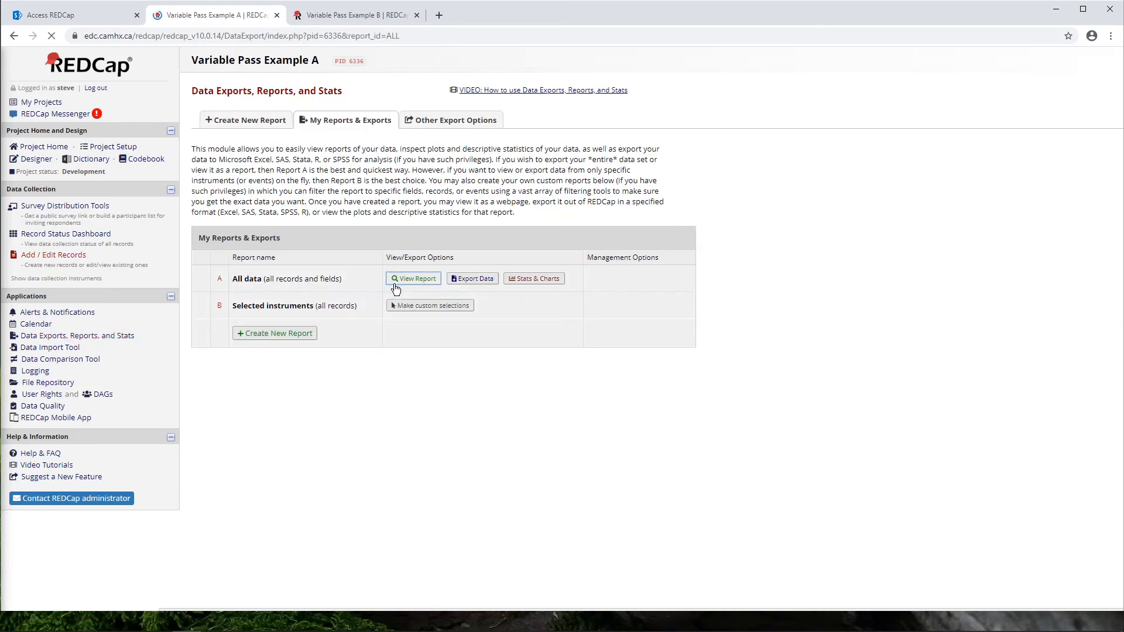
click(414, 278)
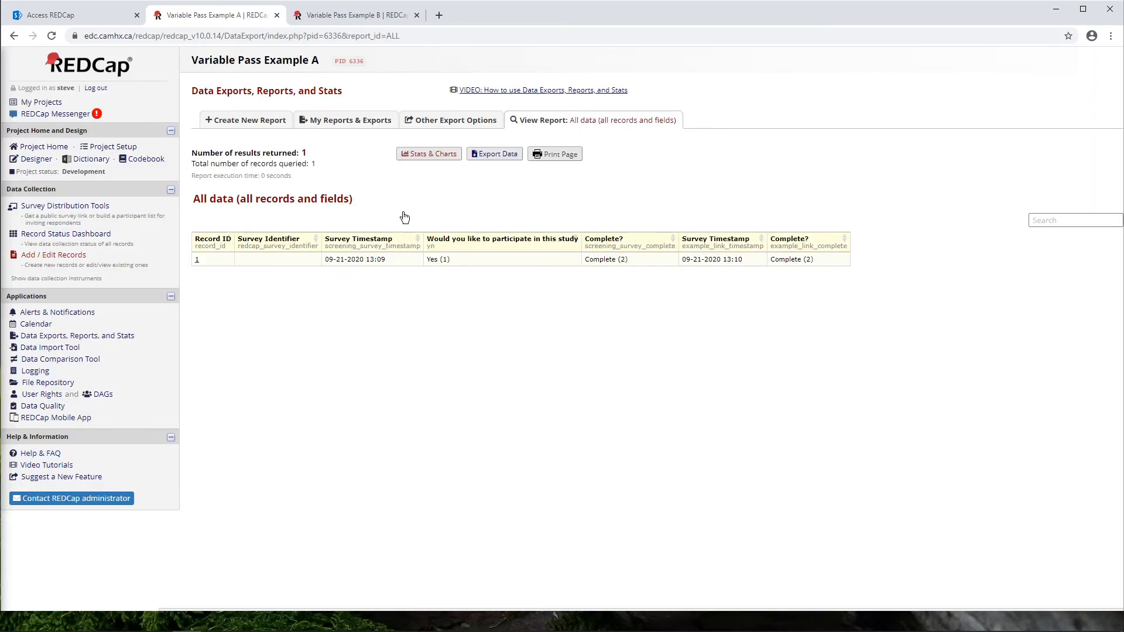
mouse_move(283, 254)
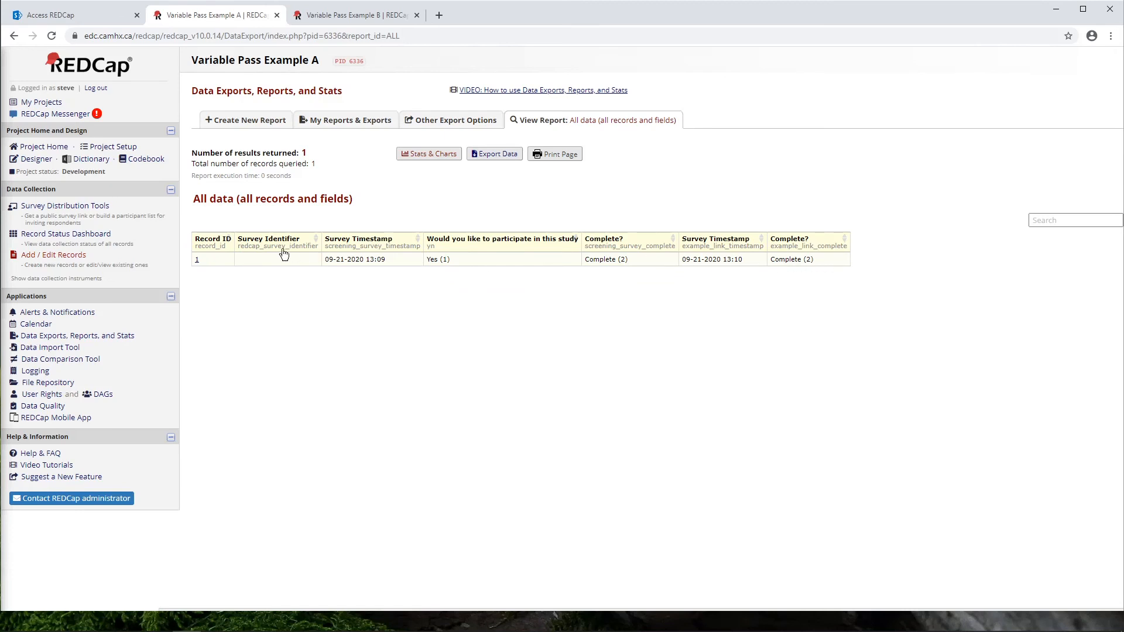
mouse_move(534, 265)
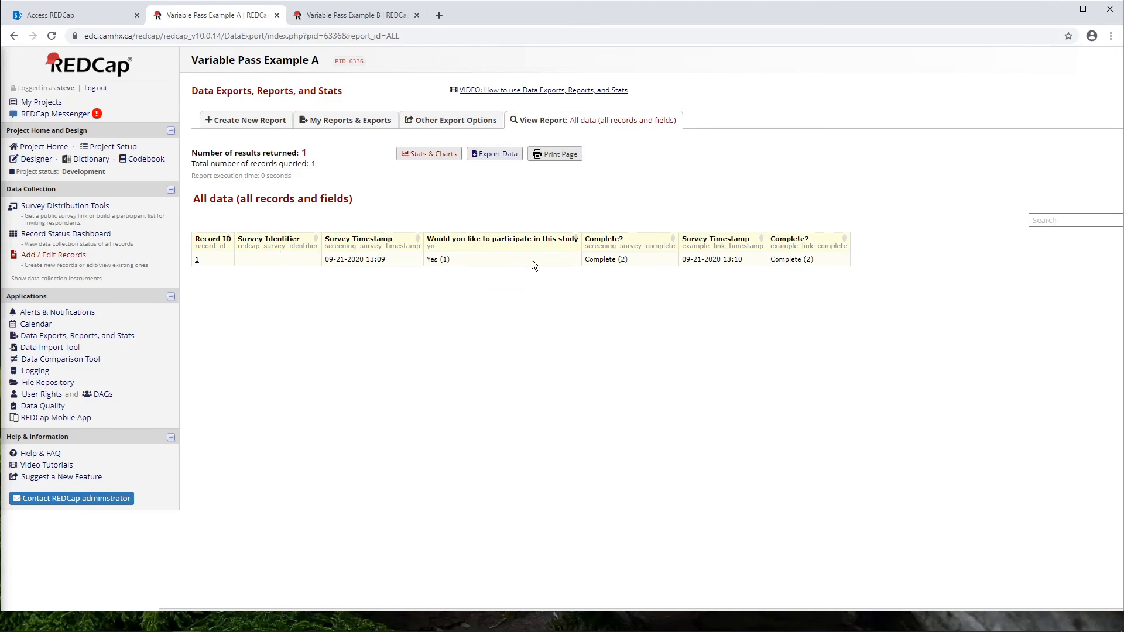
mouse_move(451, 265)
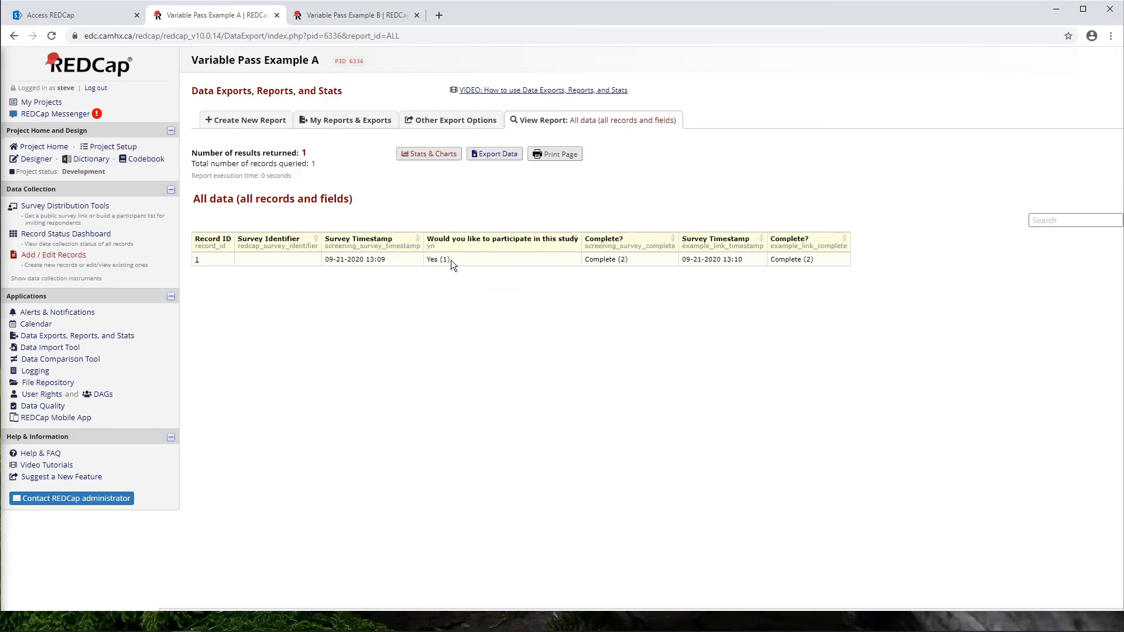
mouse_move(599, 269)
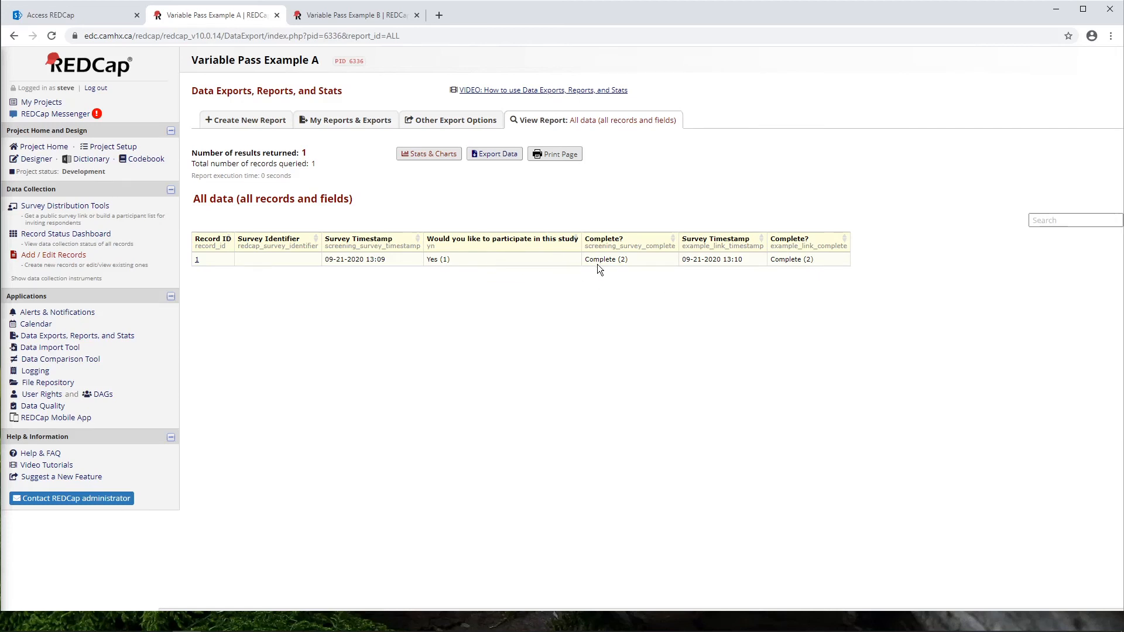
click(352, 14)
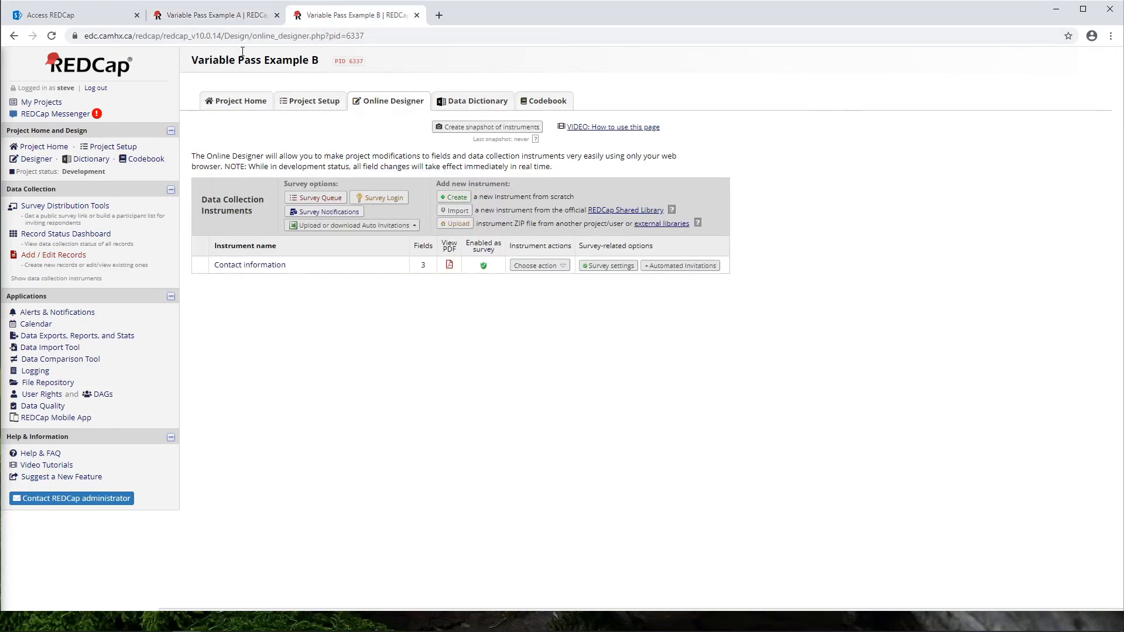
View Project B's All data report, highlighting record 1's contact email and pre-filled Project A ID 1
click(77, 335)
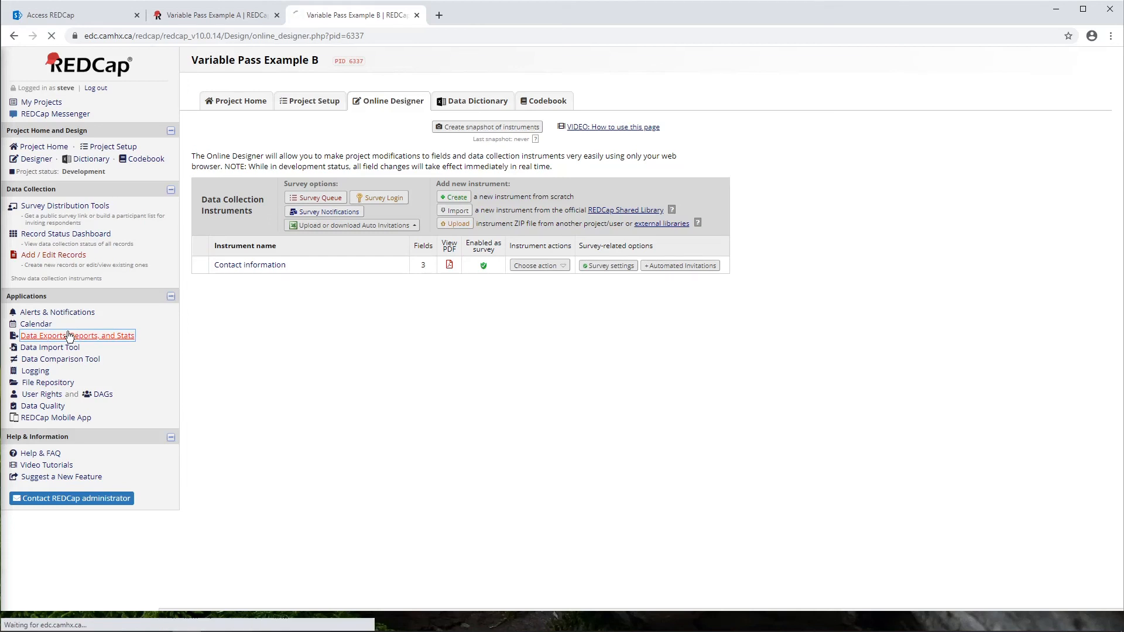
click(77, 335)
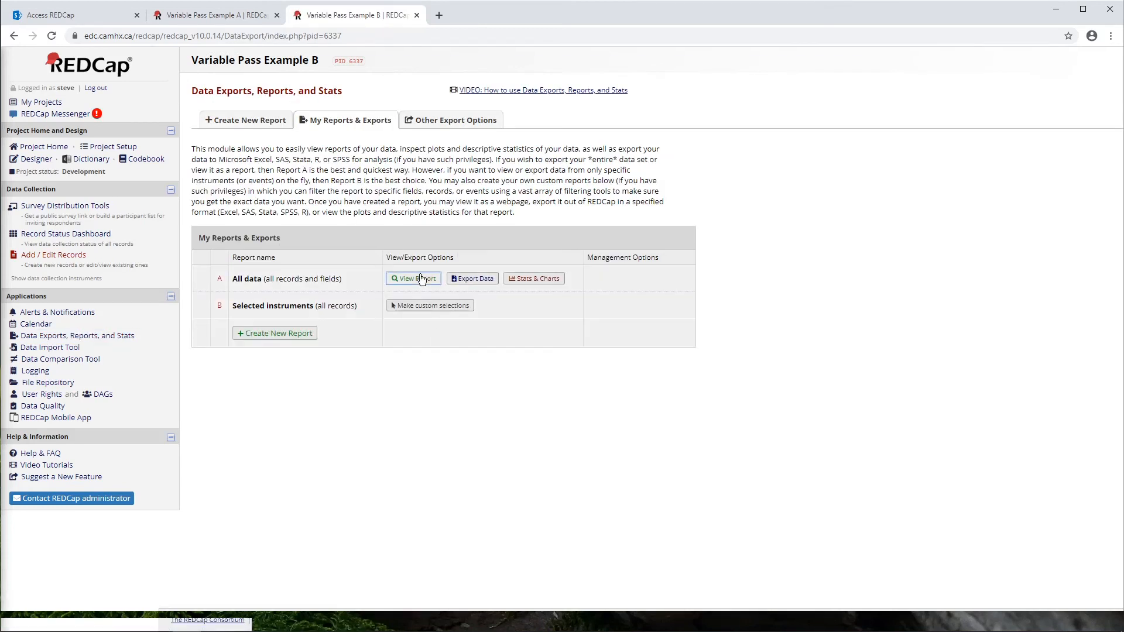
click(413, 279)
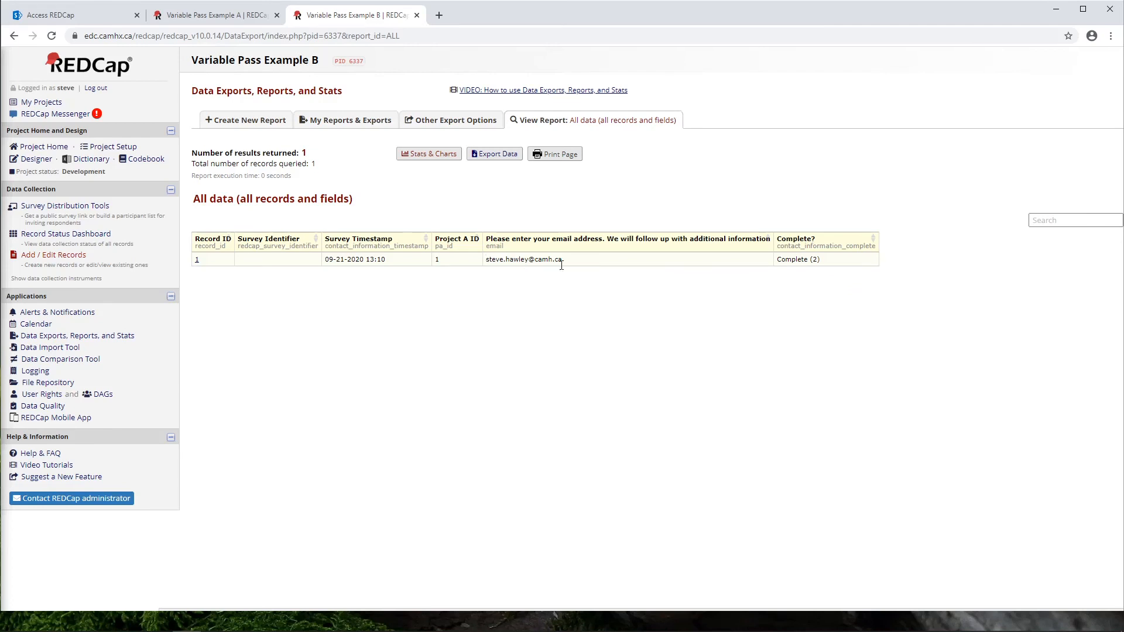
double_click(523, 259)
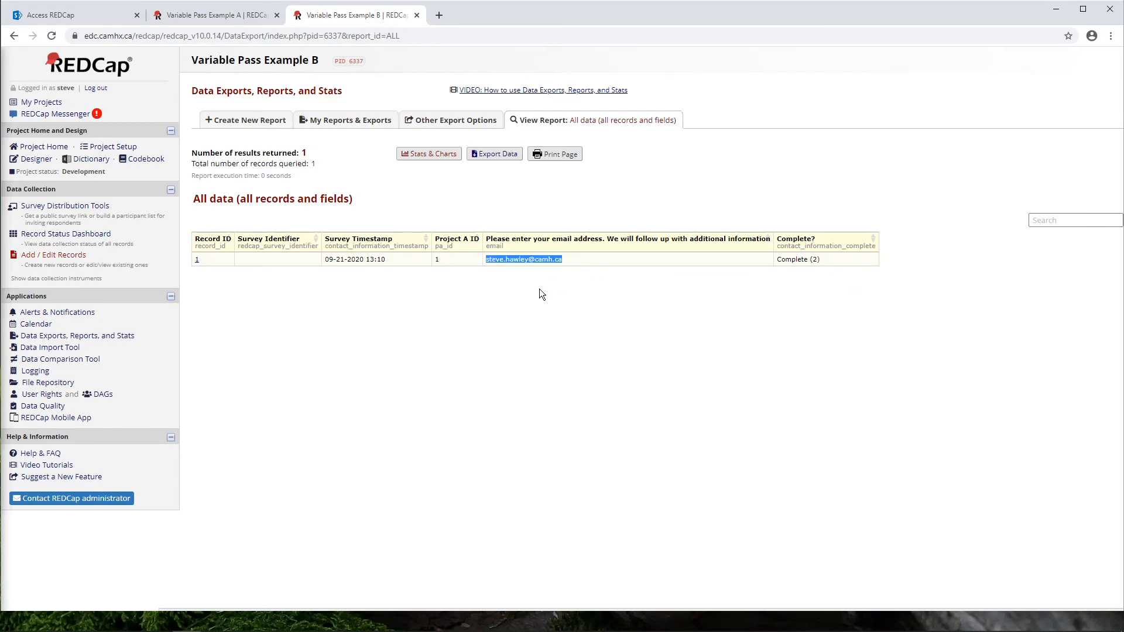
mouse_move(447, 288)
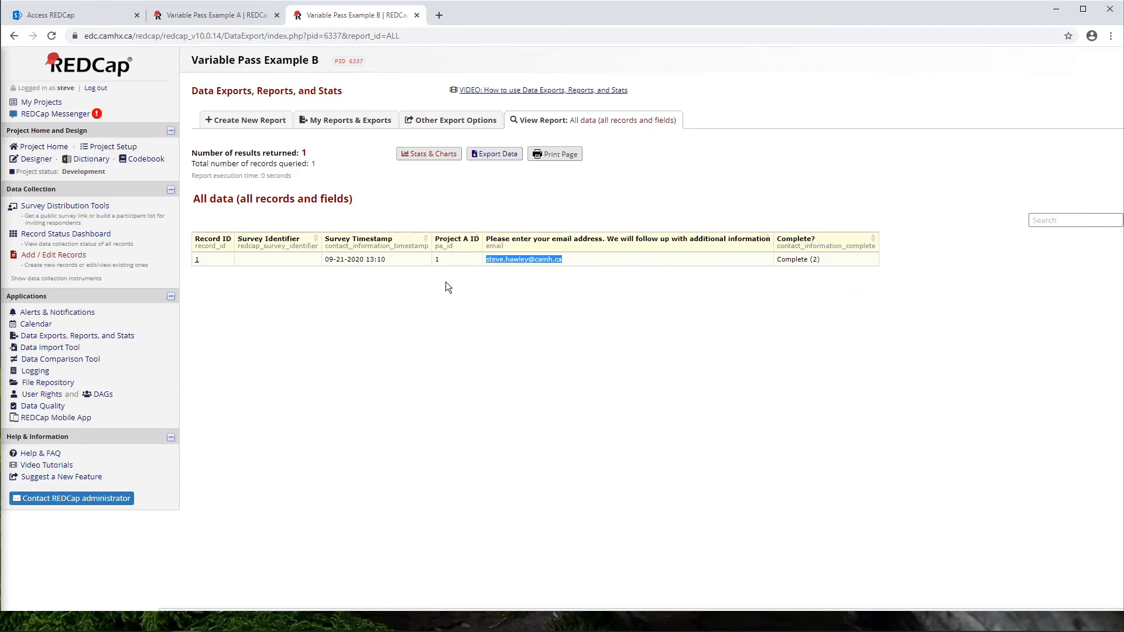
mouse_move(546, 298)
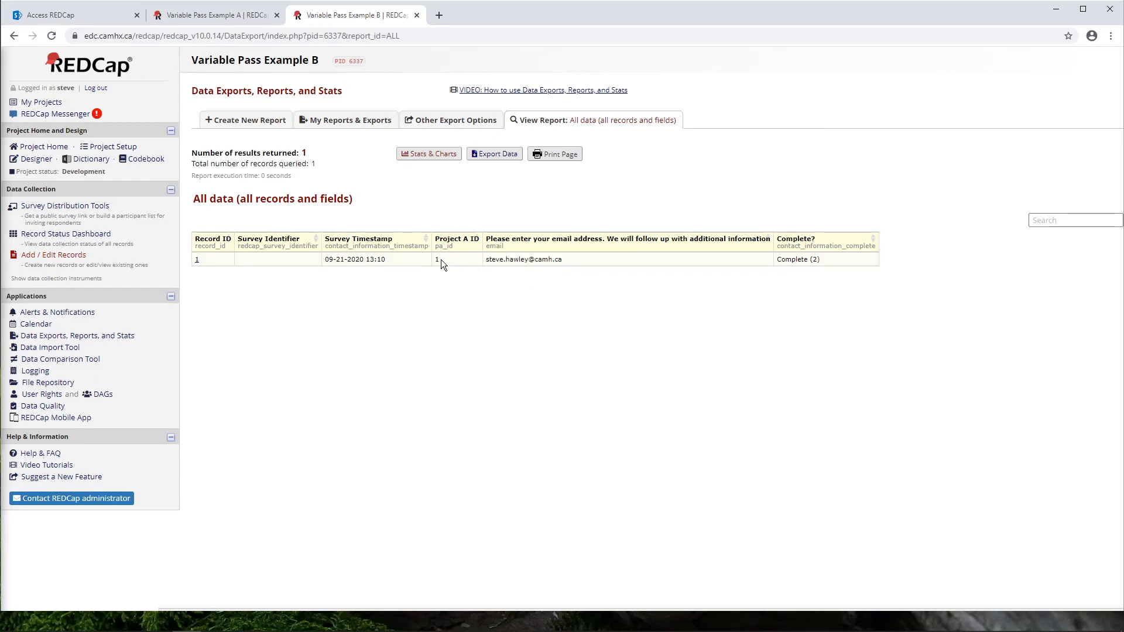
double_click(437, 259)
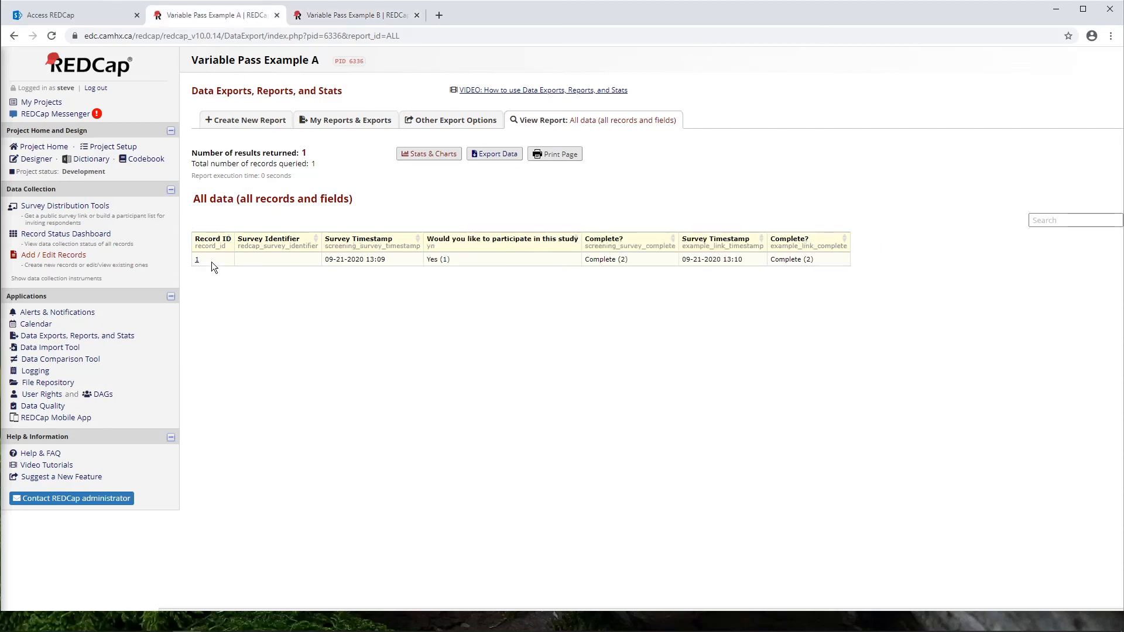
mouse_move(502, 167)
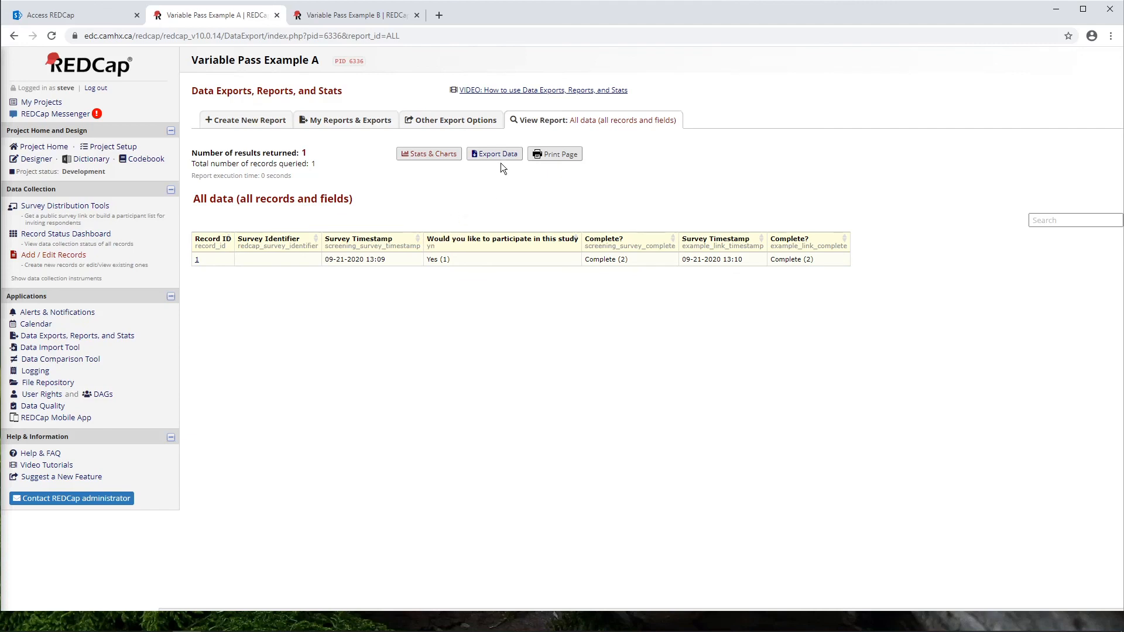
click(352, 14)
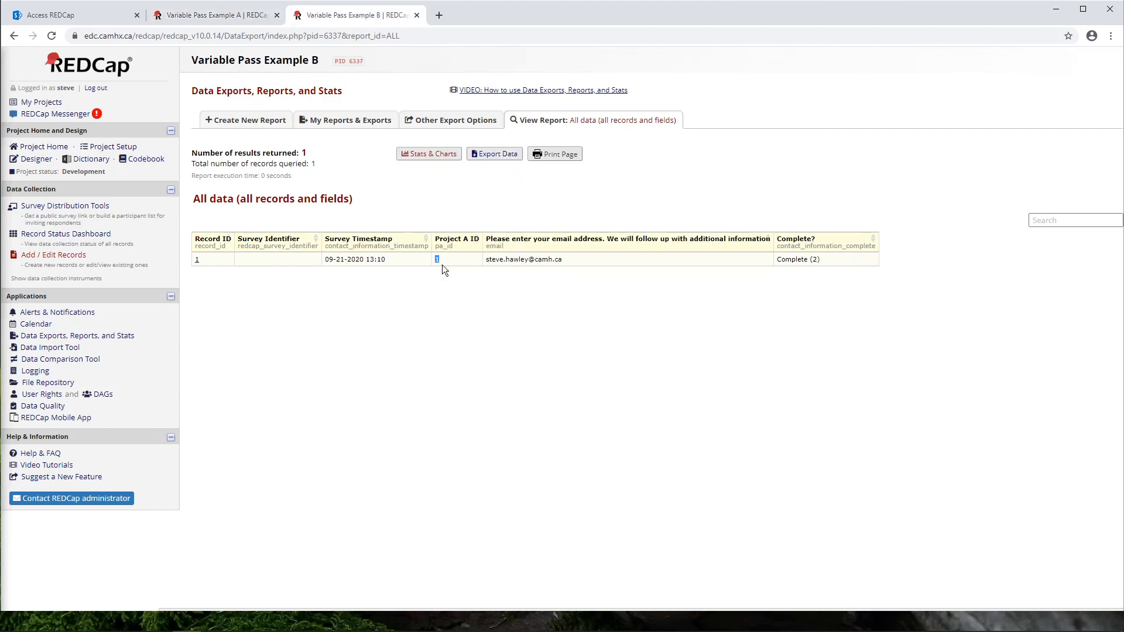
mouse_move(437, 327)
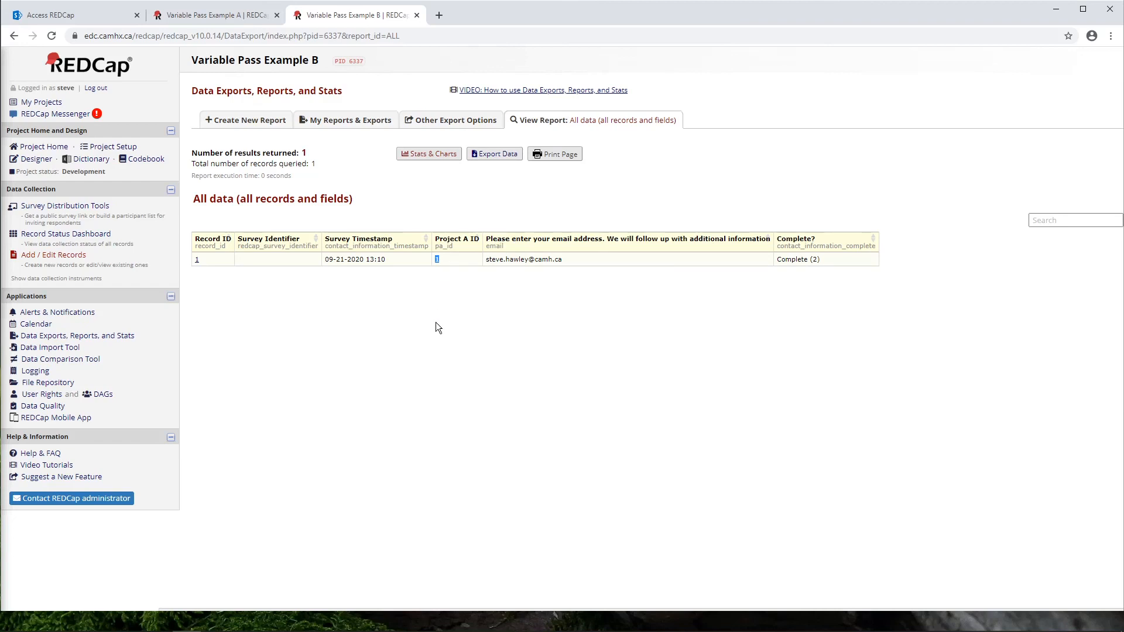
mouse_move(236, 64)
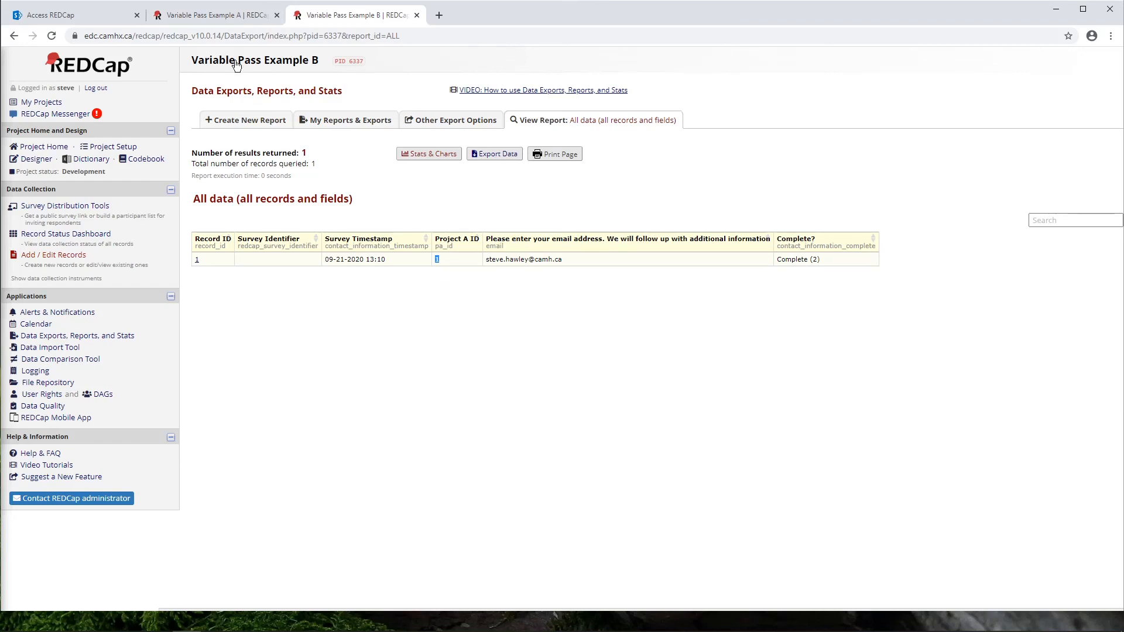
click(216, 14)
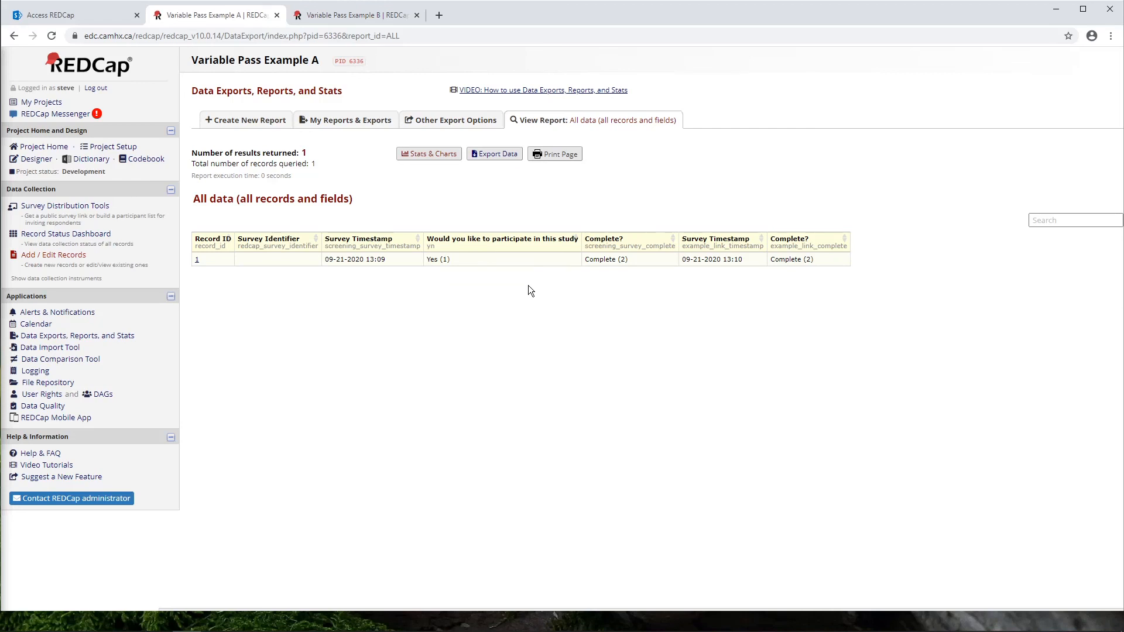
mouse_move(497, 365)
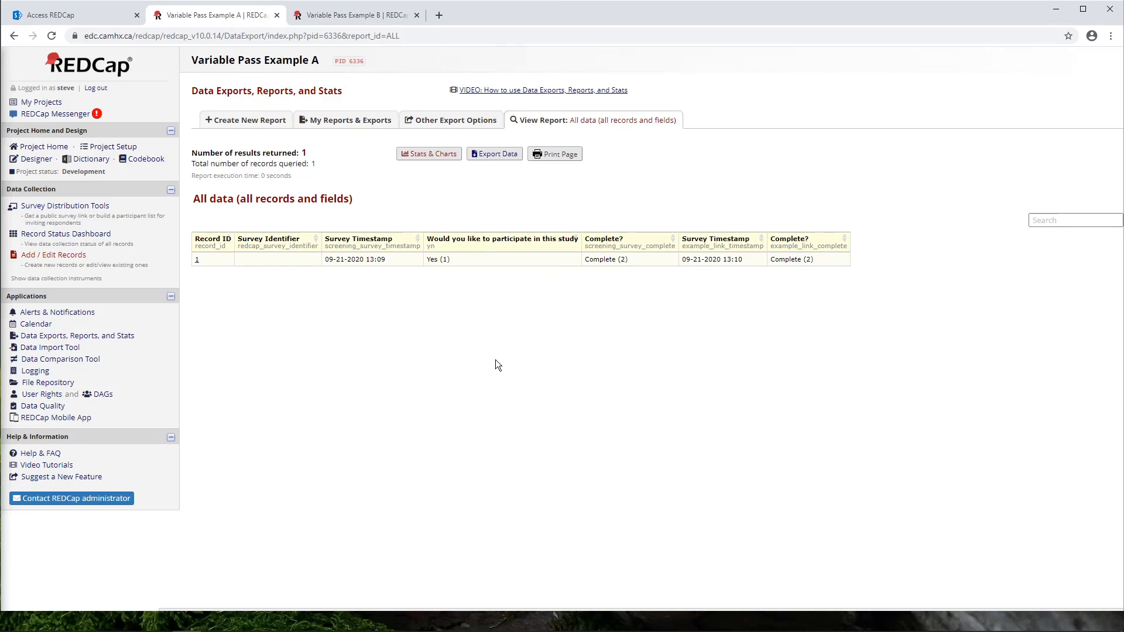
mouse_move(506, 373)
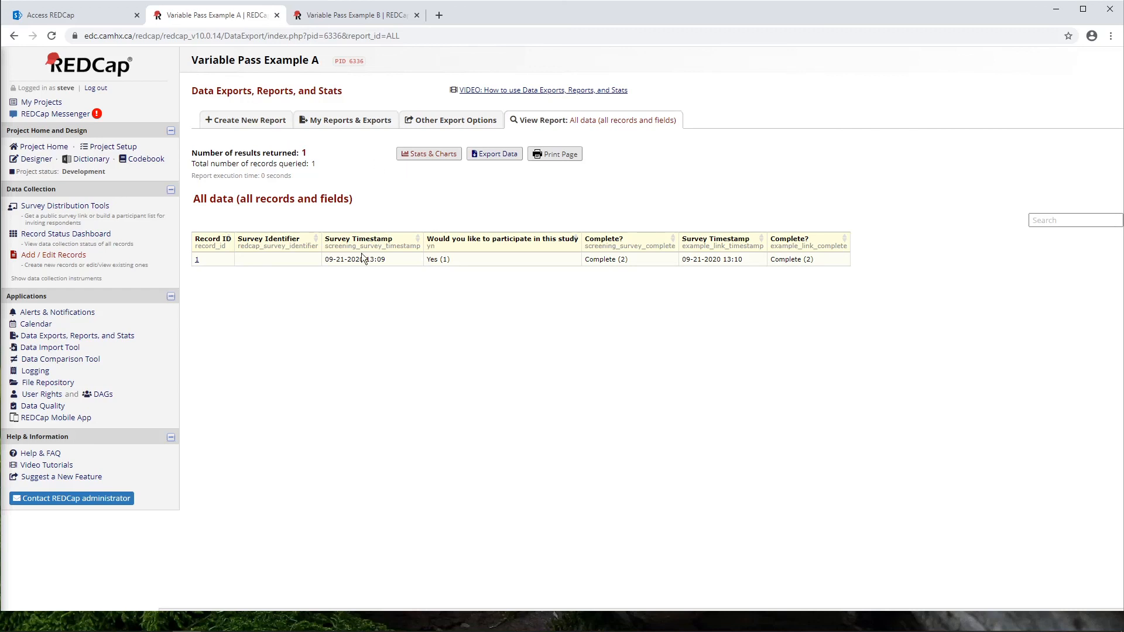
mouse_move(448, 429)
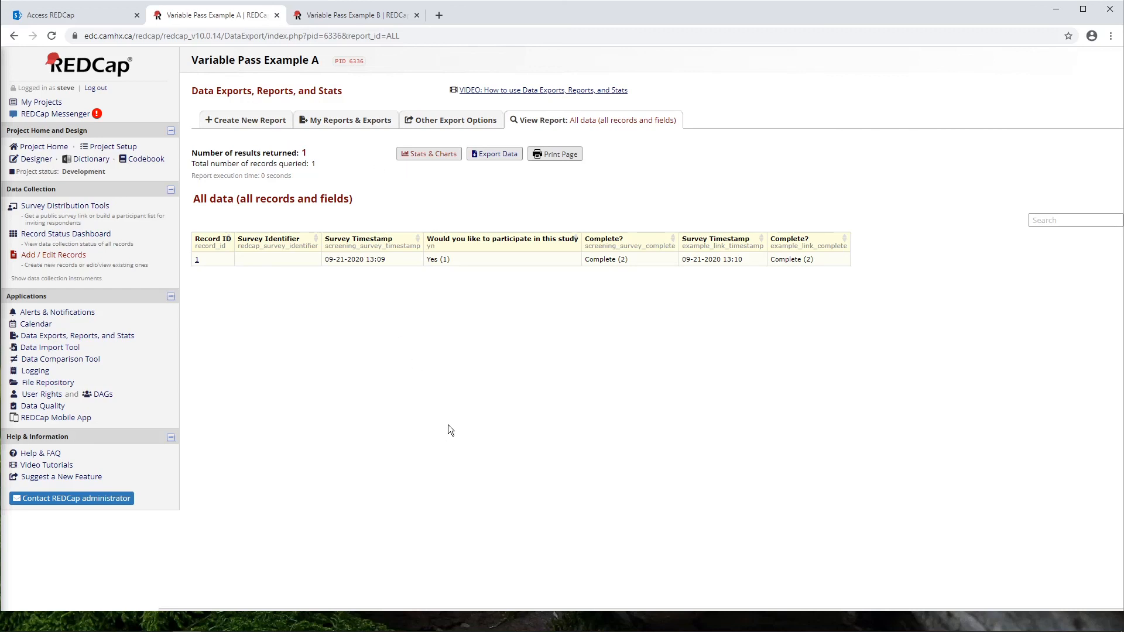